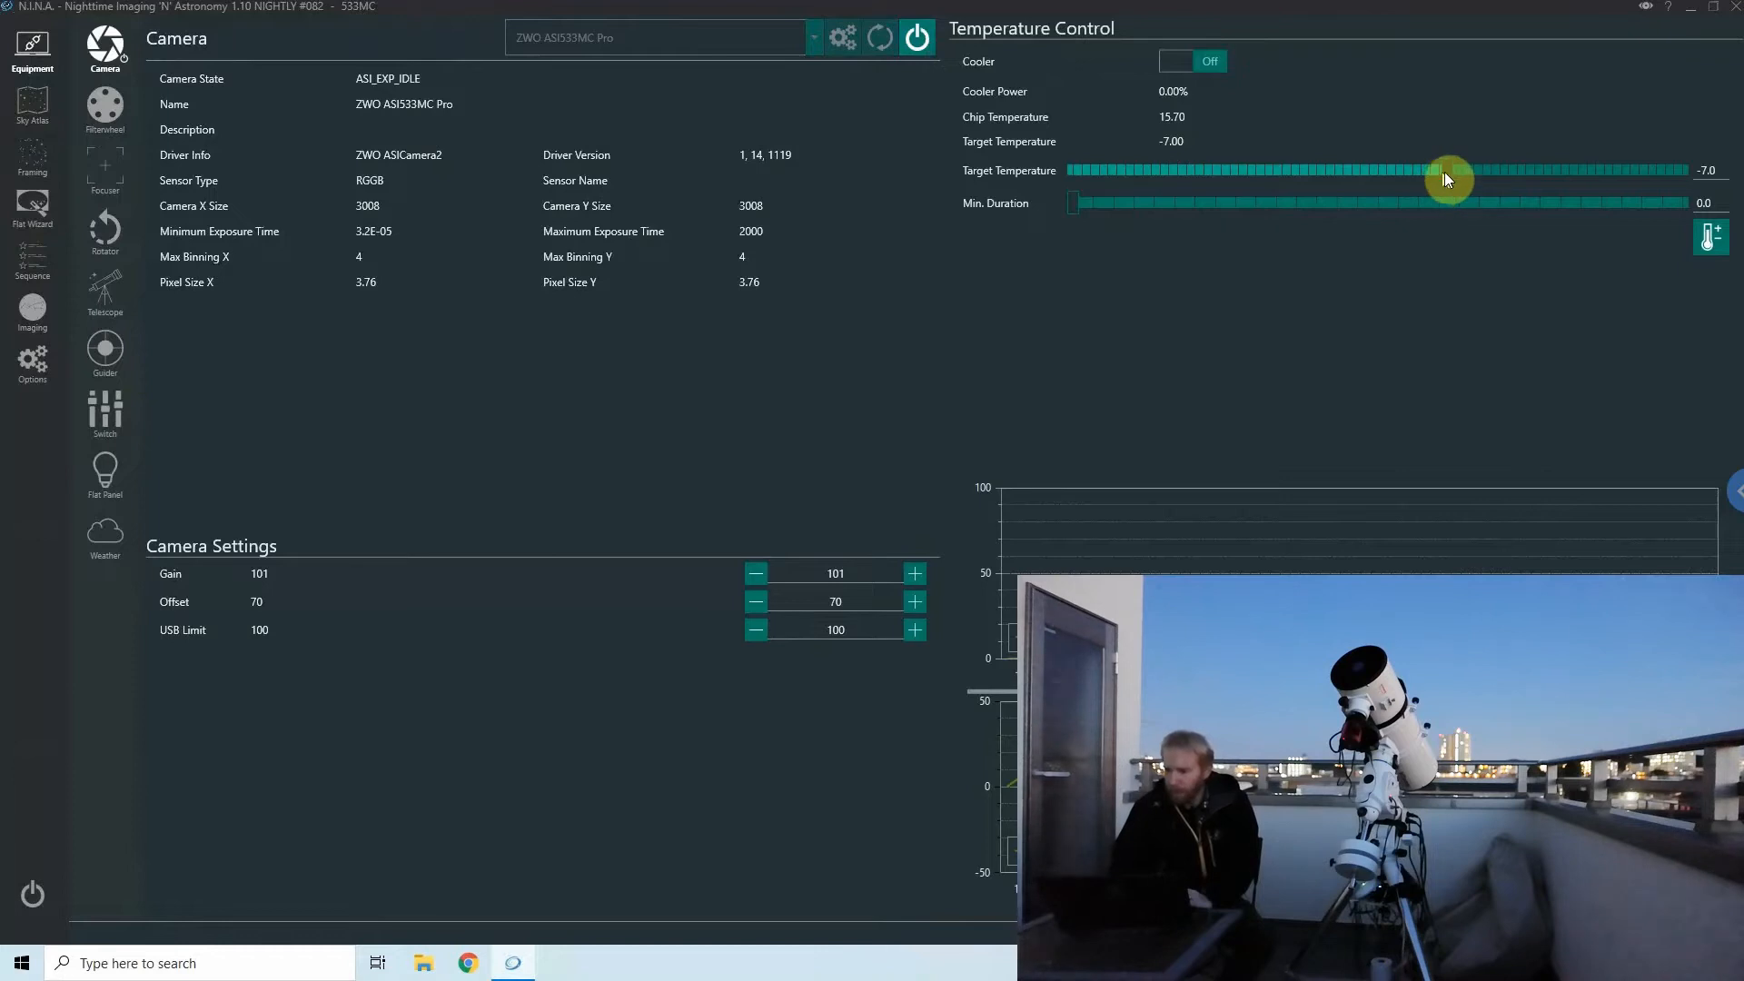
Lower the camera cooler target temperature, connect the mount, filter wheel and focuser, and open EQMOD.
{"action": "left_click_drag", "start_coordinate": [1446, 169], "coordinate": [1421, 170]}
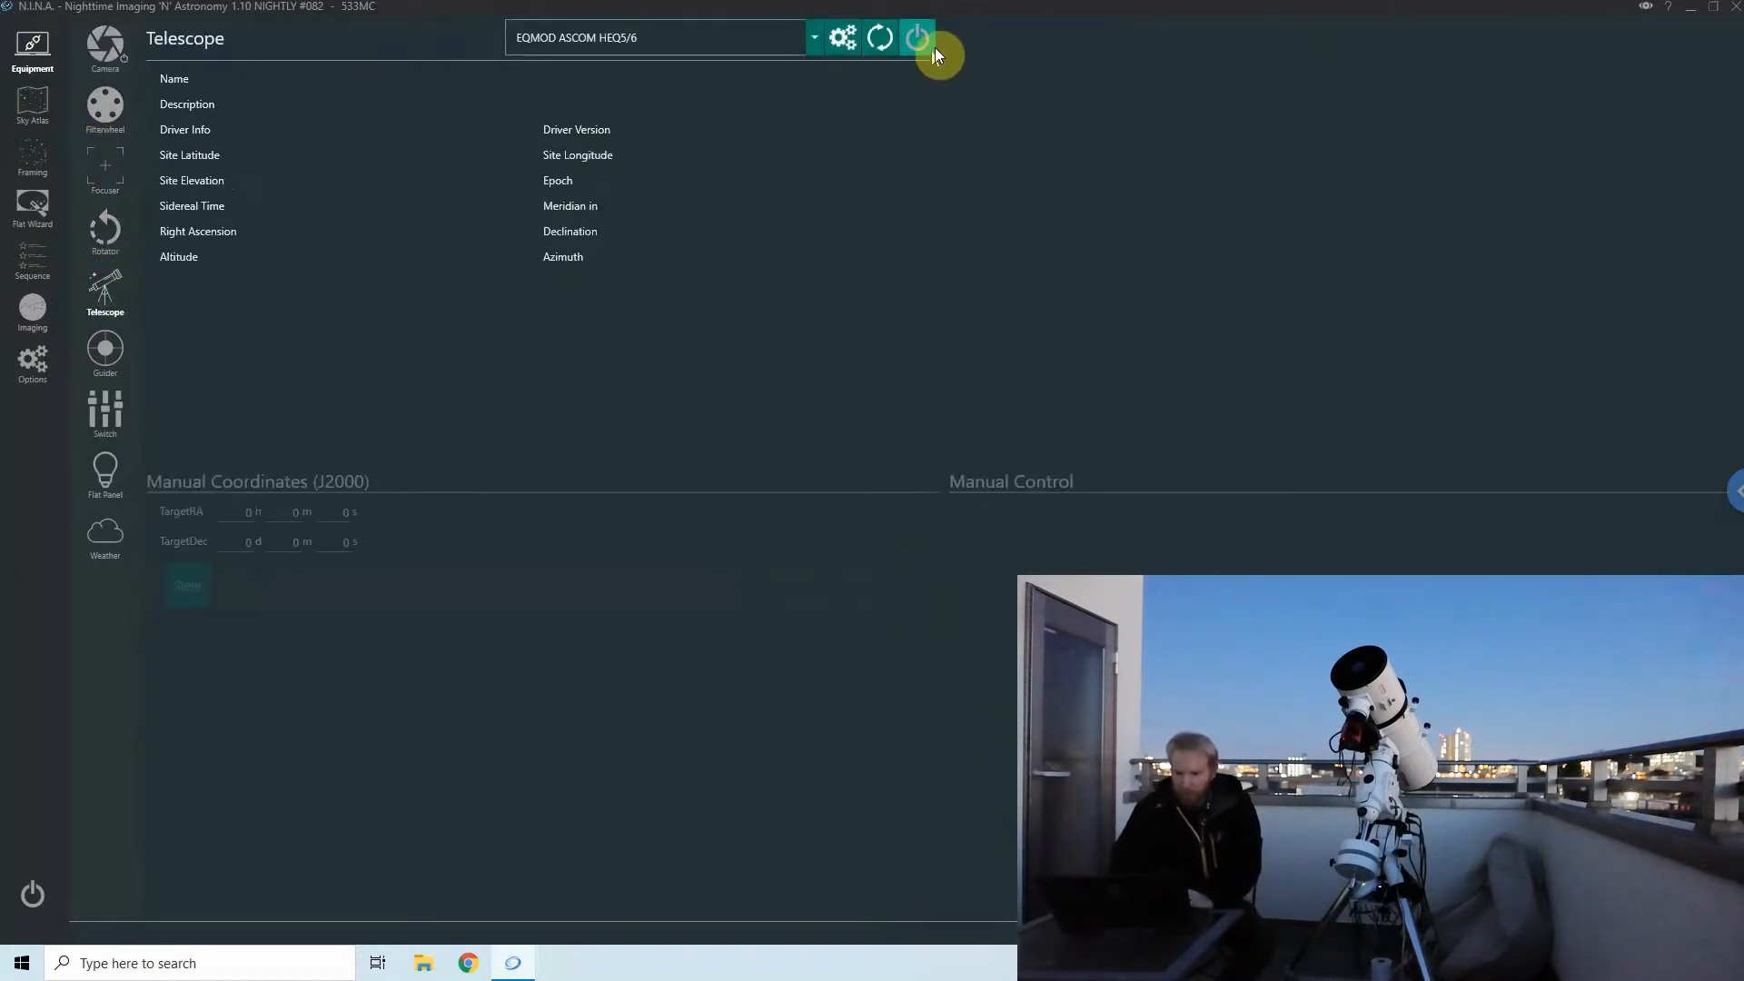
{"action": "left_click", "coordinate": [917, 36]}
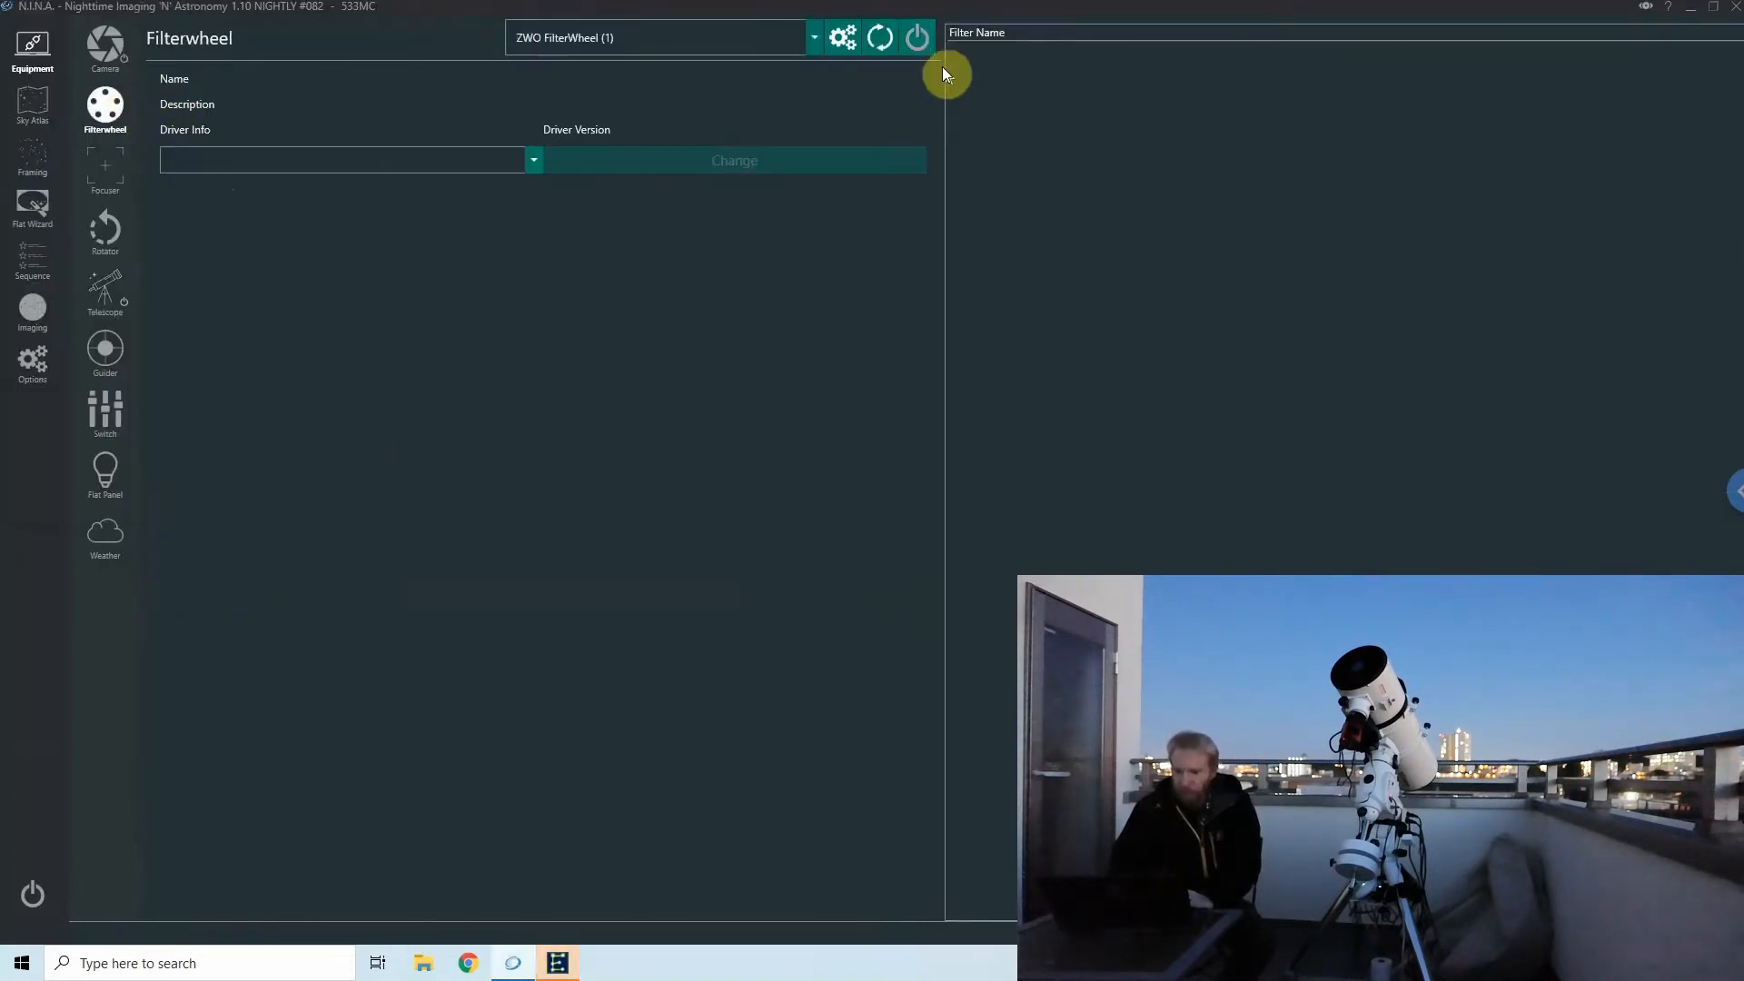
{"action": "left_click", "coordinate": [881, 36]}
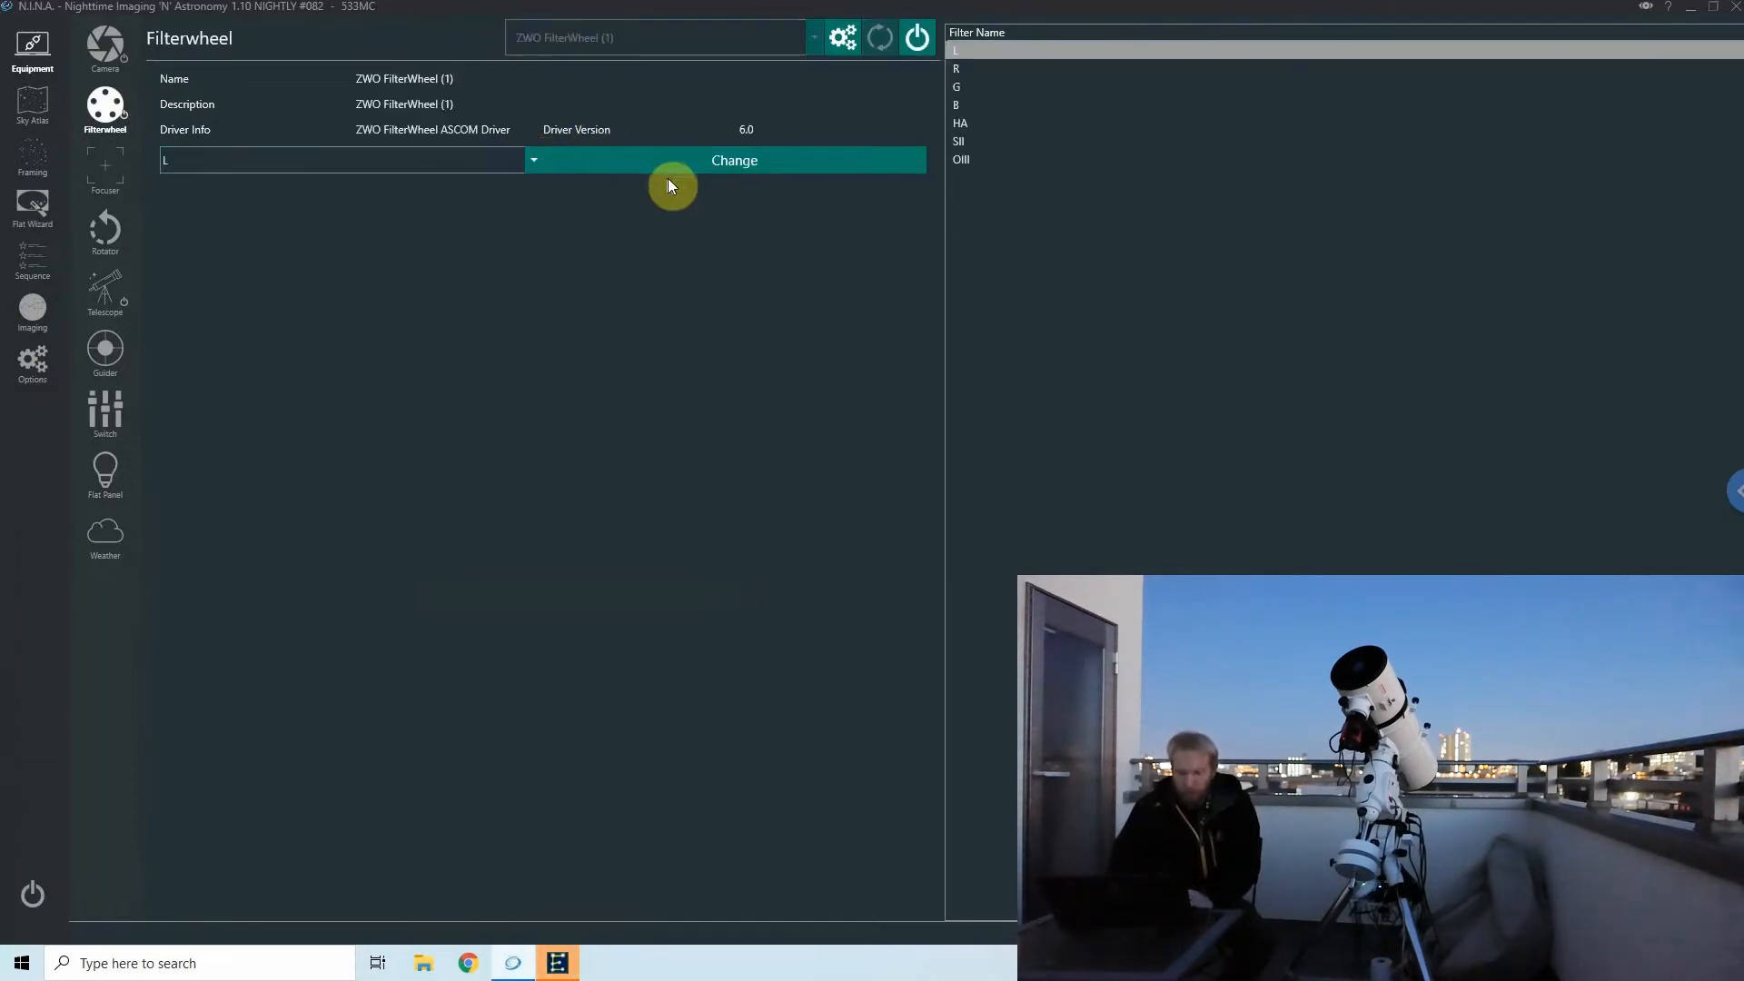
{"action": "mouse_move", "coordinate": [234, 164]}
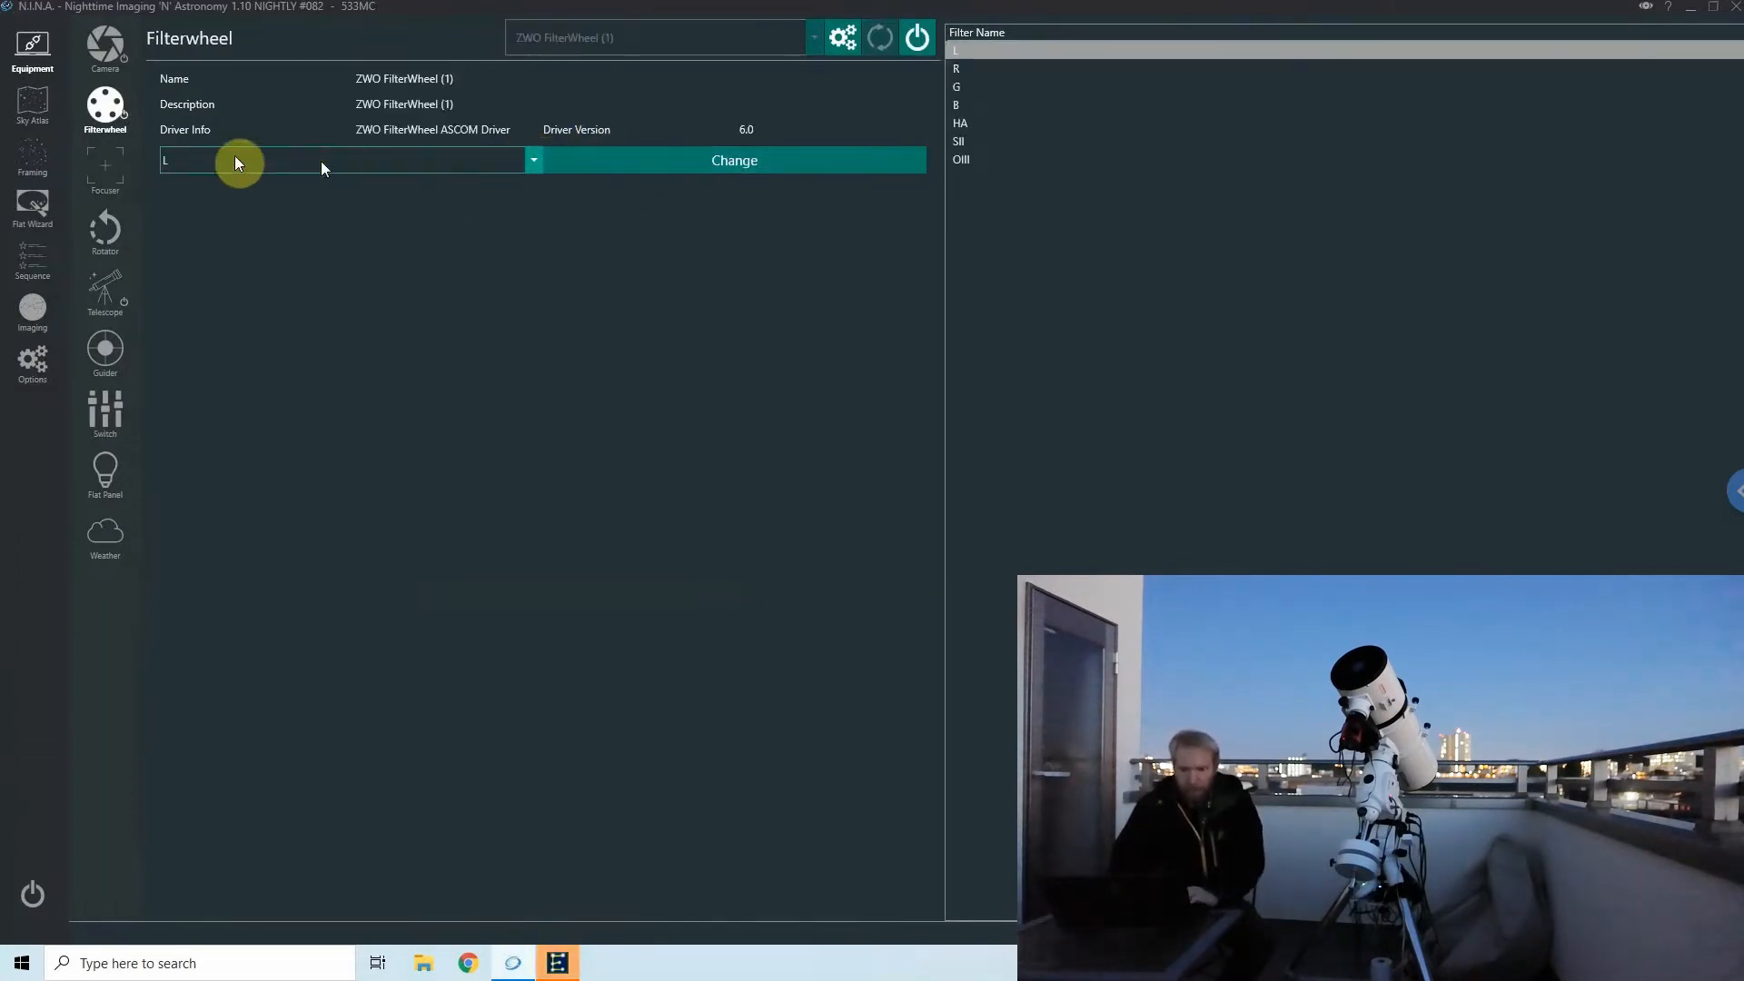
{"action": "left_click", "coordinate": [104, 167]}
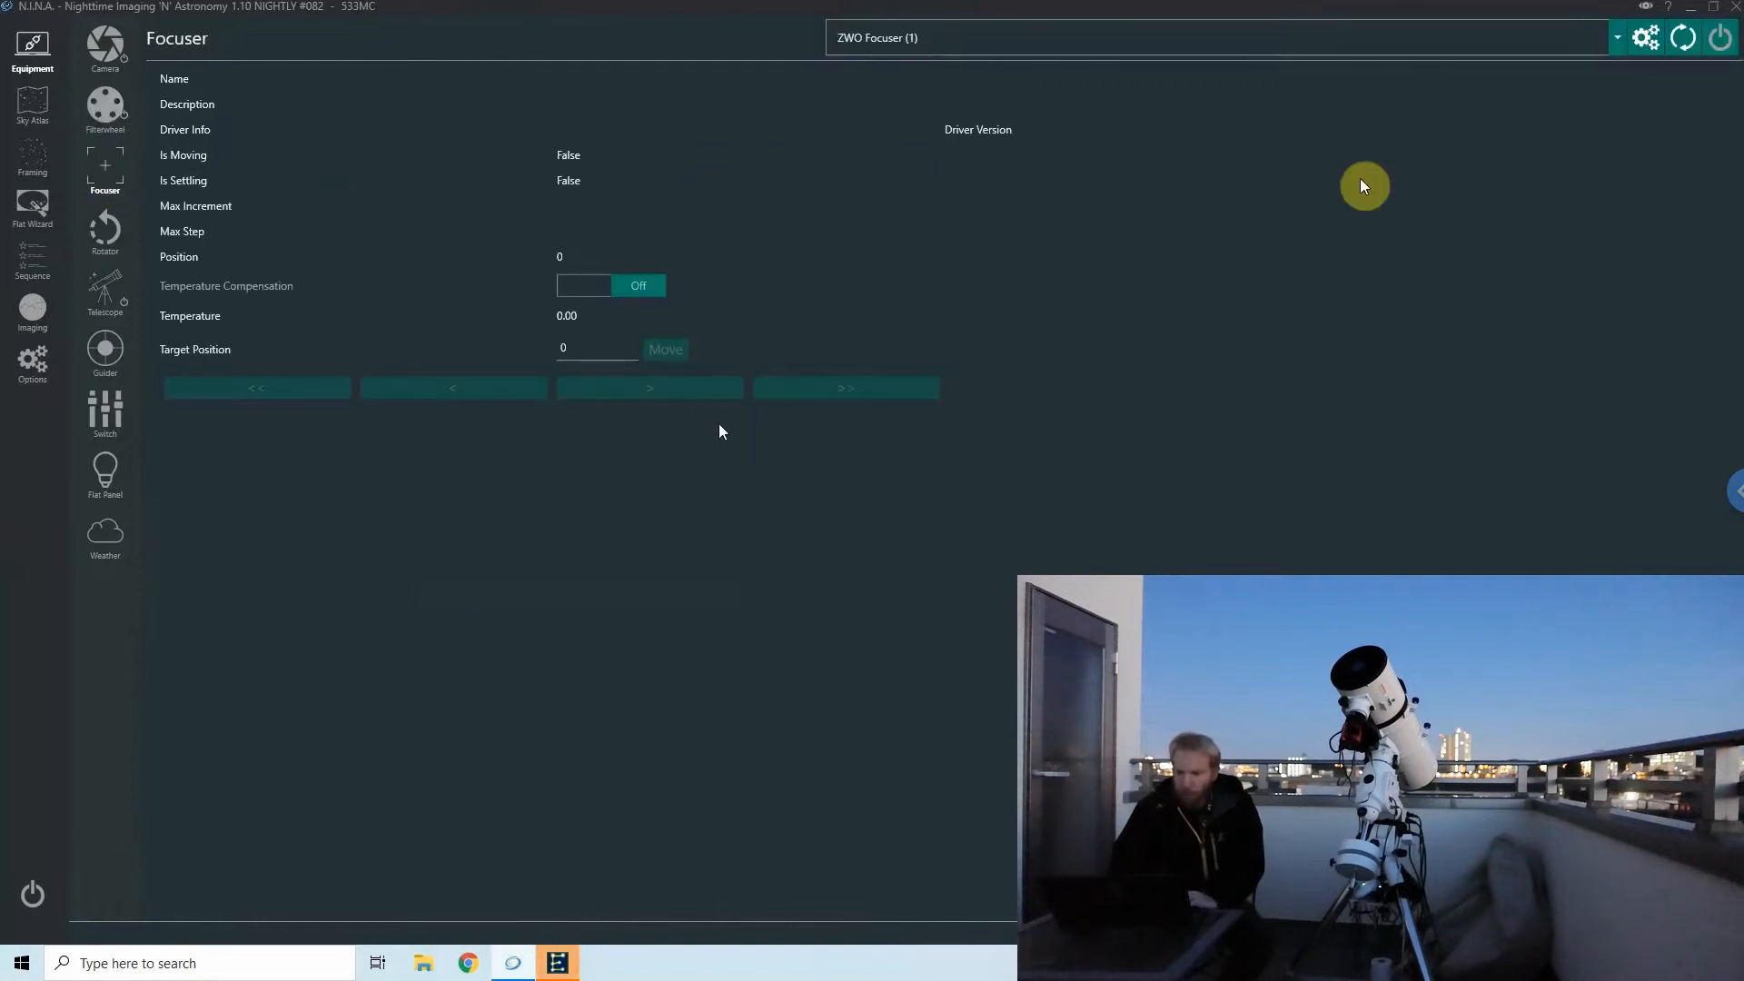
{"action": "left_click", "coordinate": [1718, 37]}
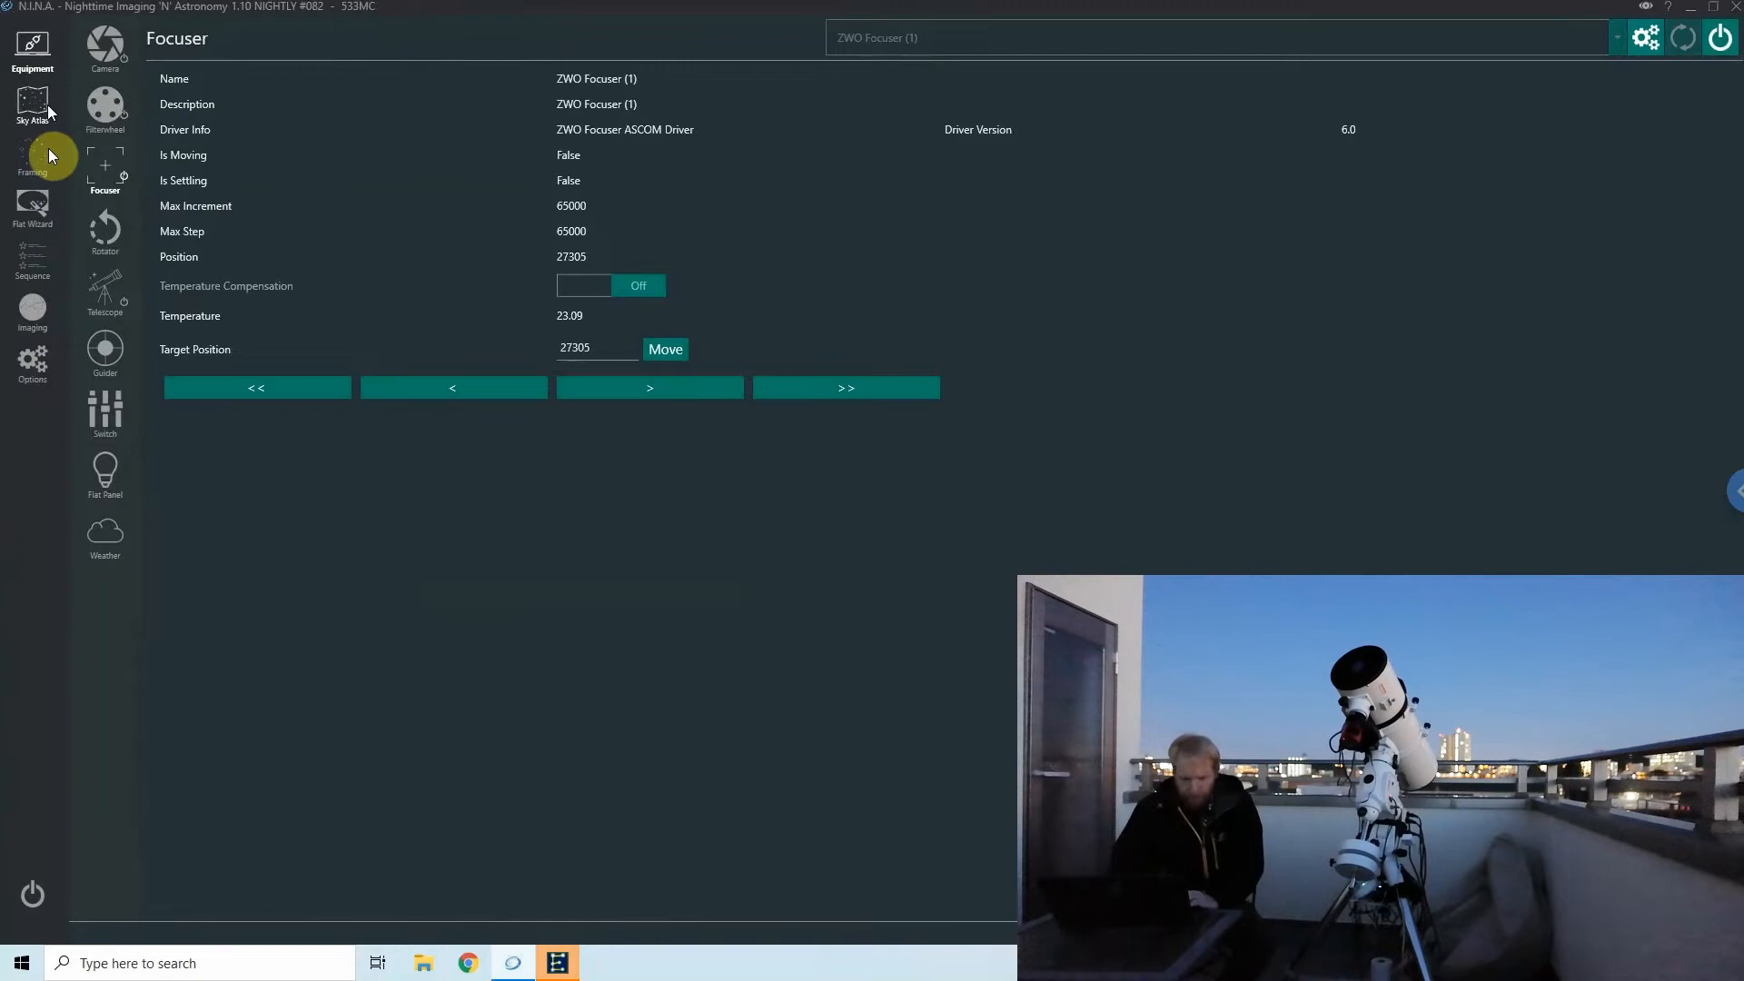
{"action": "mouse_move", "coordinate": [33, 211]}
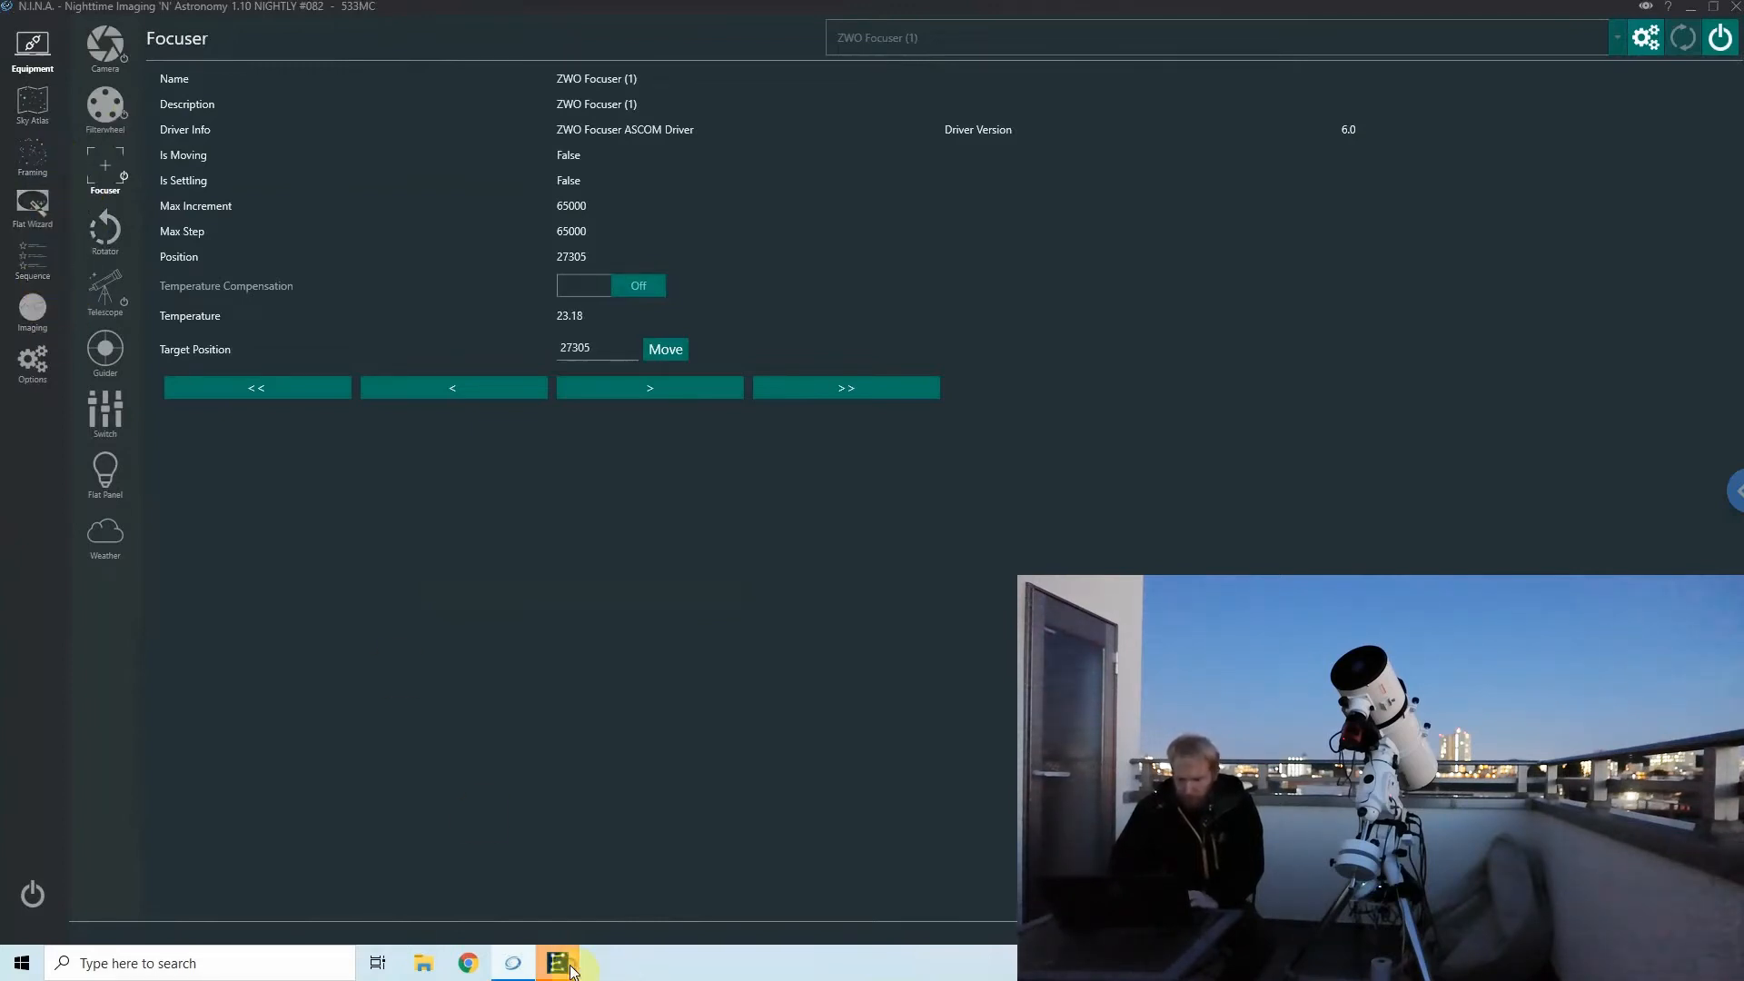
{"action": "left_click", "coordinate": [556, 963]}
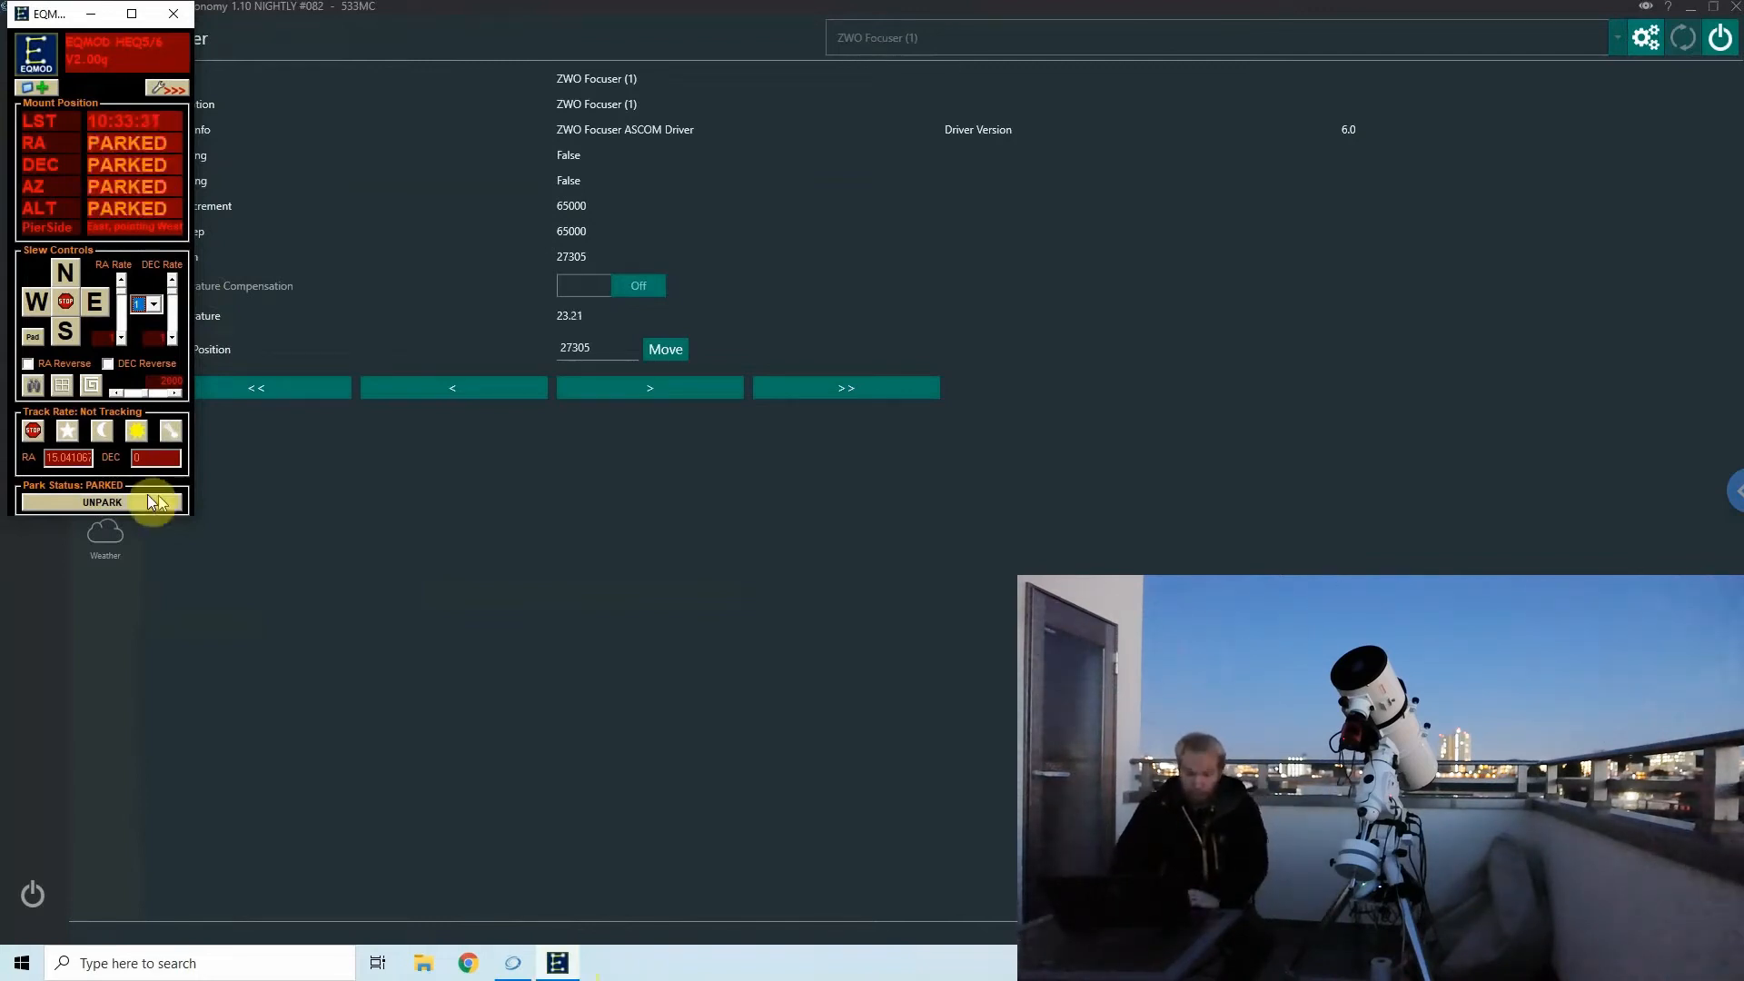
Unpark the mount in EQMOD, then bring up N.I.N.A.'s Flat Wizard.
{"action": "left_click", "coordinate": [101, 501]}
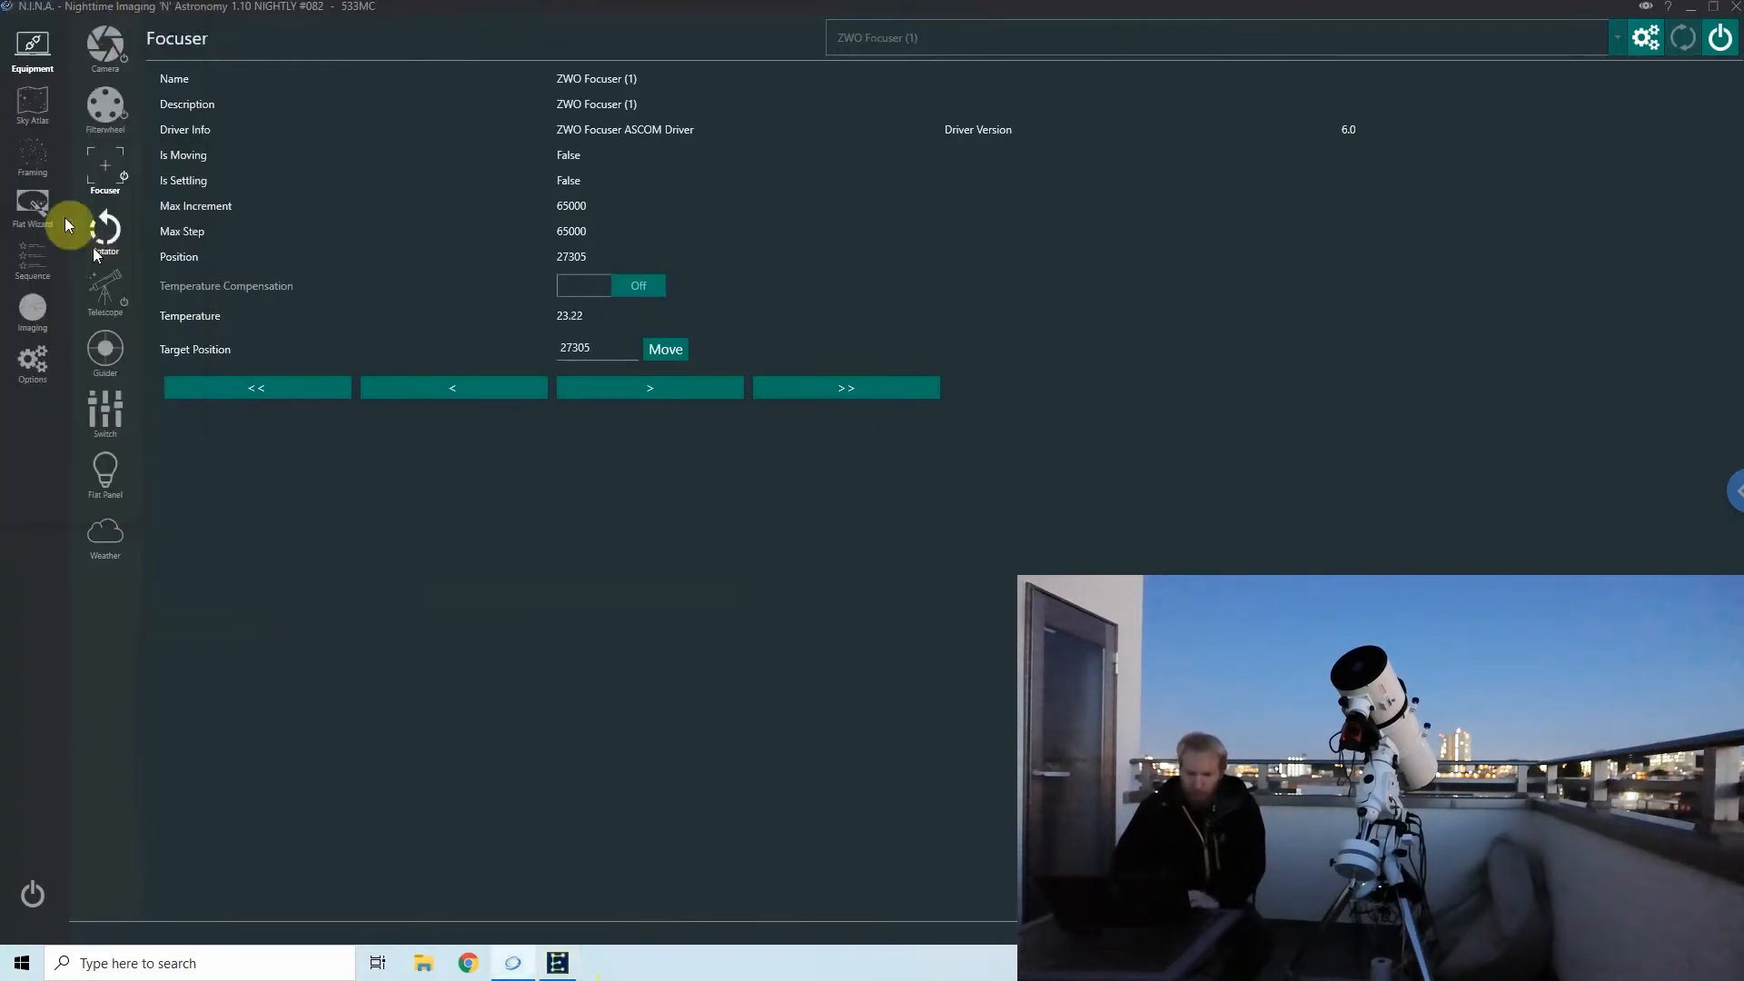
{"action": "left_click", "coordinate": [32, 212]}
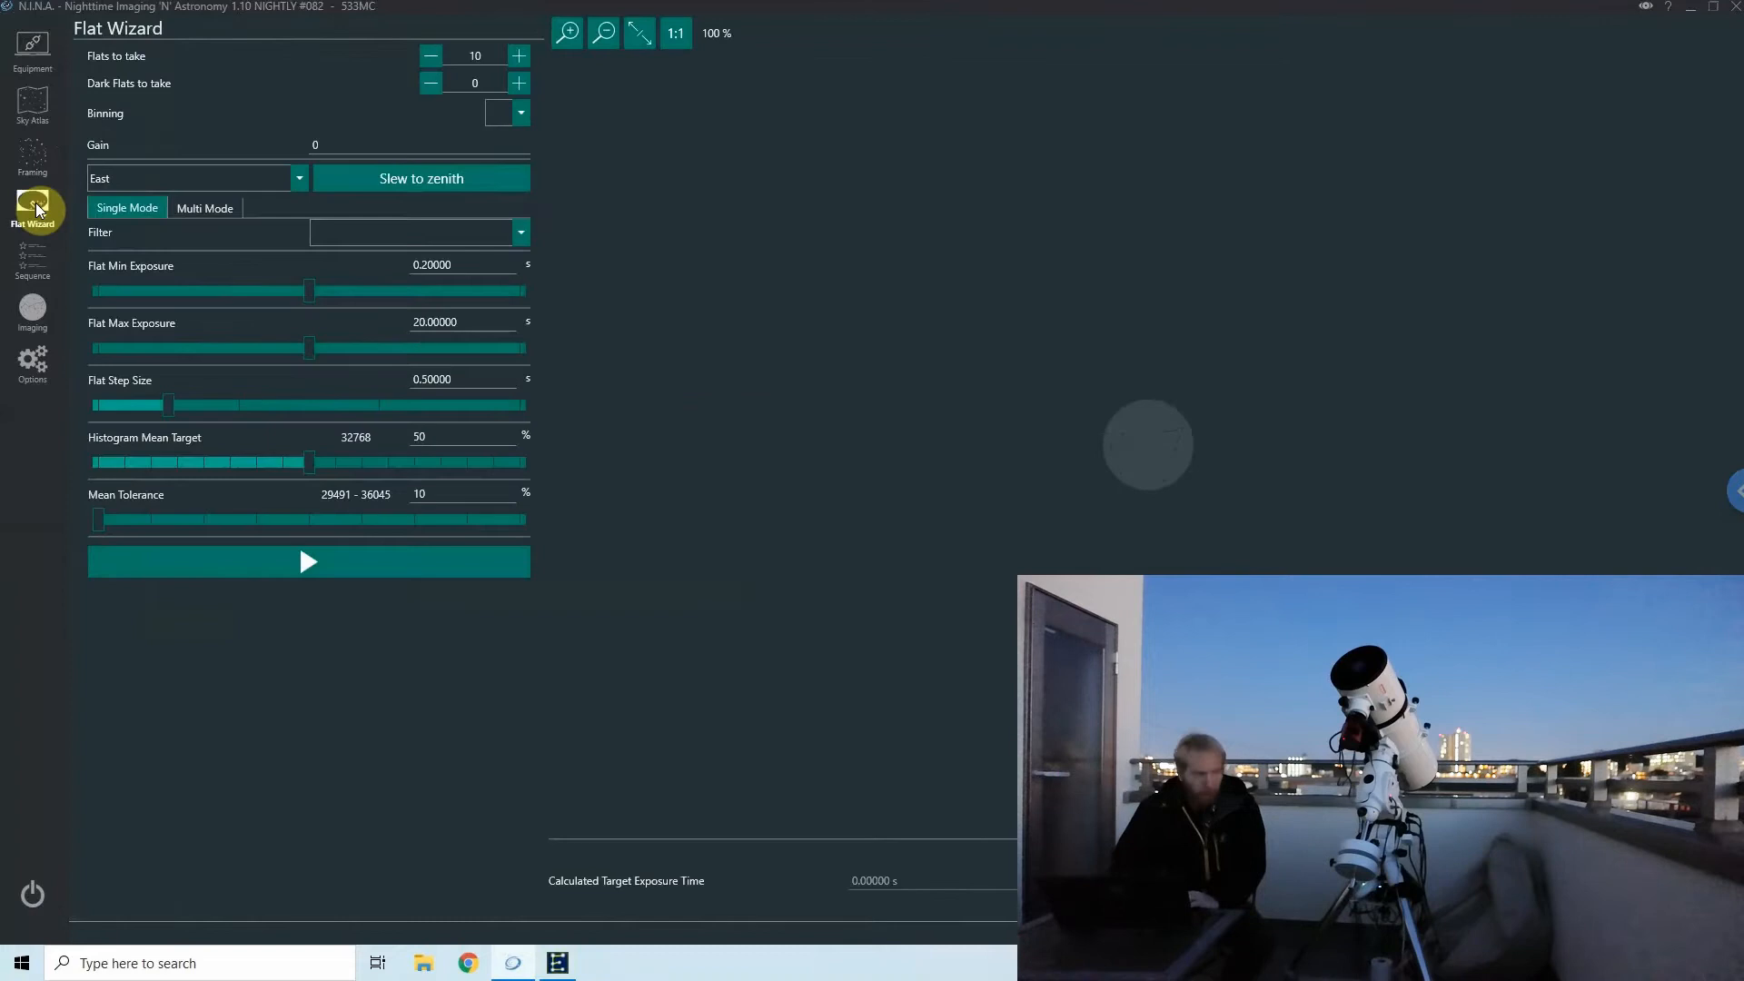
{"action": "mouse_move", "coordinate": [378, 199]}
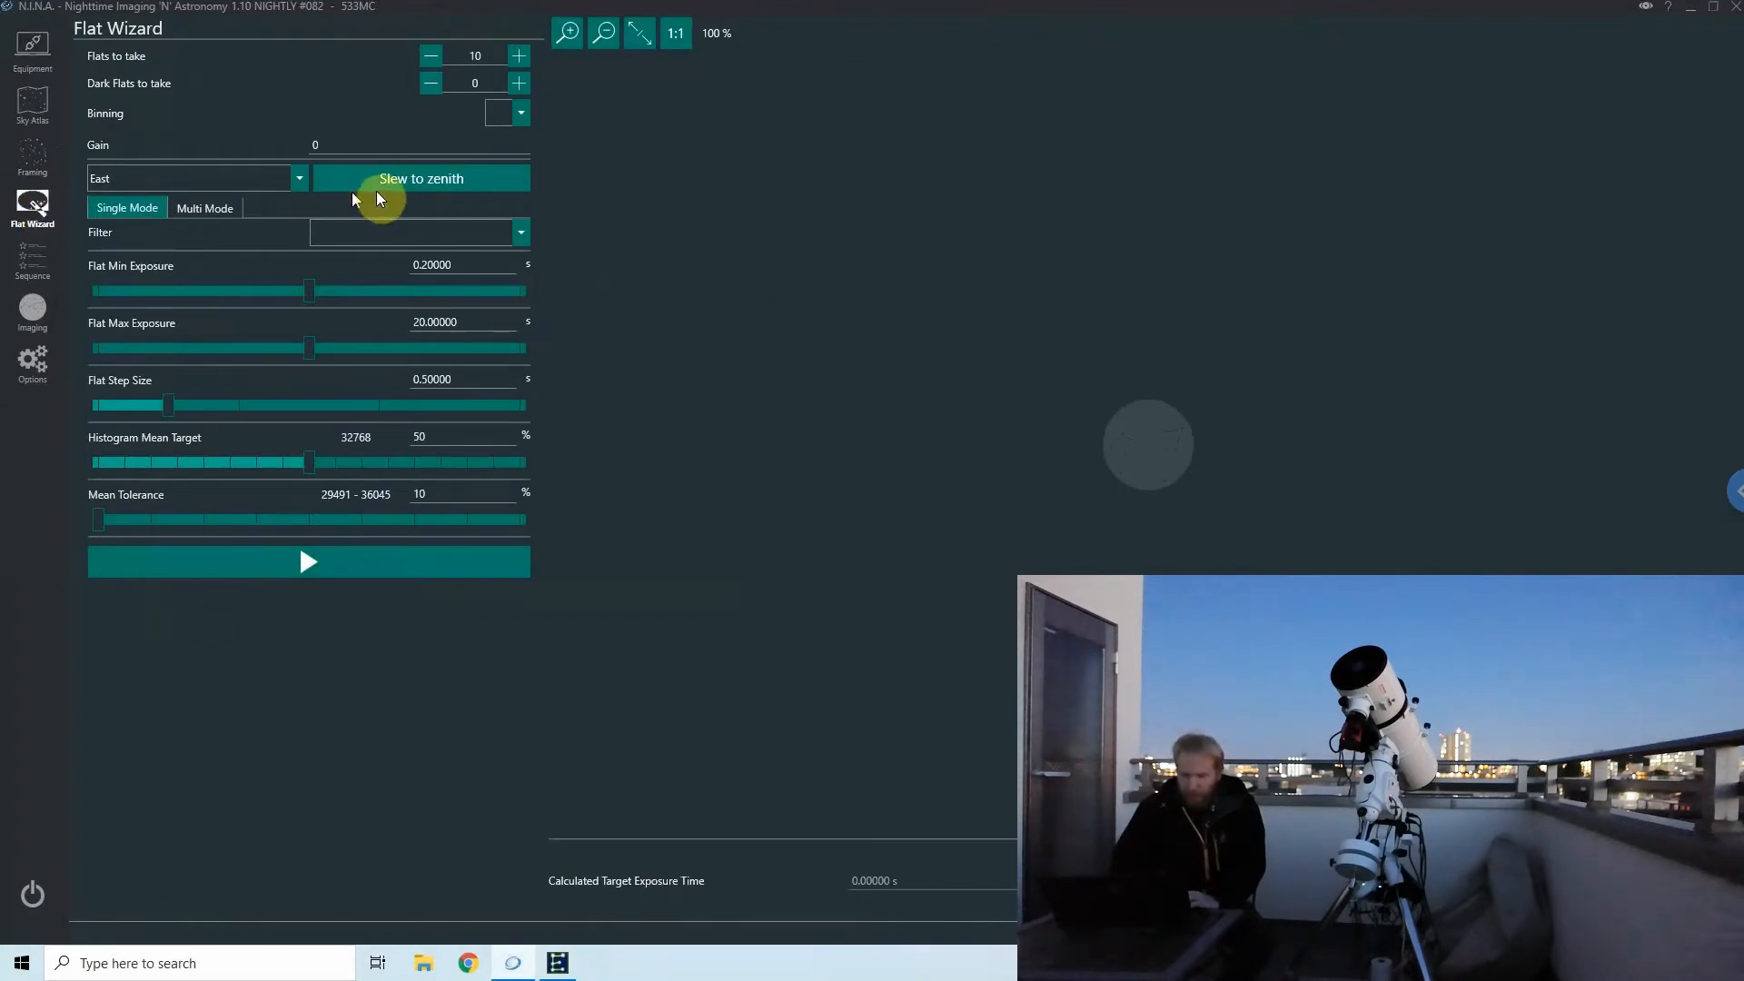
{"action": "mouse_move", "coordinate": [281, 182]}
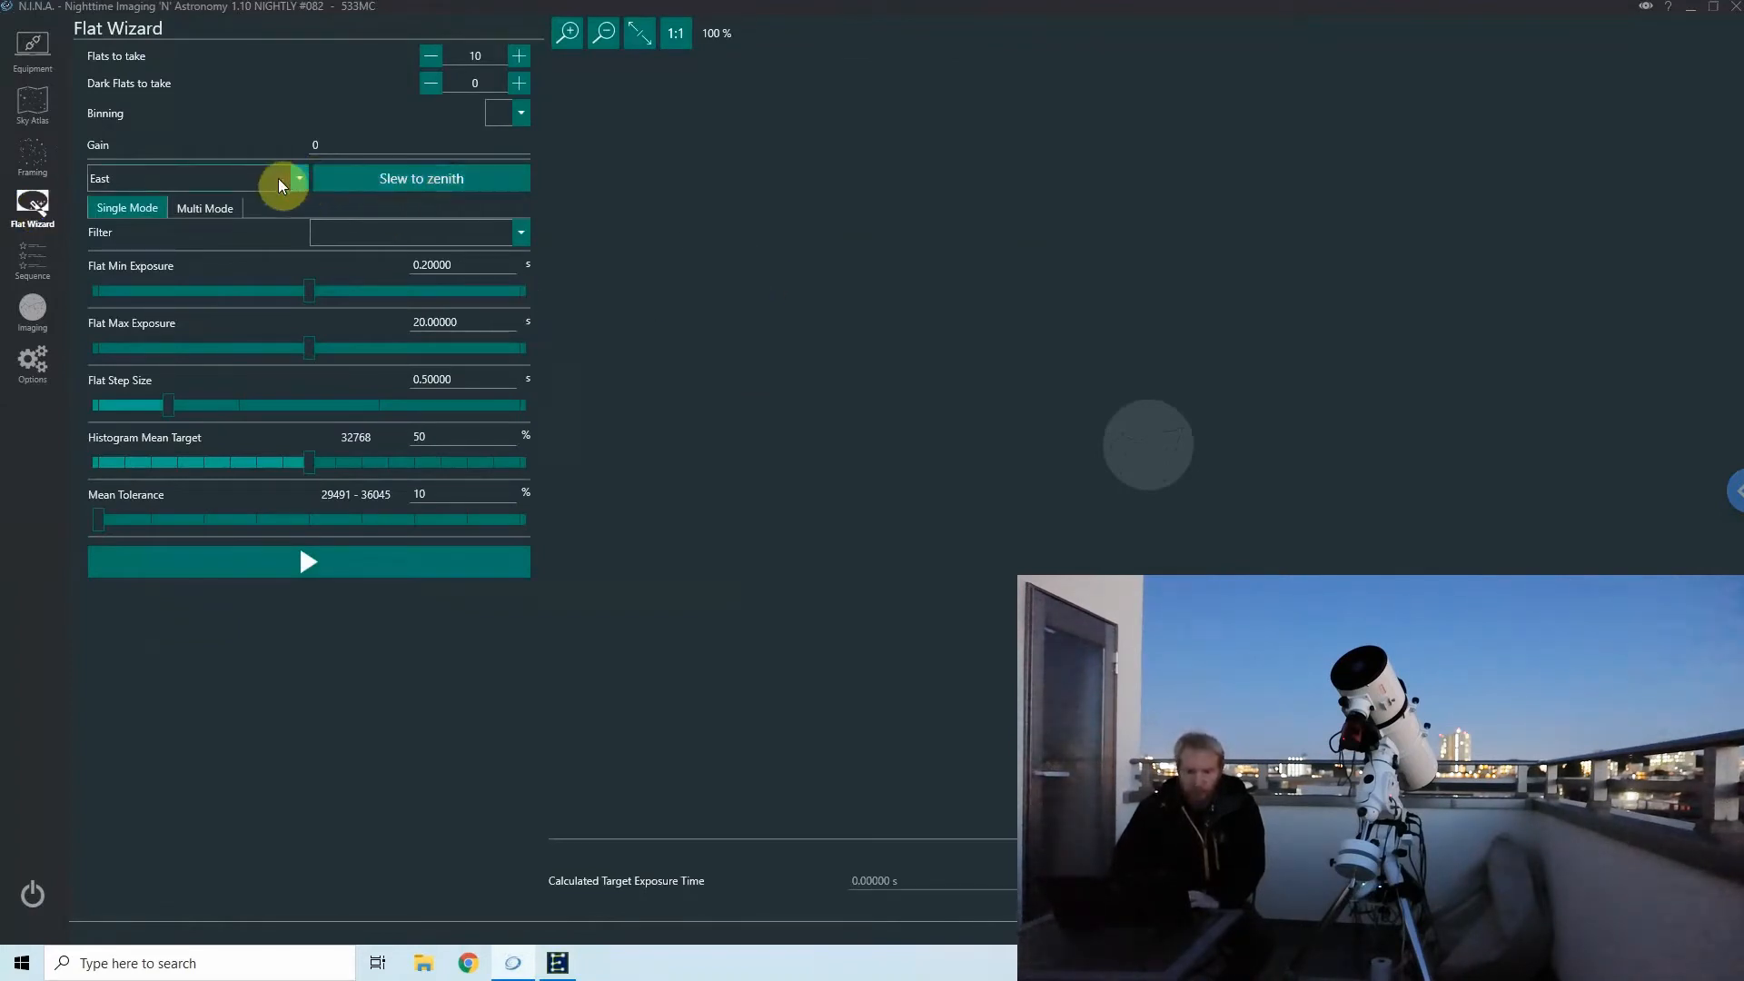
Choose West as the Flat Wizard's pier side and slew the telescope to zenith.
{"action": "left_click", "coordinate": [298, 179]}
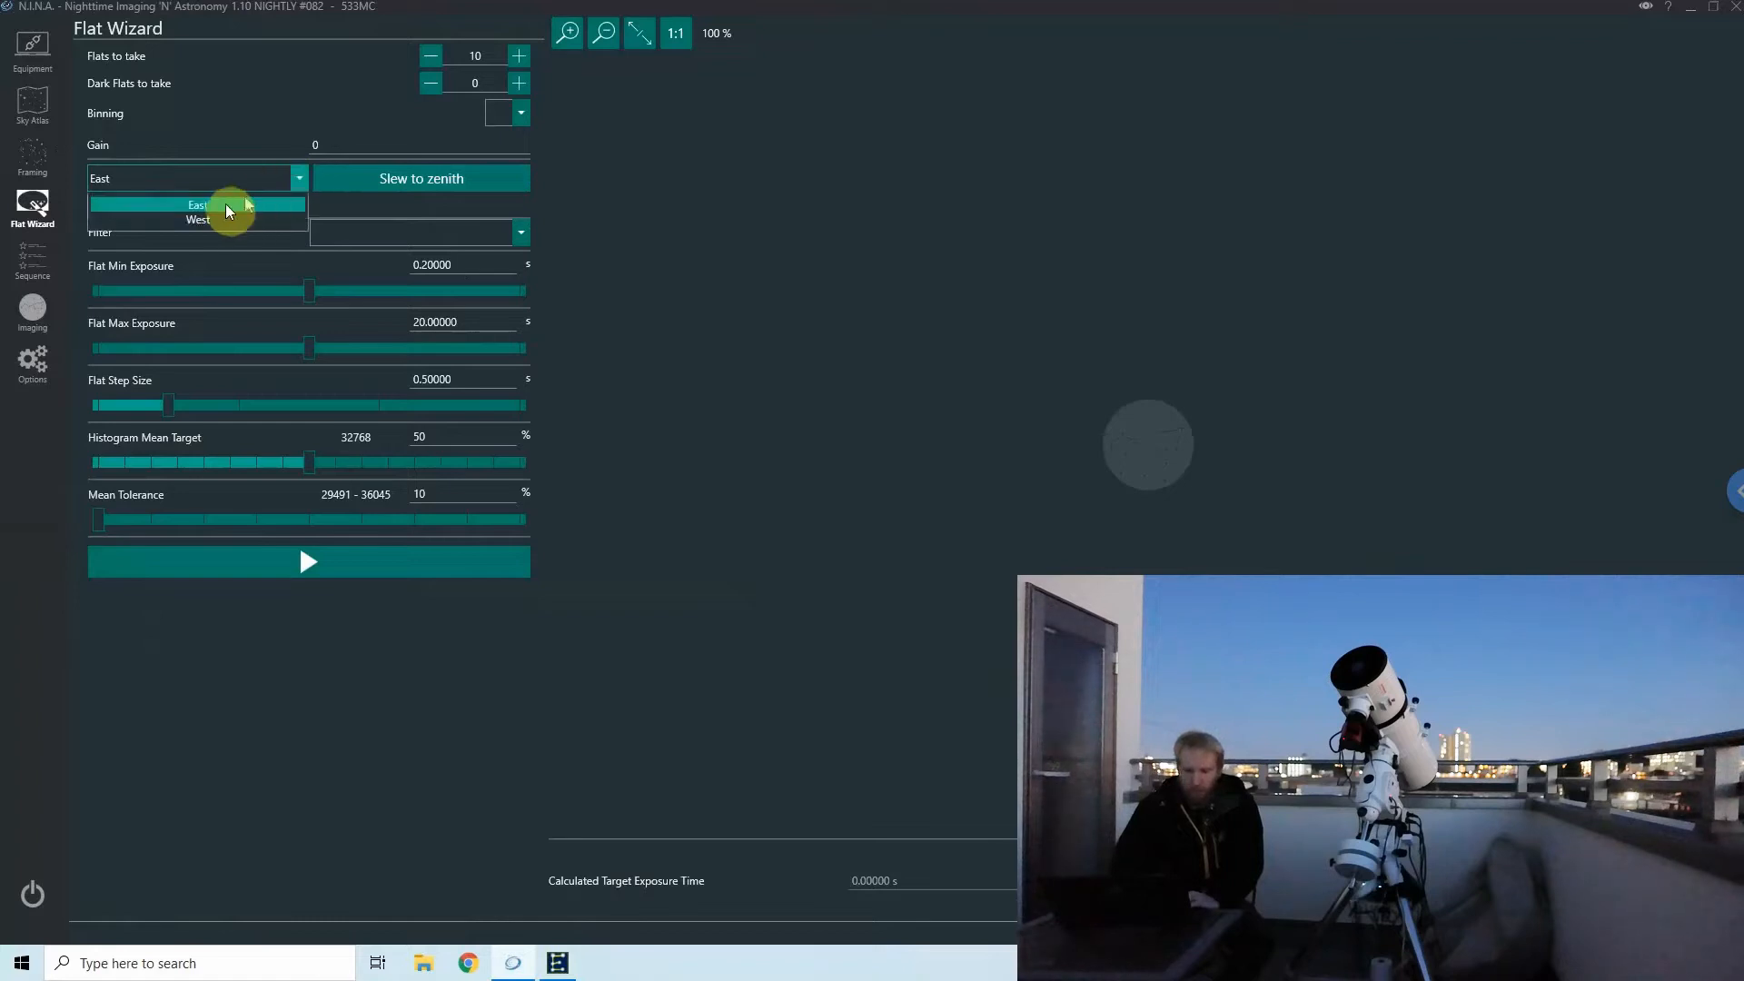
{"action": "left_click", "coordinate": [198, 219]}
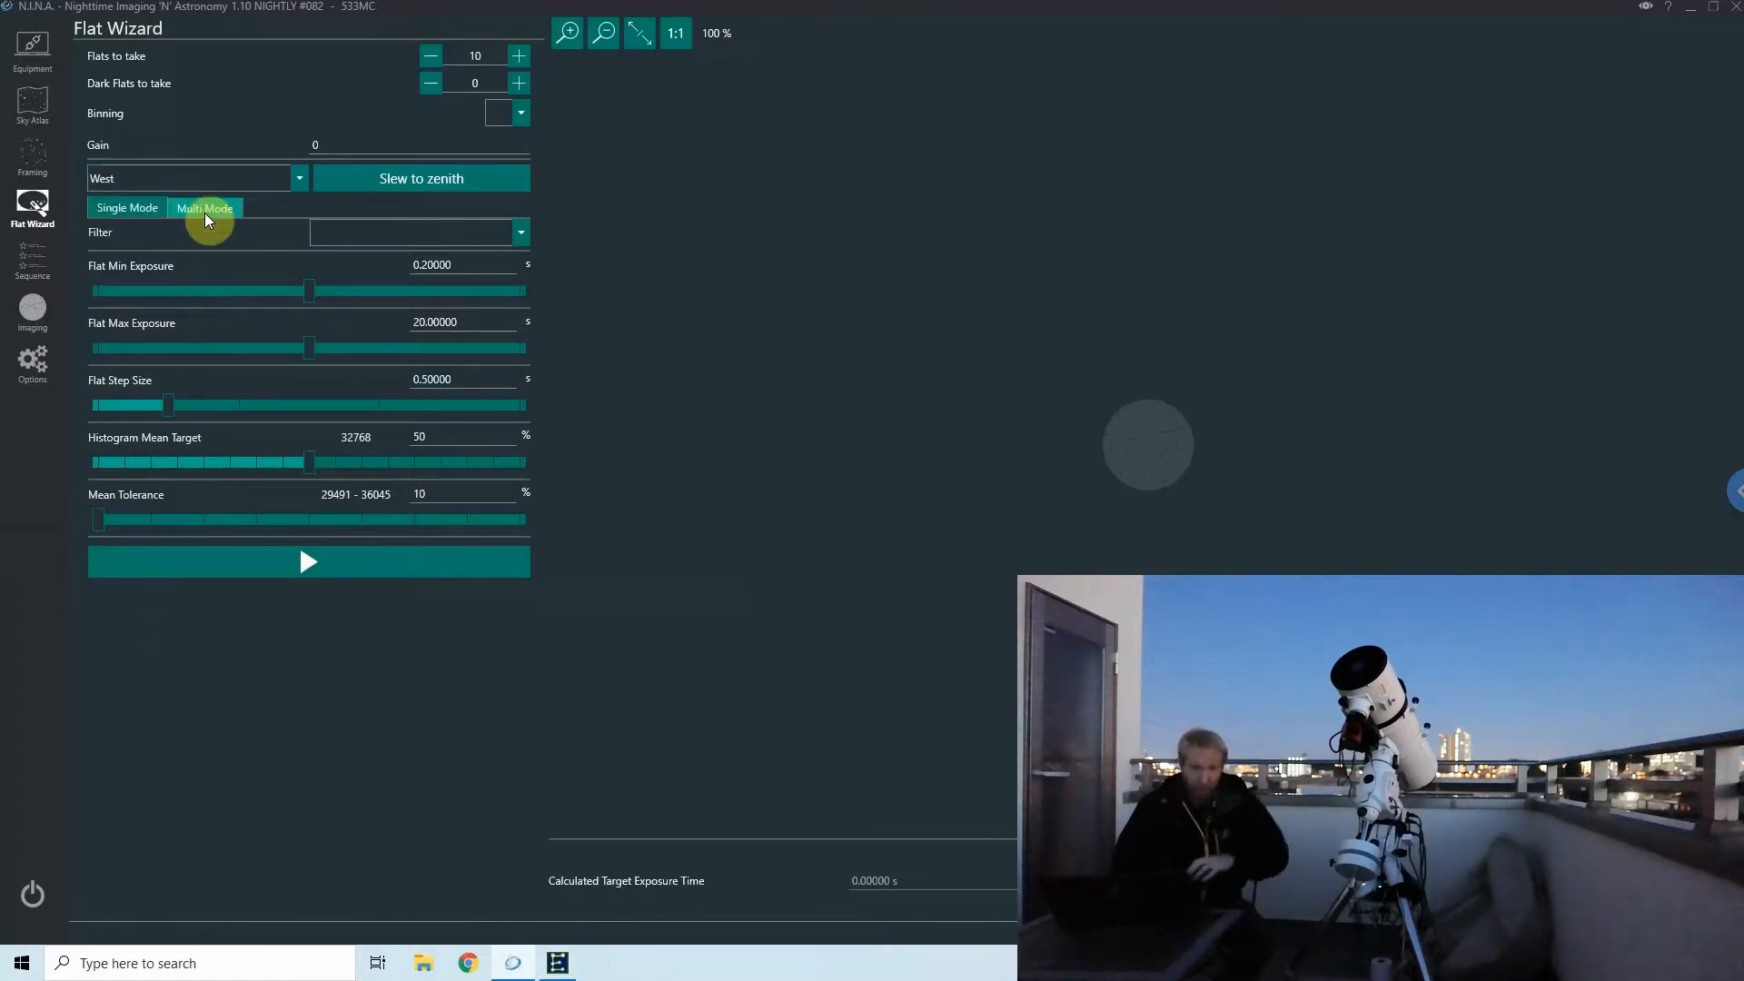
{"action": "left_click", "coordinate": [127, 208]}
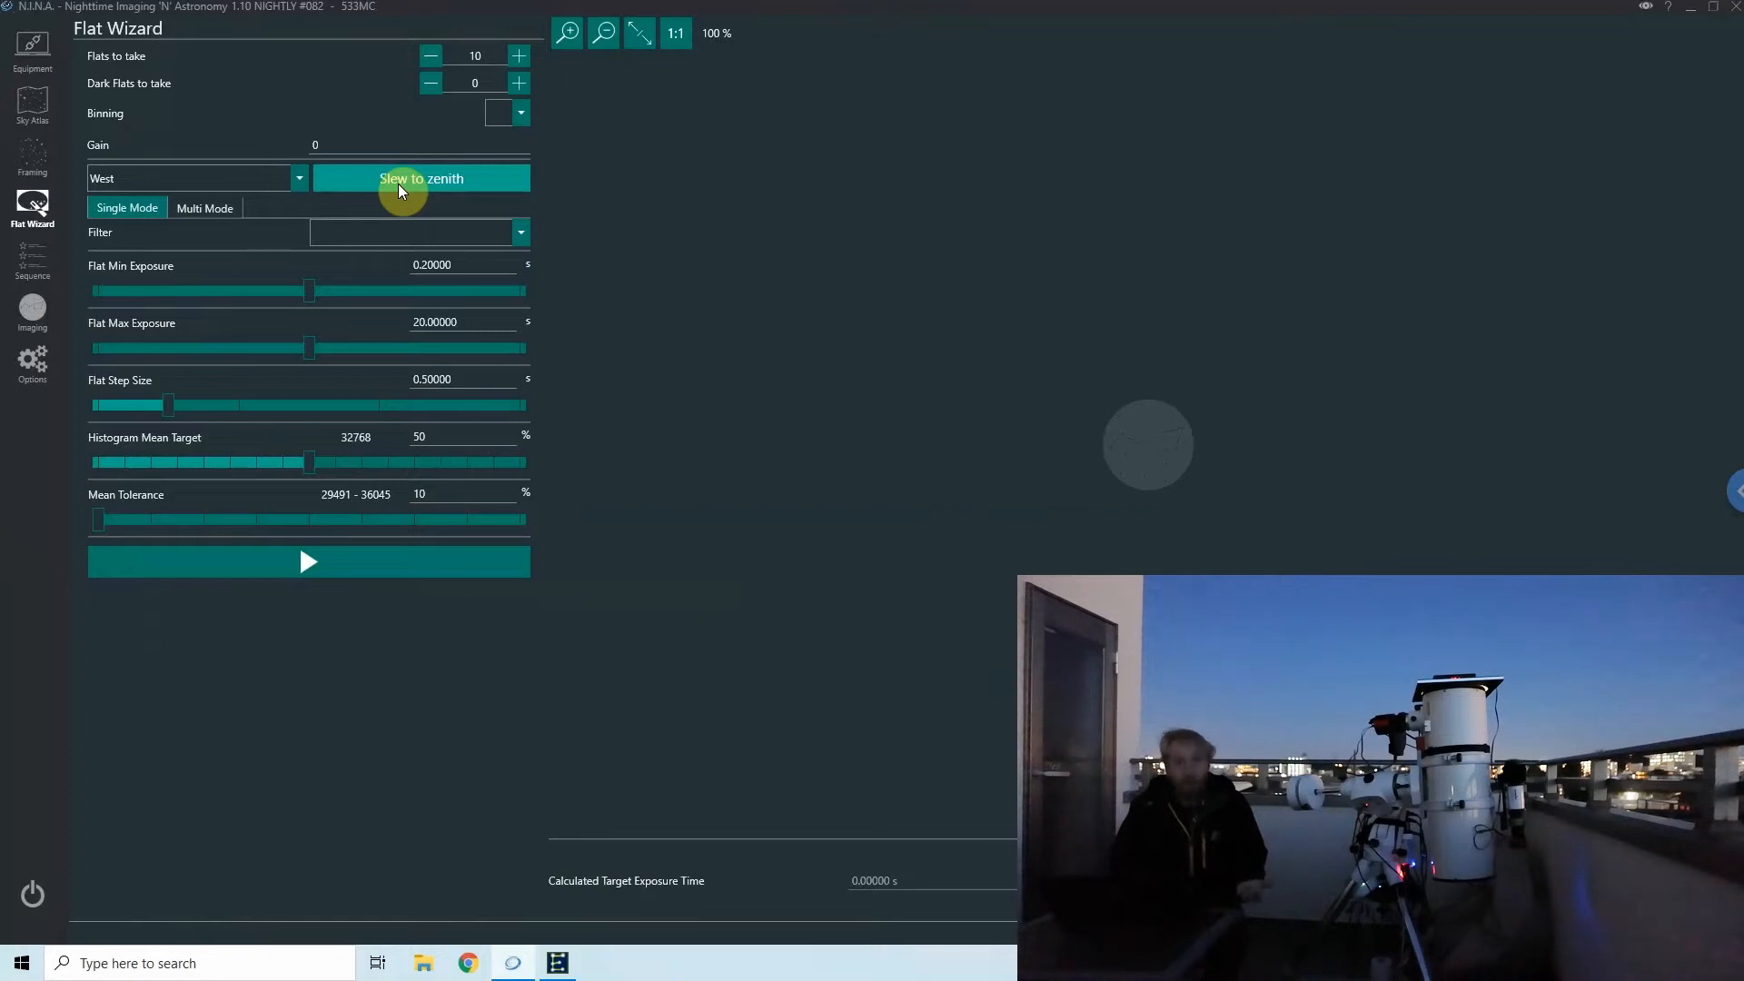
{"action": "mouse_move", "coordinate": [377, 666]}
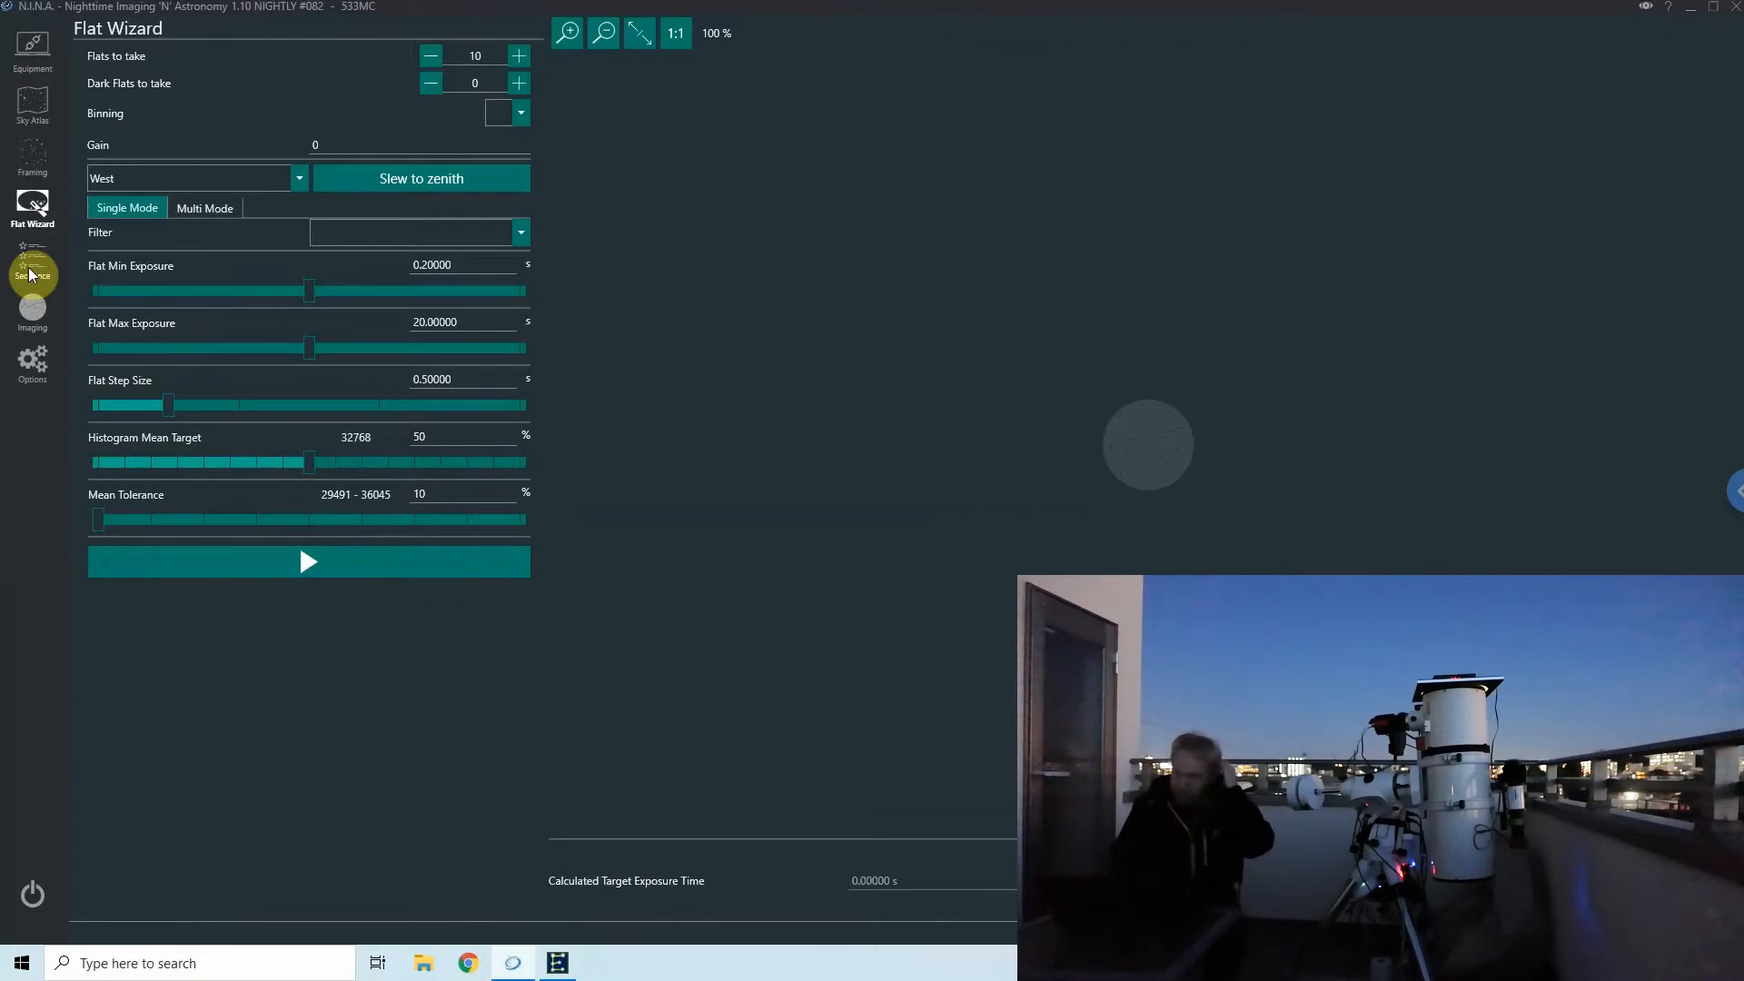
Check the sequence and the camera's cooling status, then switch to the Imaging workspace.
{"action": "left_click", "coordinate": [33, 274]}
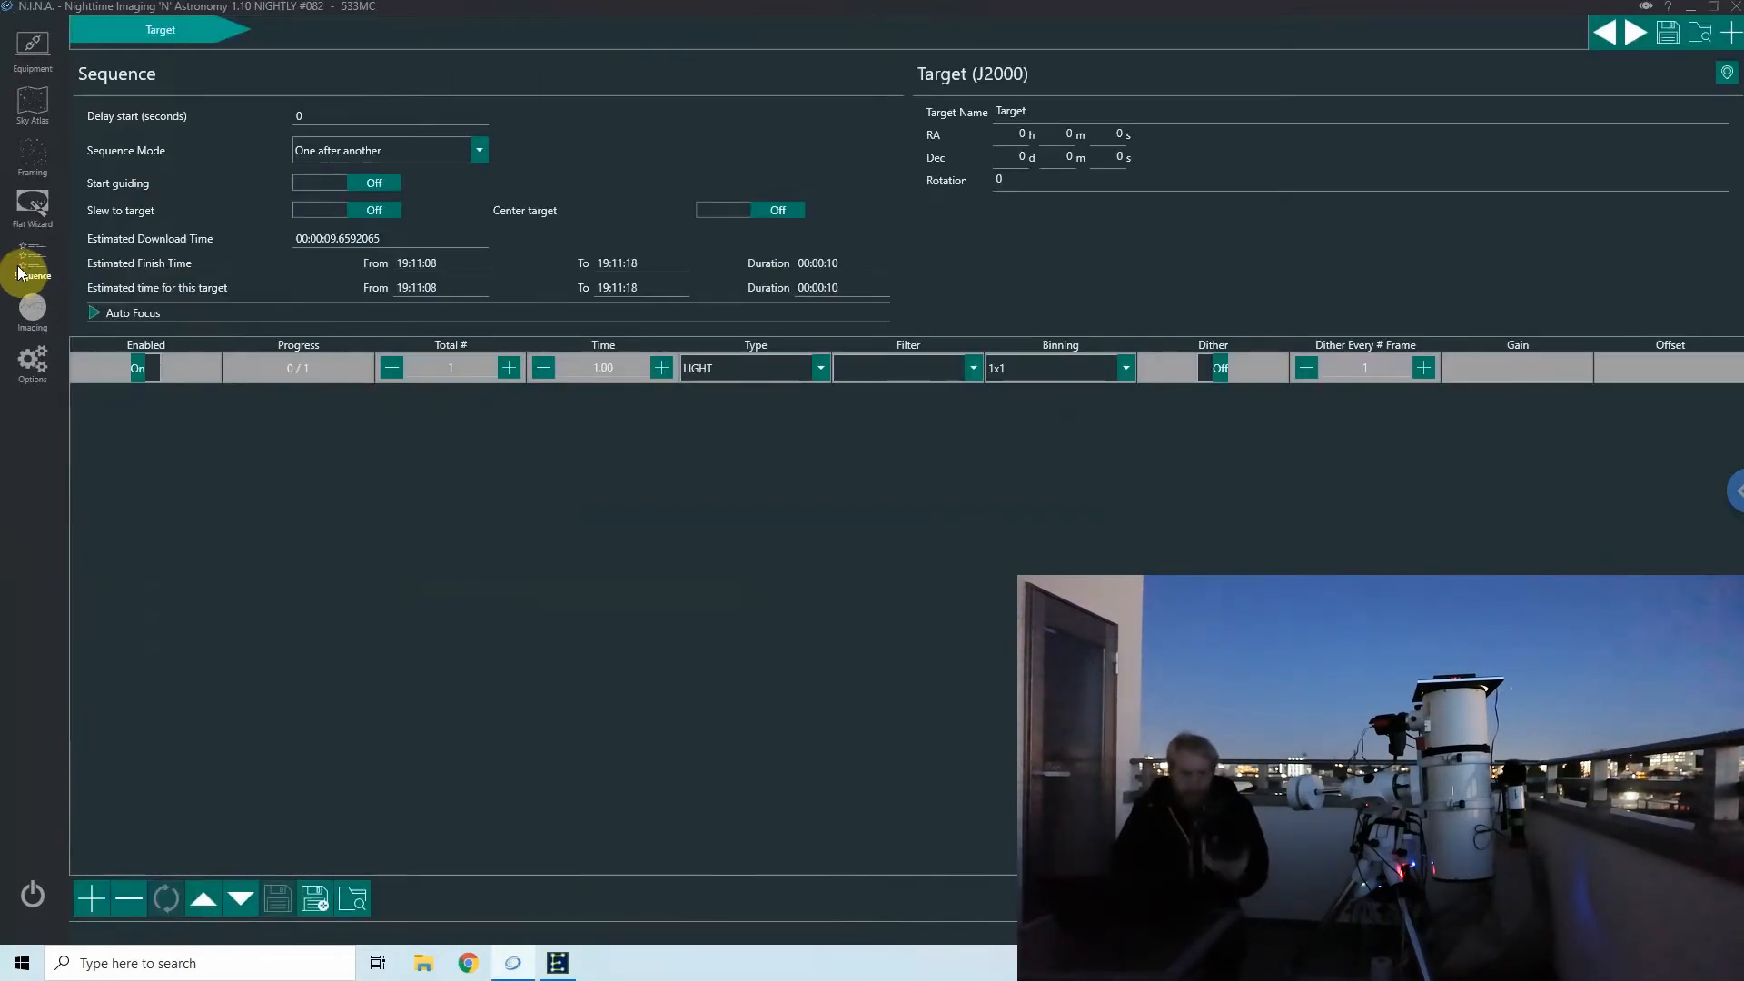
{"action": "left_click", "coordinate": [32, 50]}
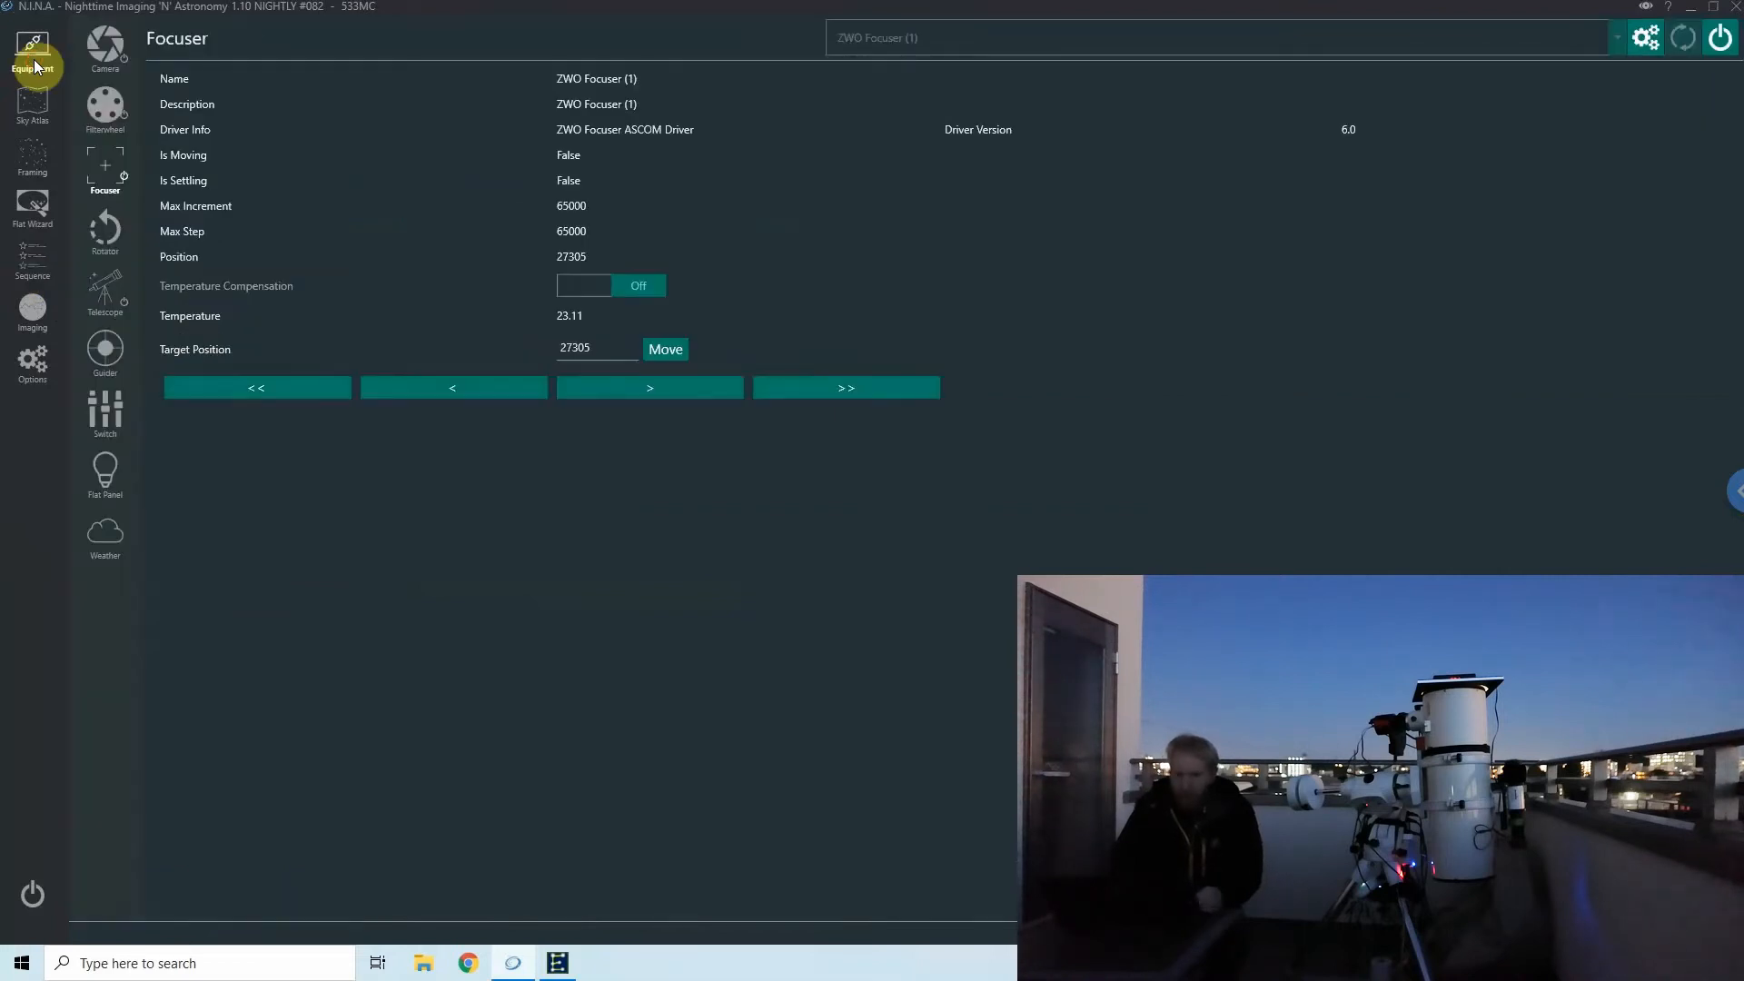
{"action": "left_click", "coordinate": [104, 50]}
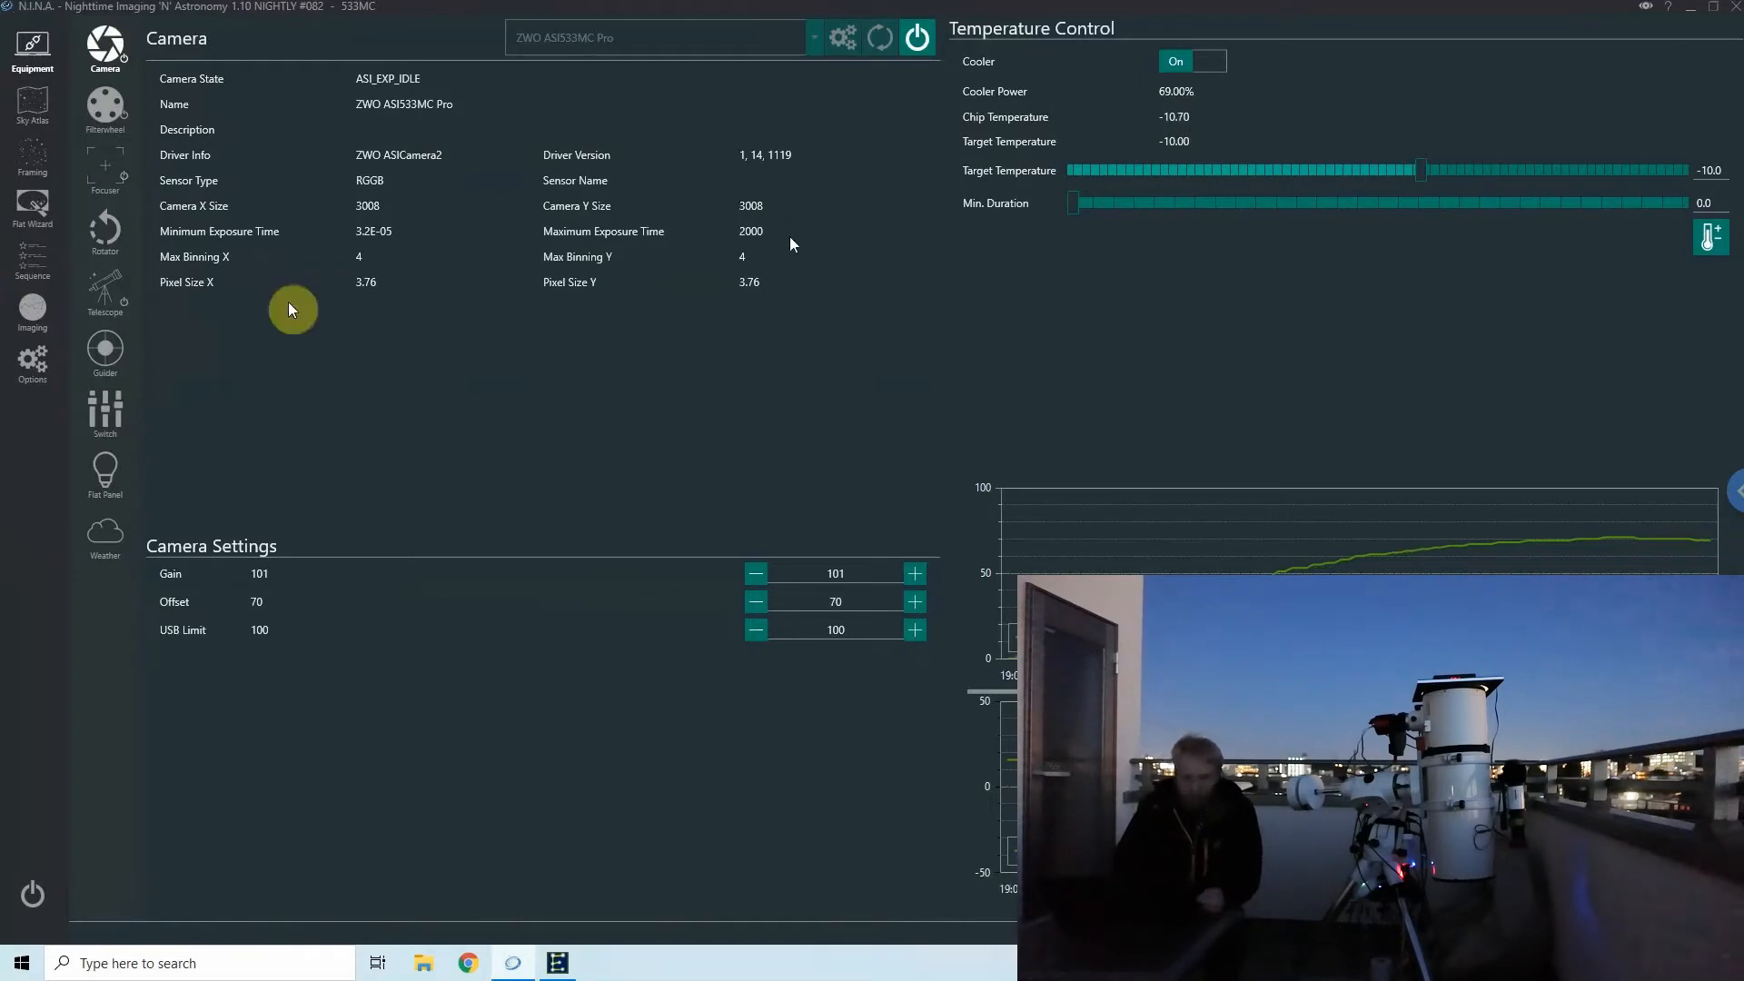
{"action": "left_click", "coordinate": [33, 258]}
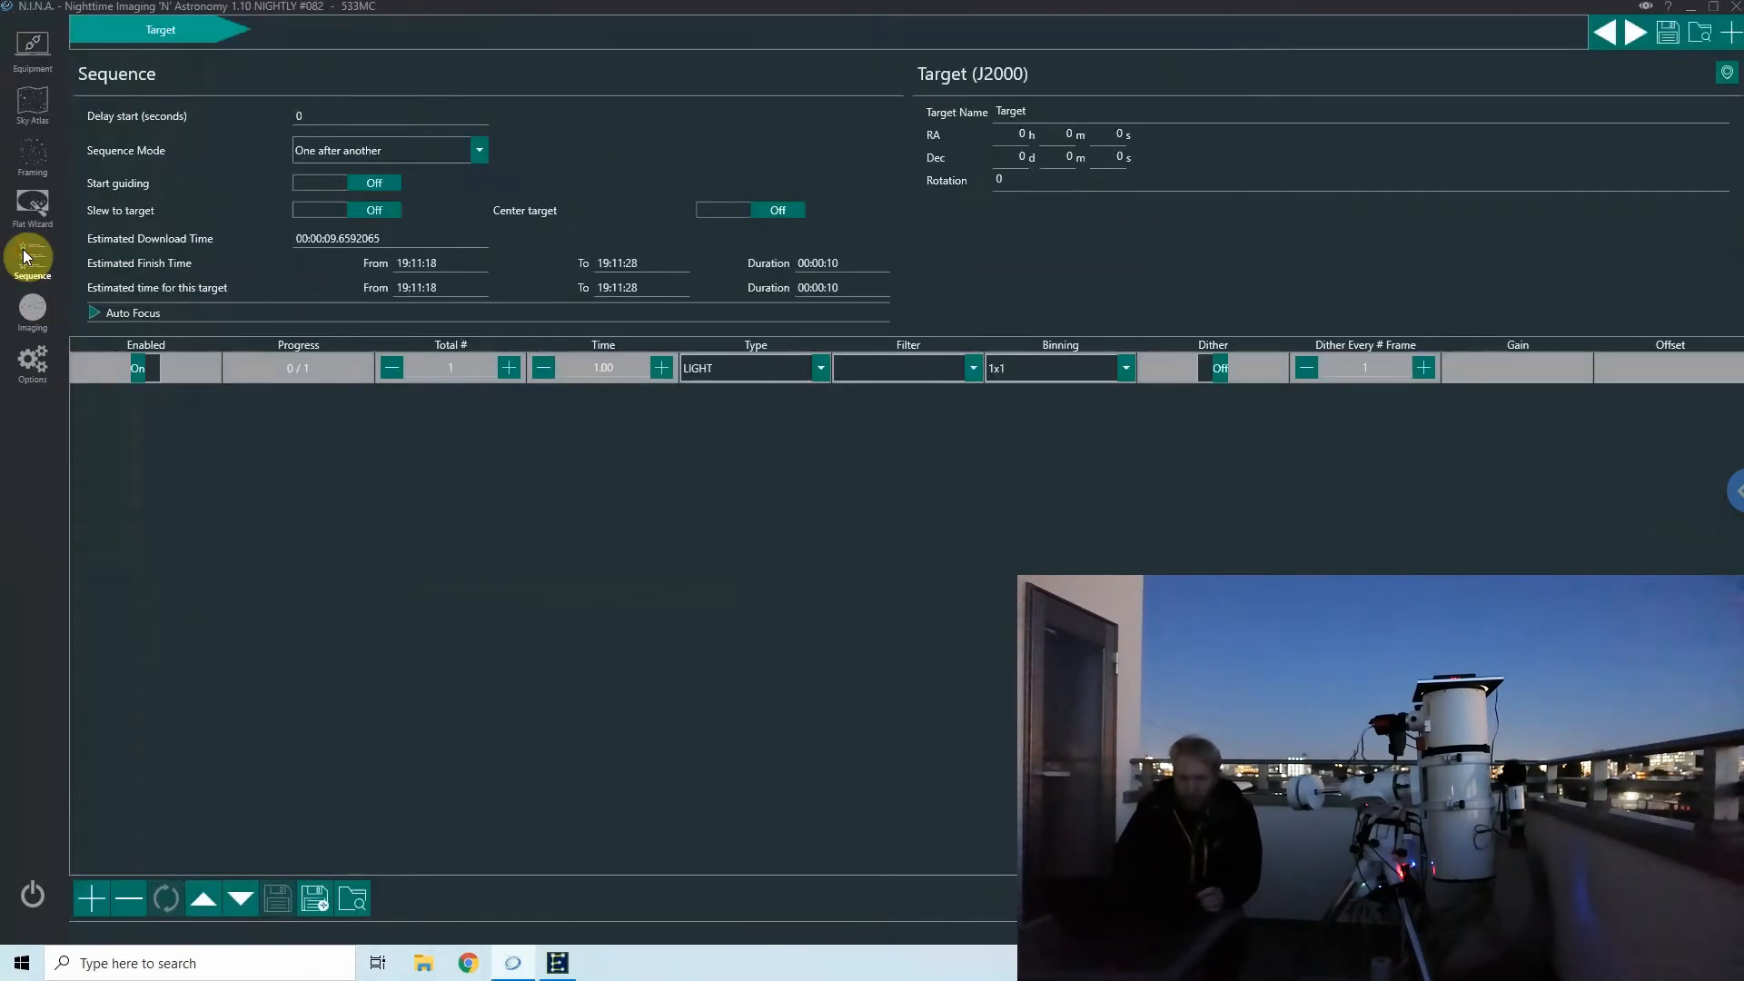
{"action": "left_click", "coordinate": [32, 317]}
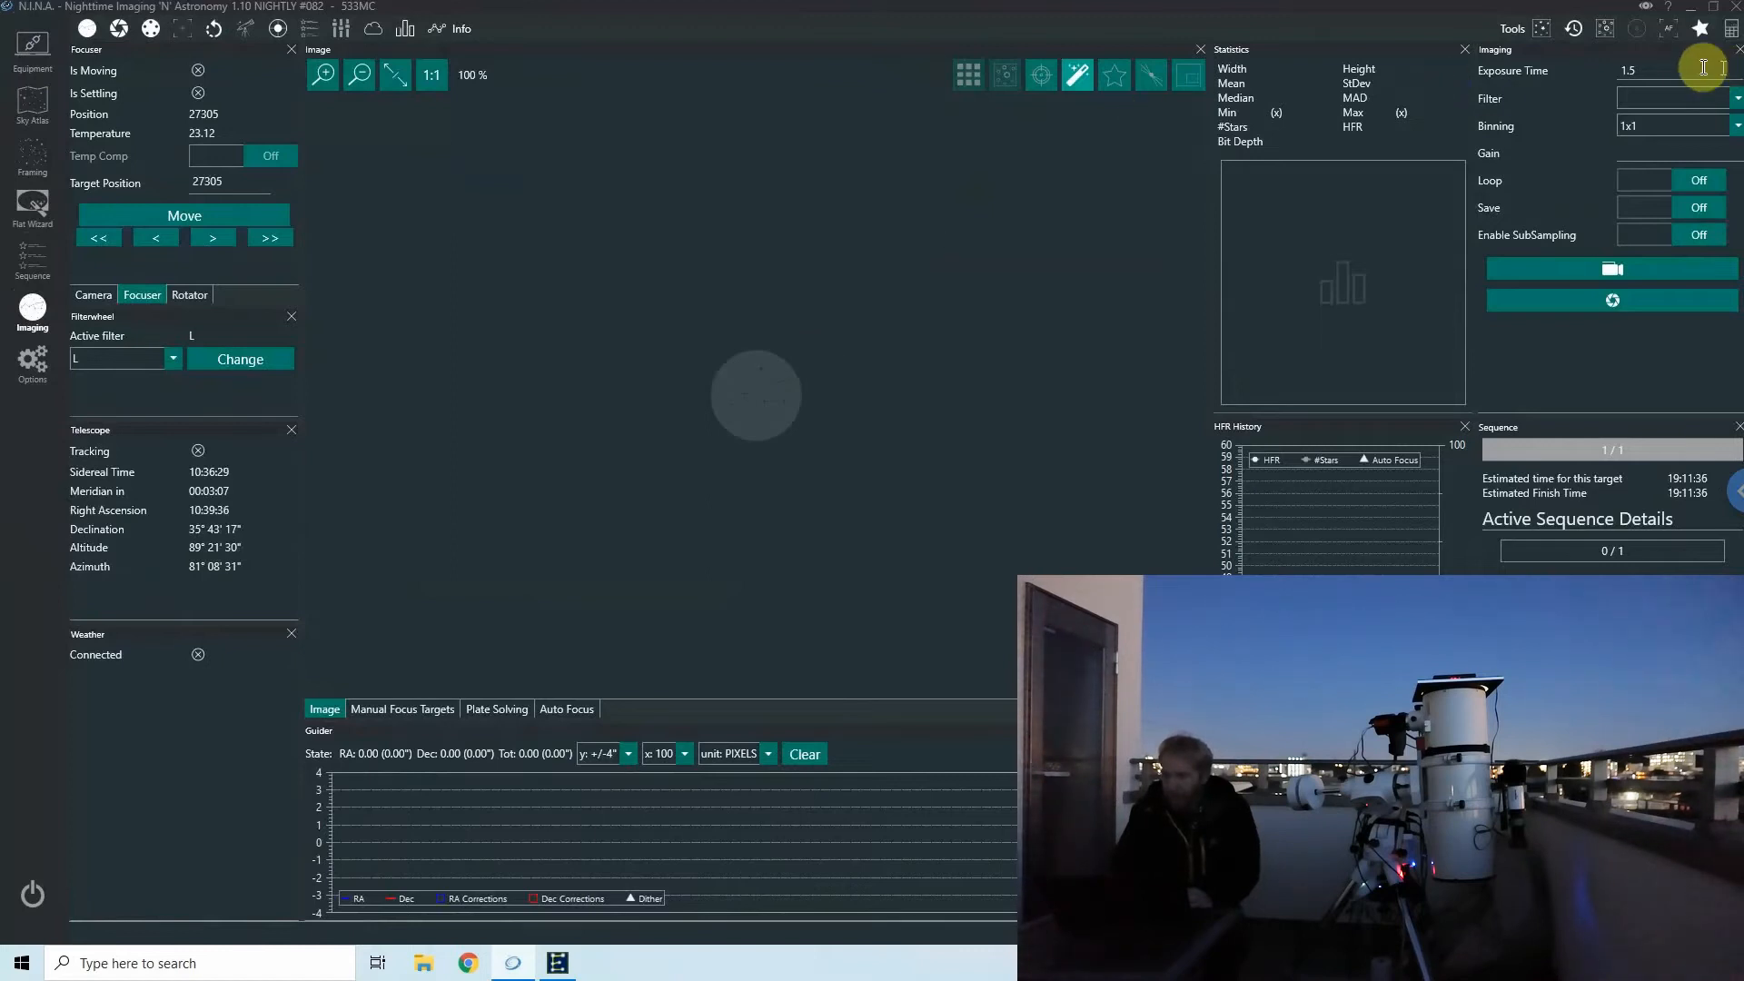
Take a 1.5-second test exposure of the lit panel and fit the frame to view.
{"action": "left_click", "coordinate": [1675, 70]}
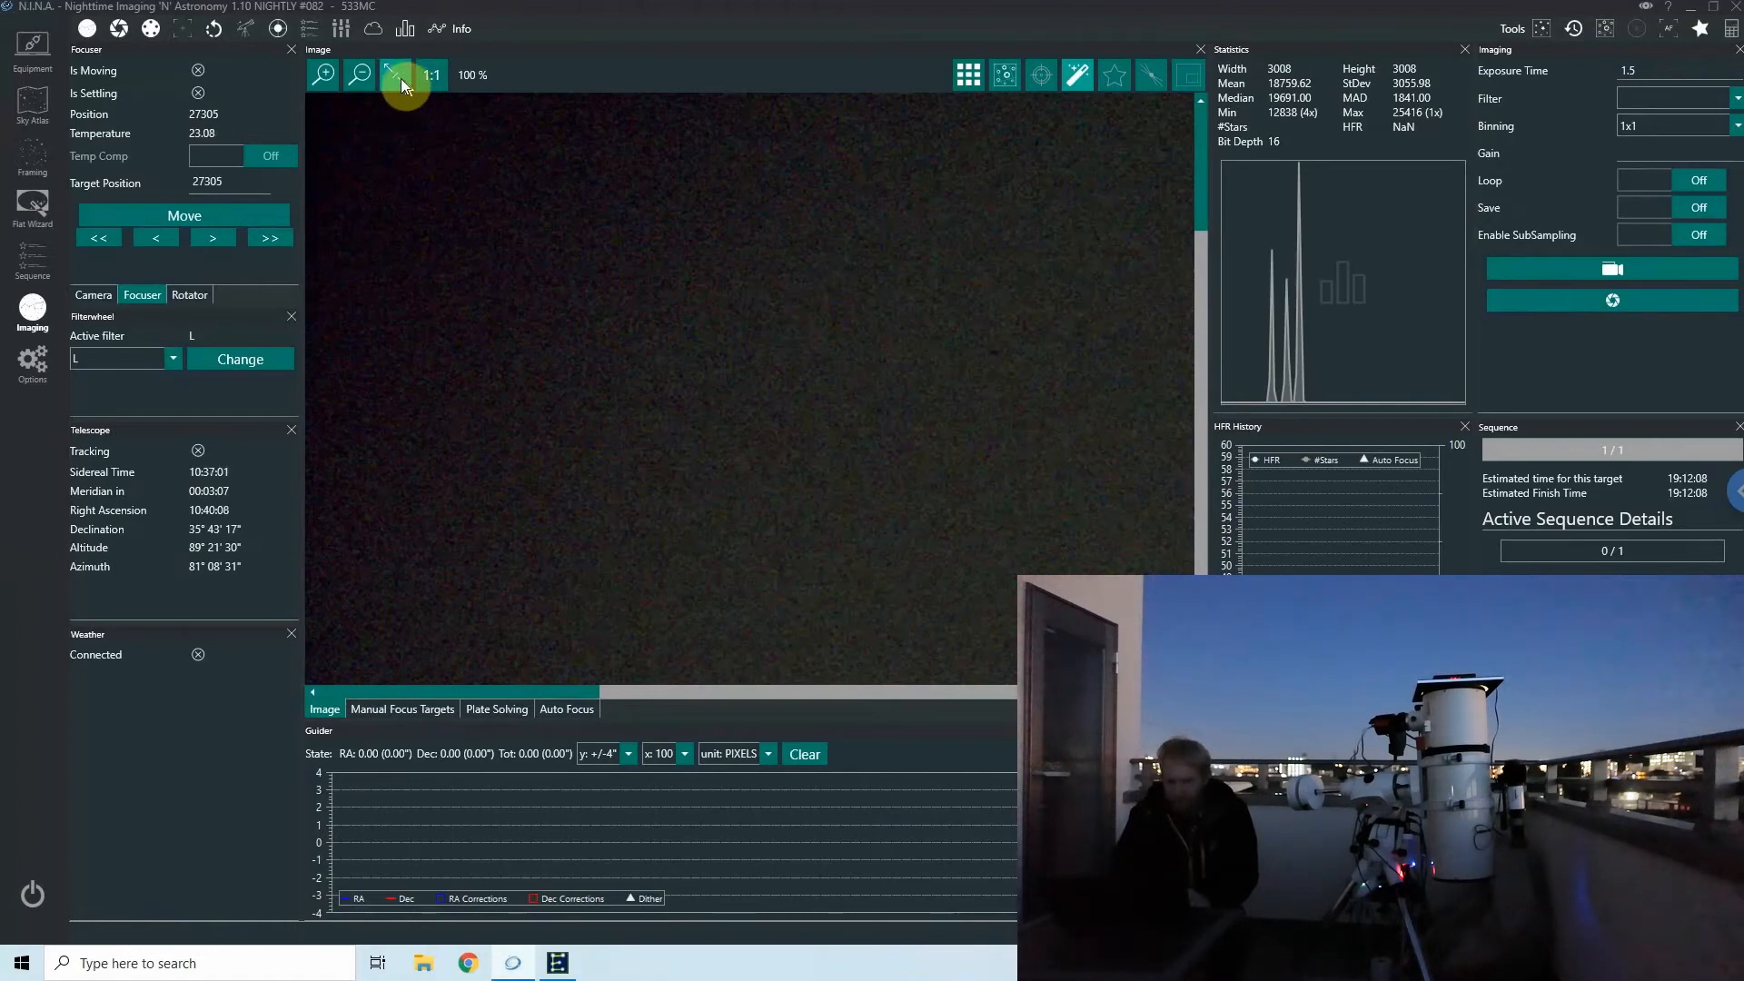
{"action": "left_click", "coordinate": [358, 75]}
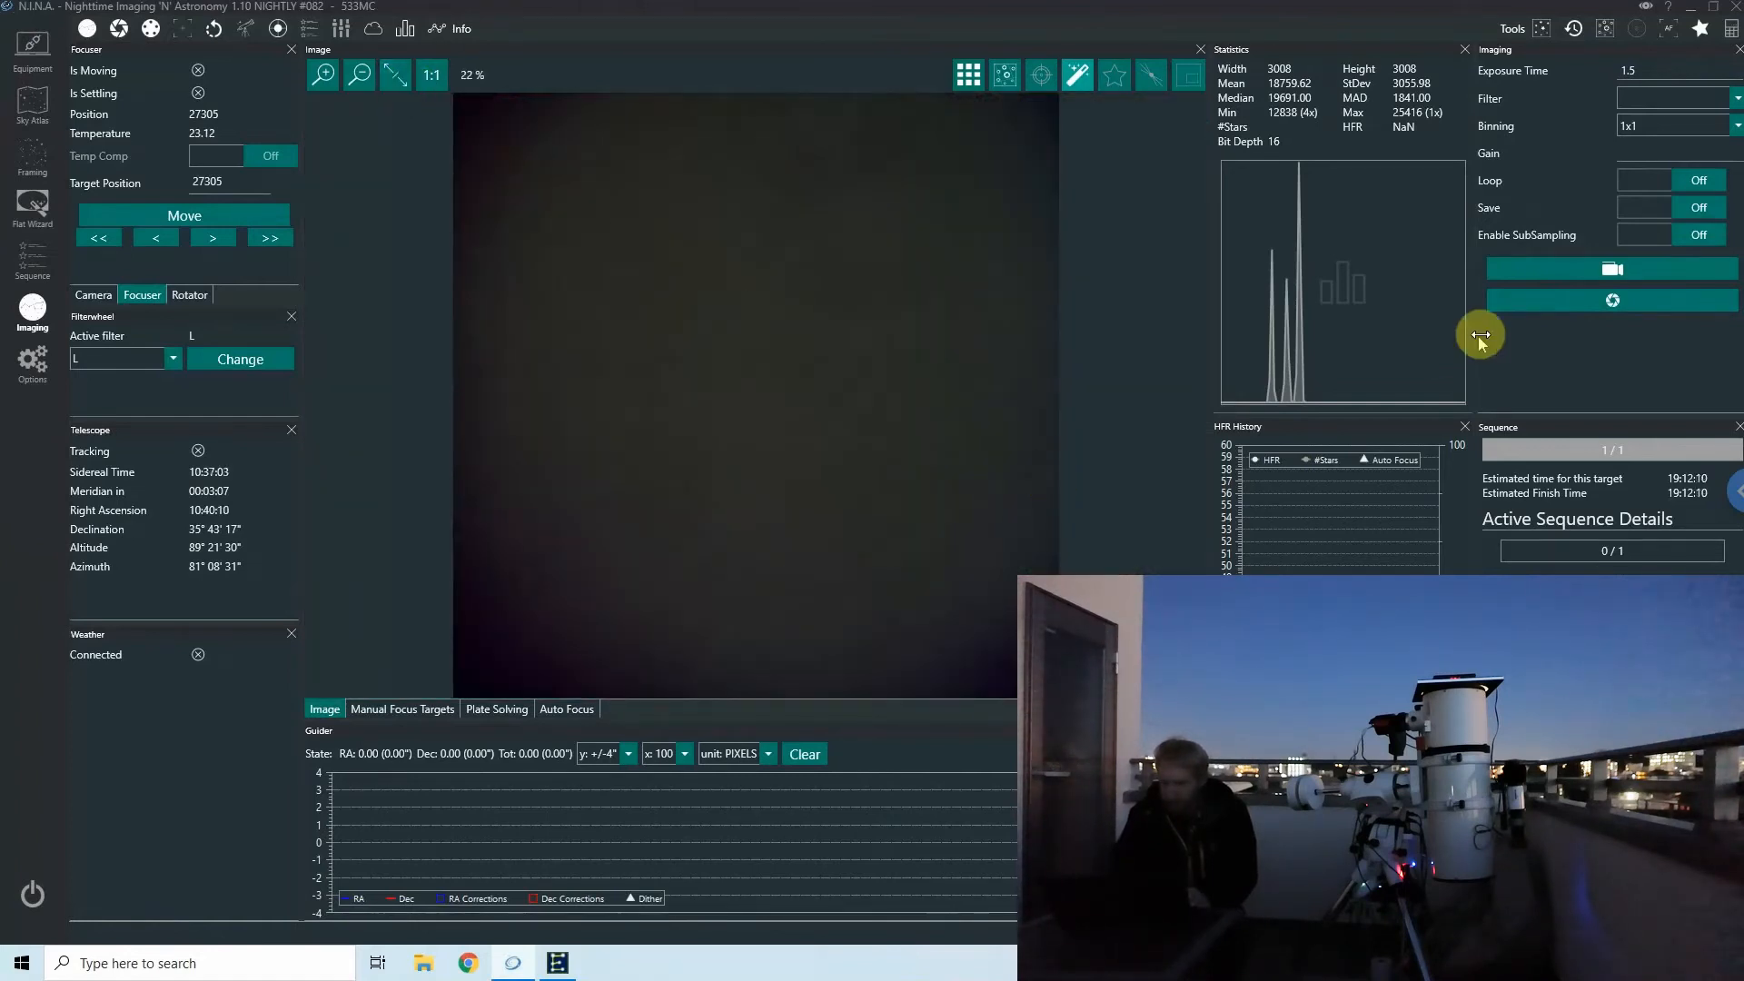
{"action": "mouse_move", "coordinate": [1485, 342]}
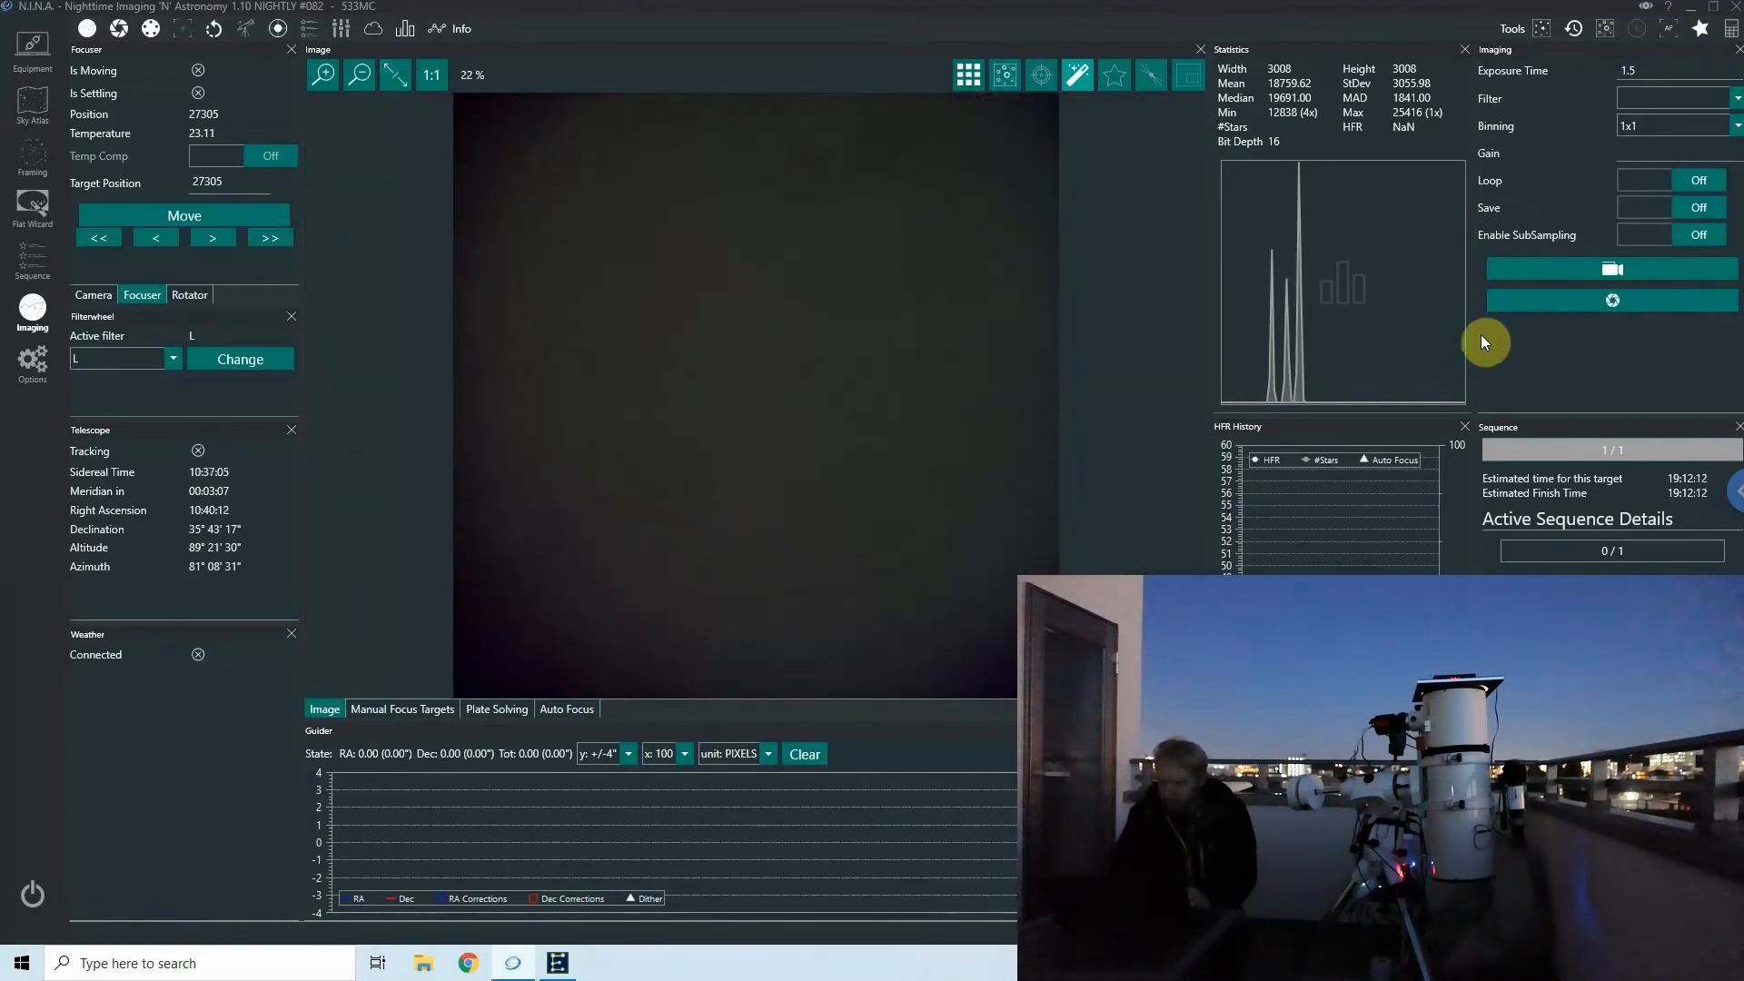
{"action": "mouse_move", "coordinate": [1318, 403]}
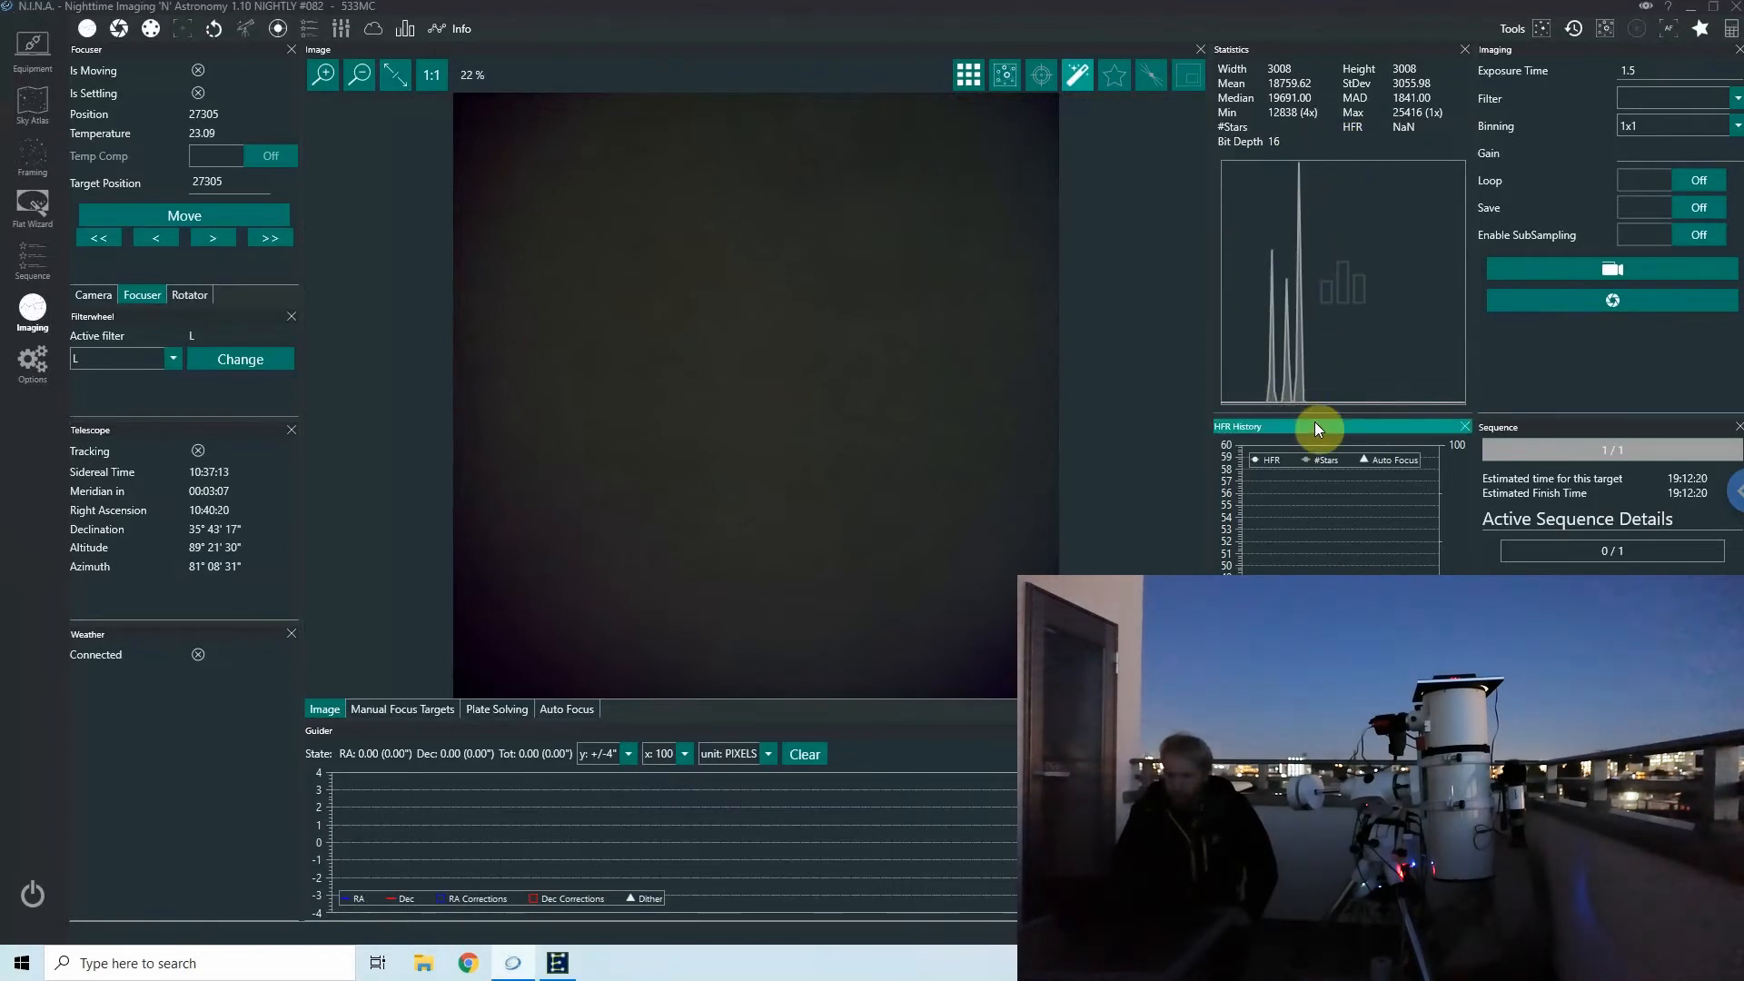
{"action": "mouse_move", "coordinate": [1308, 402]}
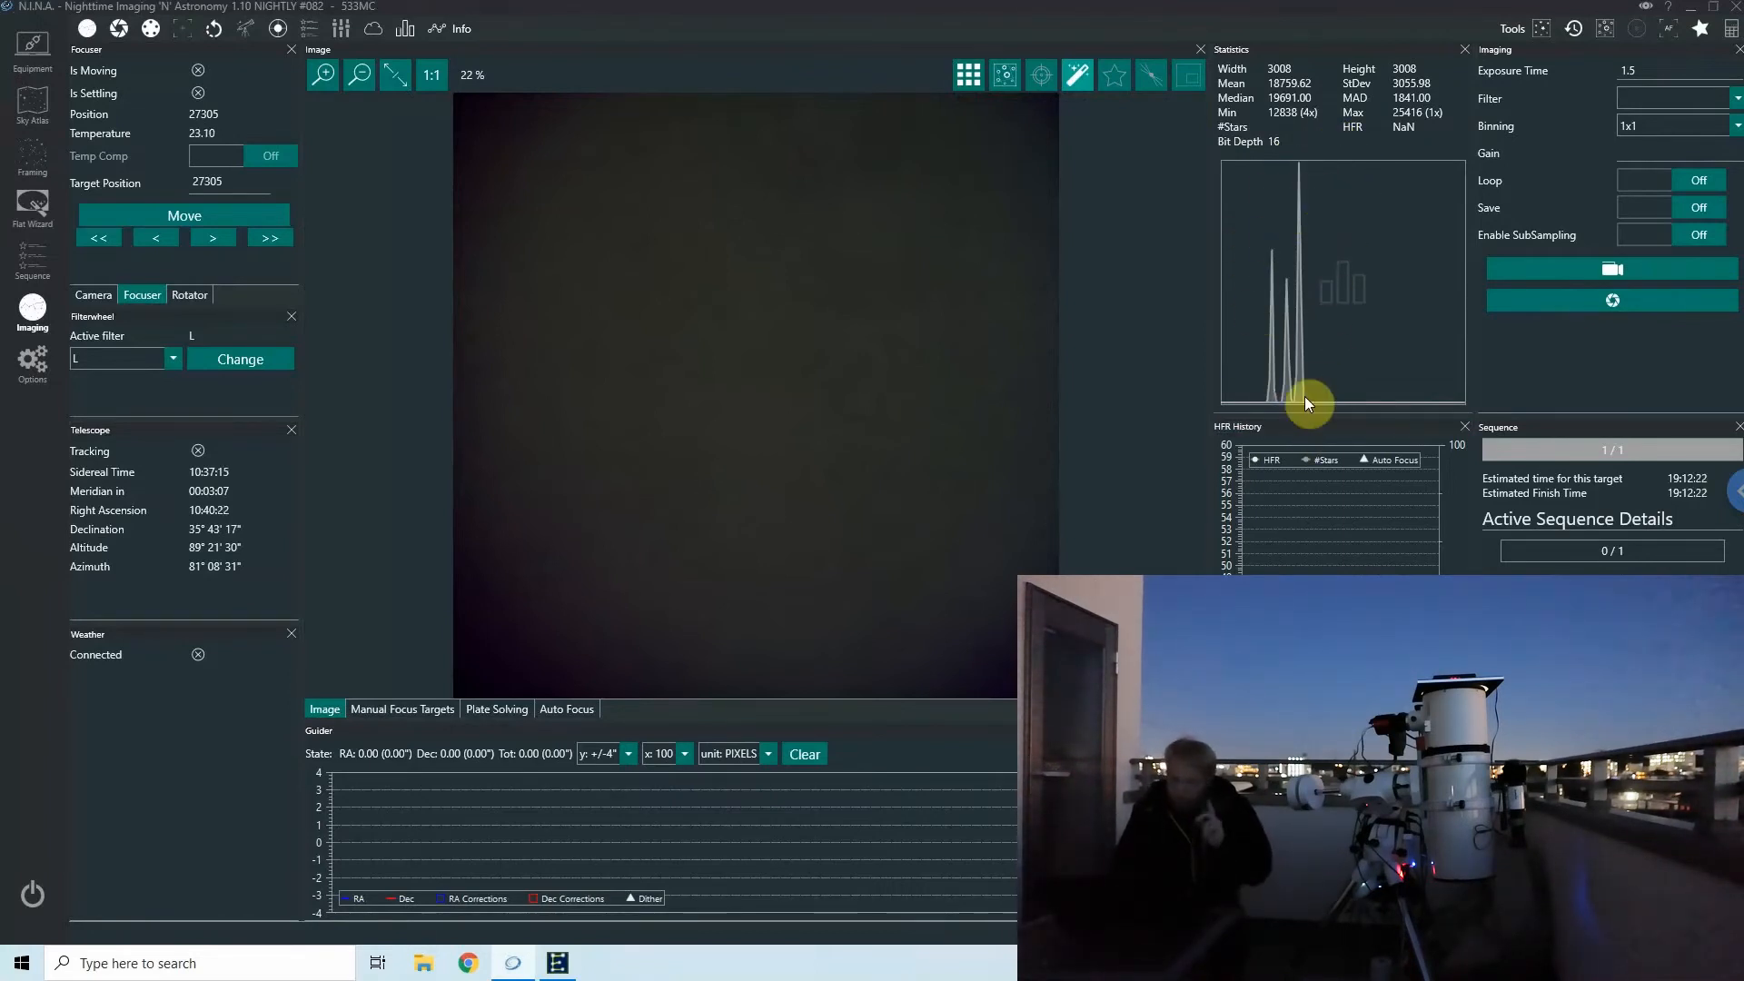
{"action": "mouse_move", "coordinate": [955, 286]}
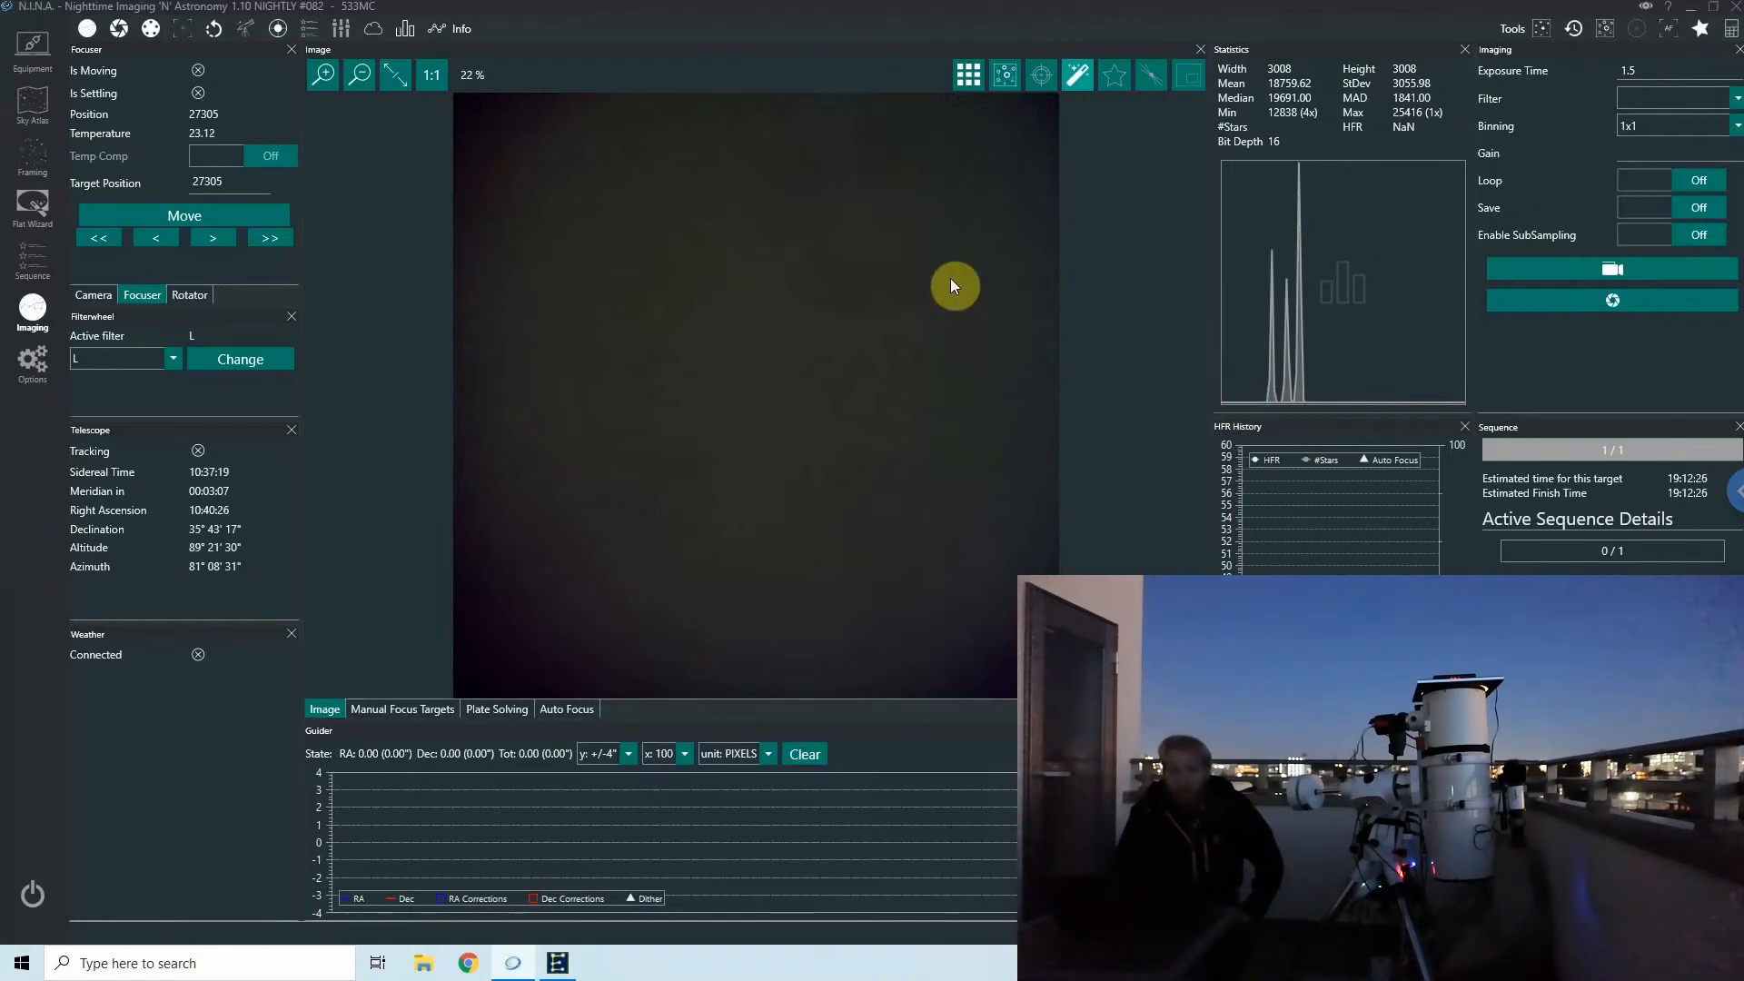
{"action": "mouse_move", "coordinate": [1374, 234]}
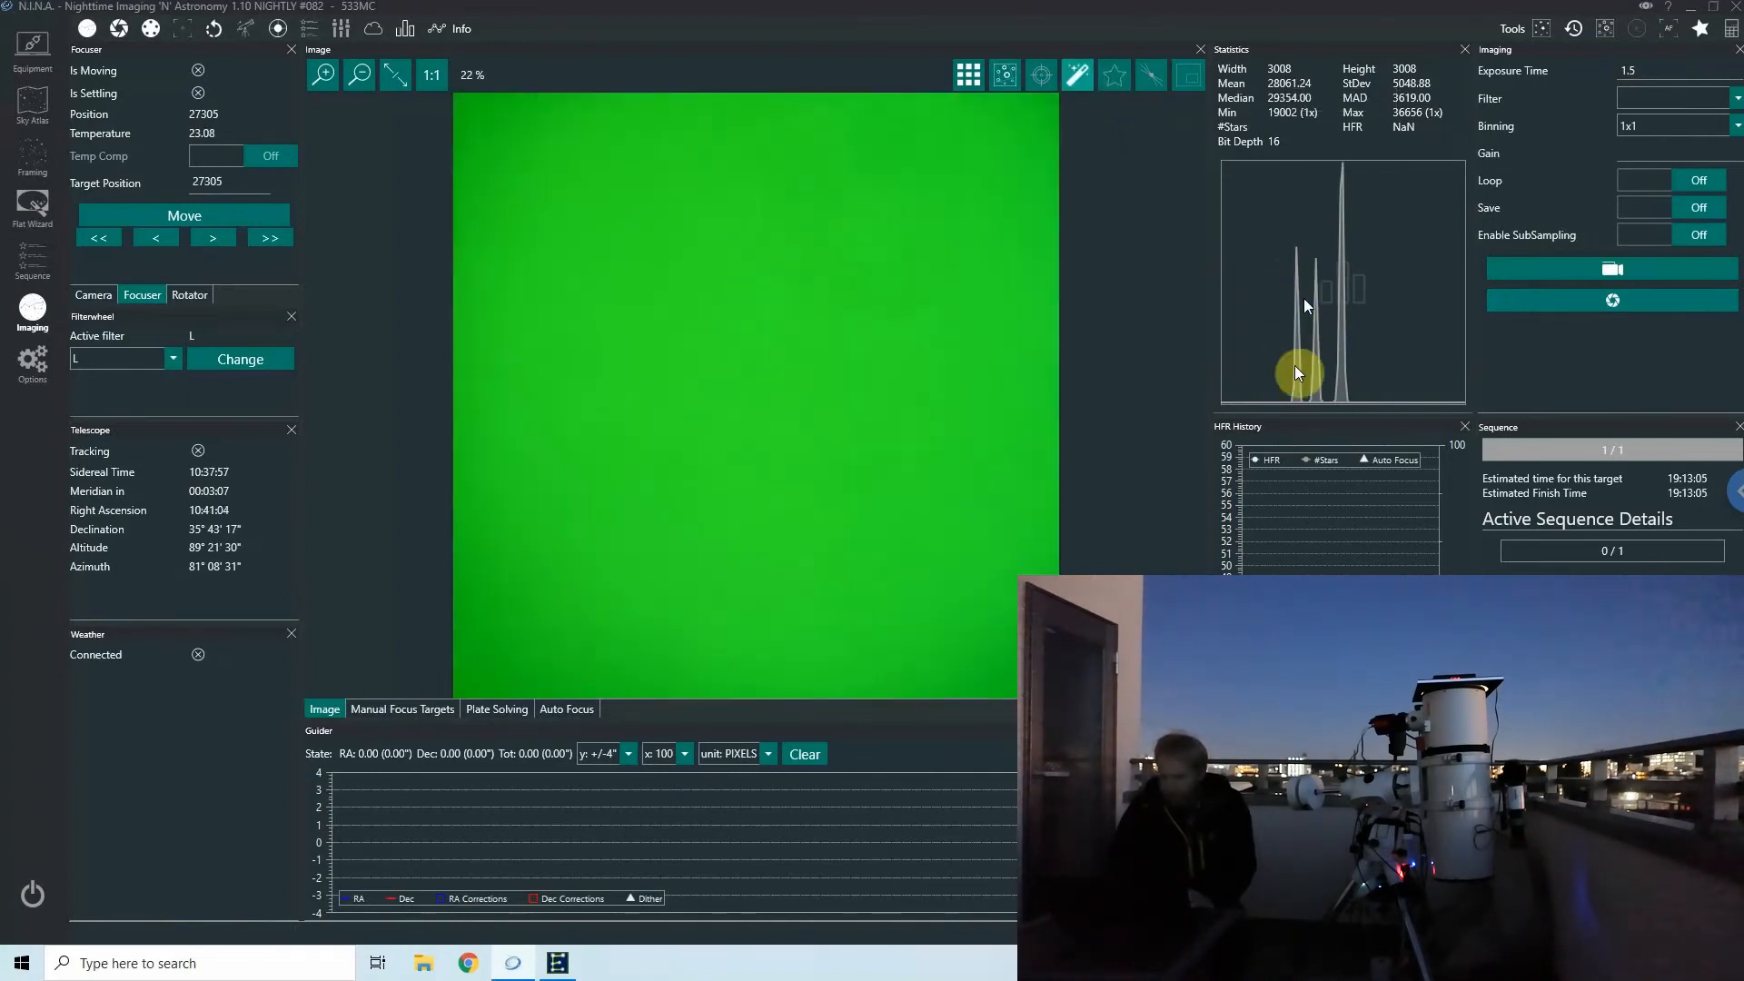
{"action": "mouse_move", "coordinate": [1313, 417]}
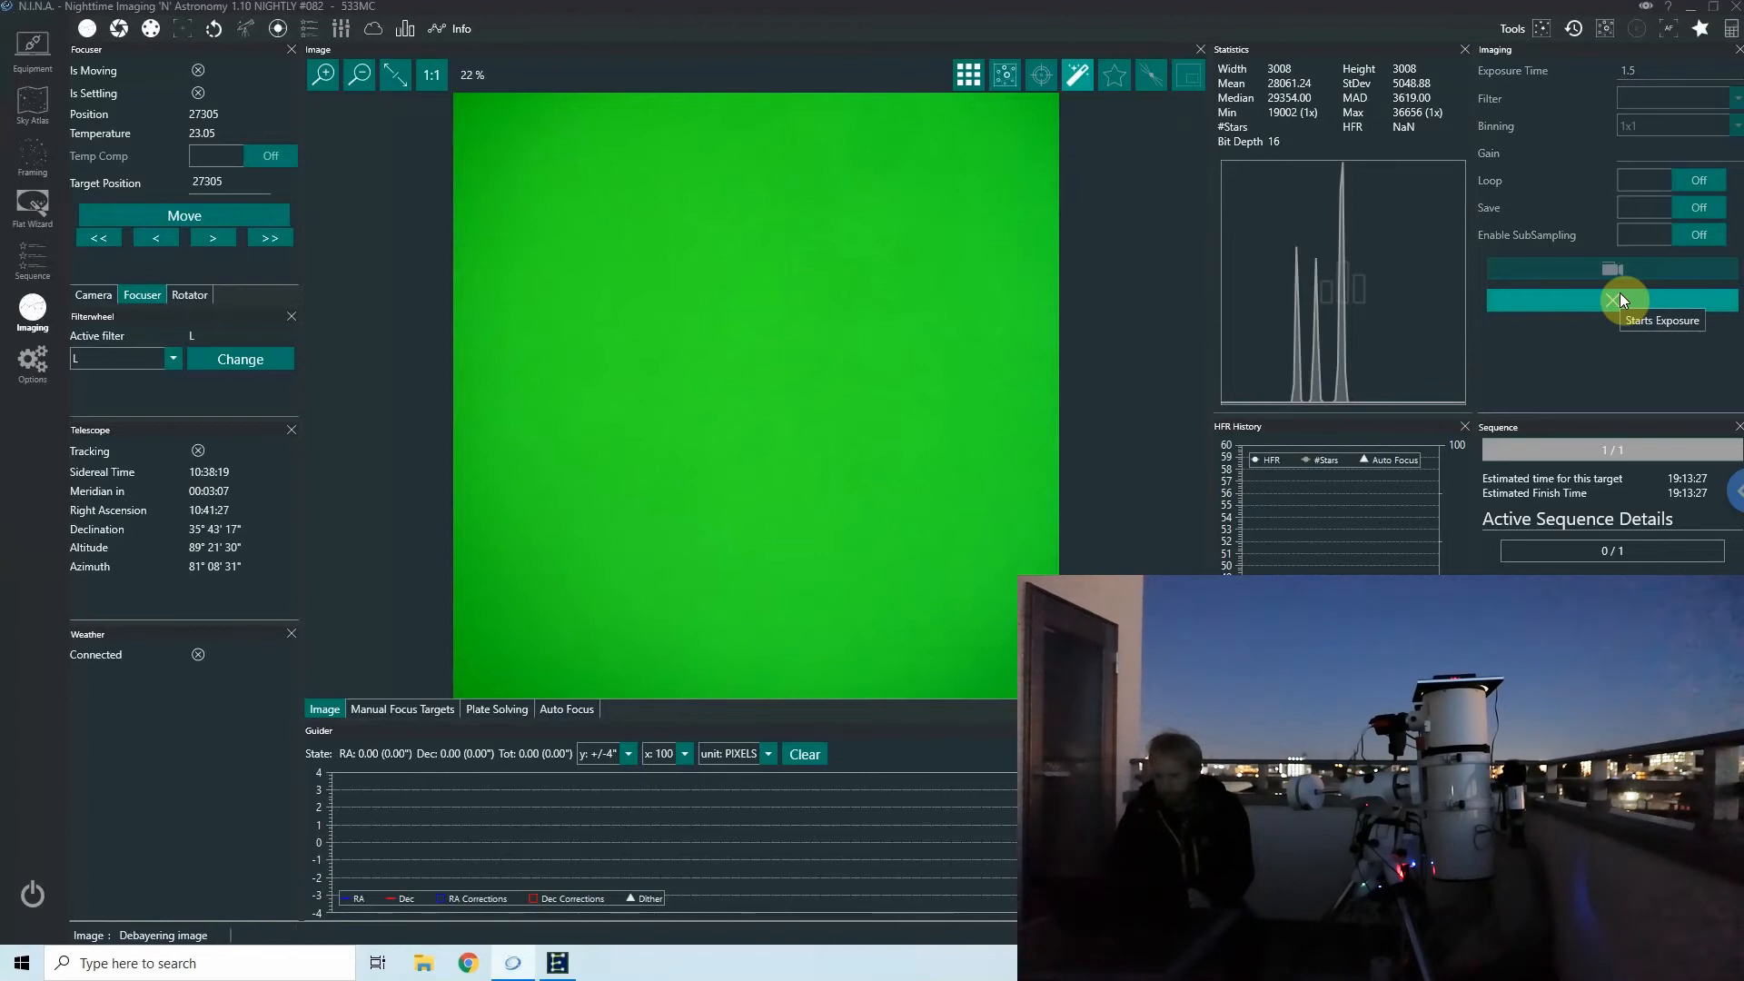
Take three more test flats while adjusting panel brightness, zooming in to check the mean level.
{"action": "left_click", "coordinate": [1614, 301]}
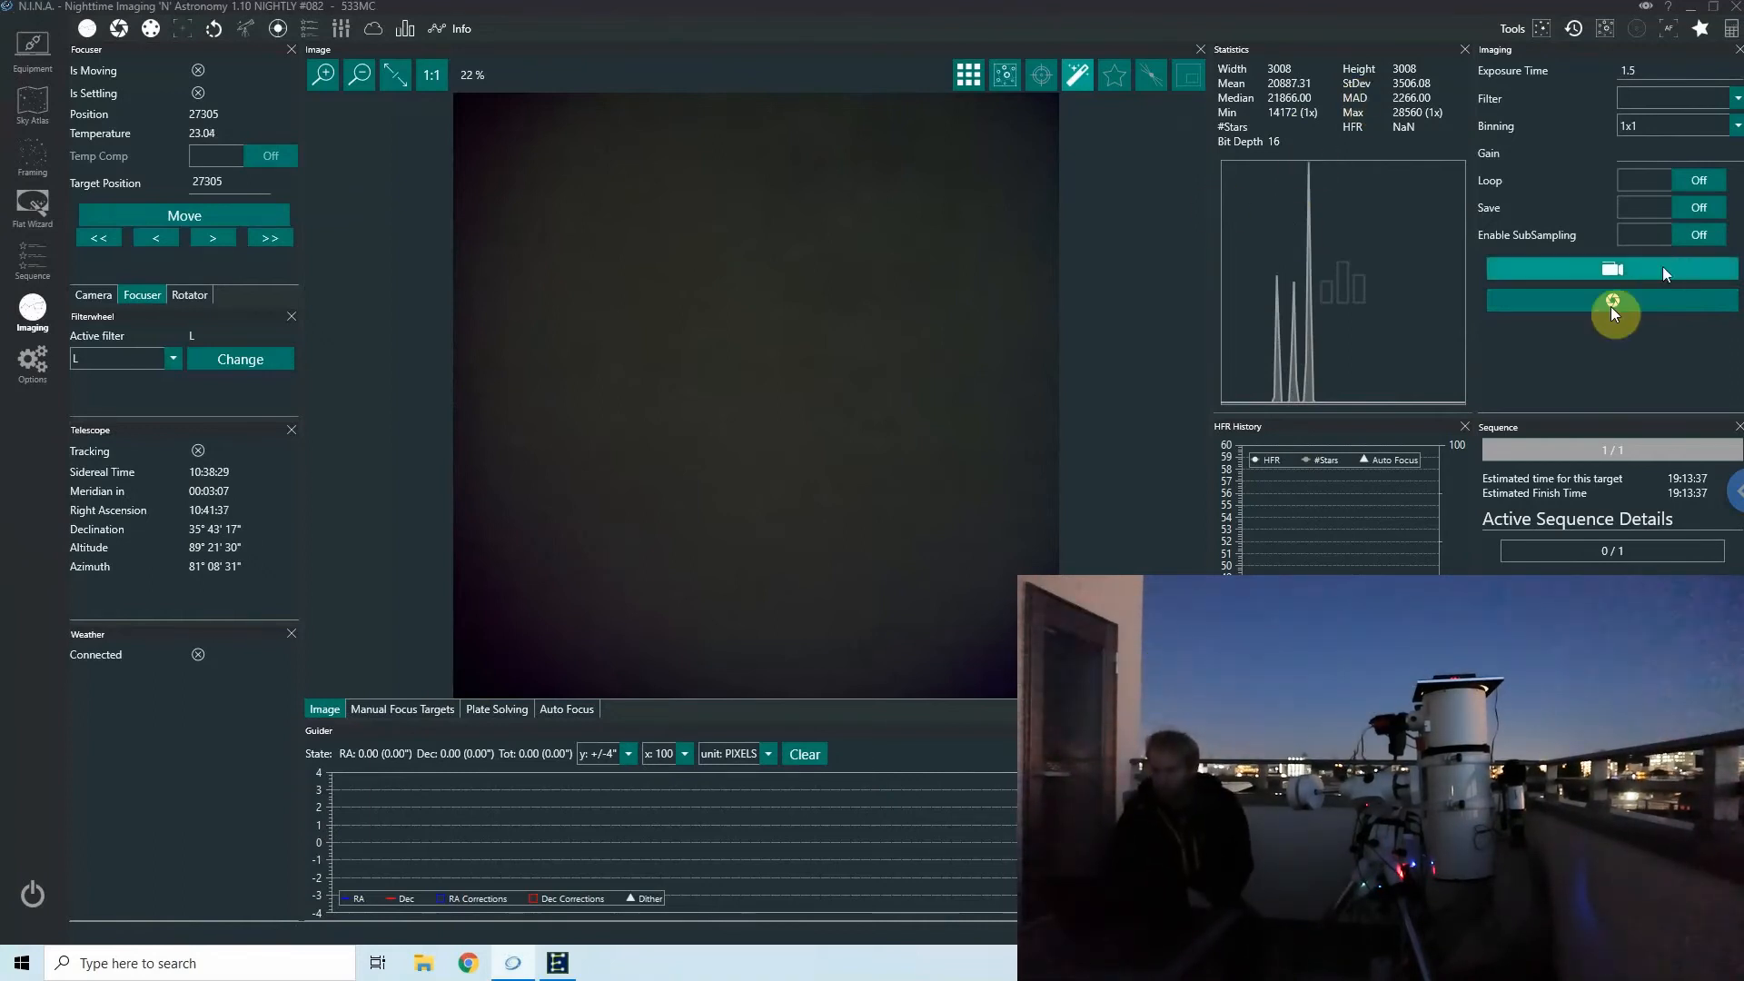
{"action": "left_click", "coordinate": [1612, 301]}
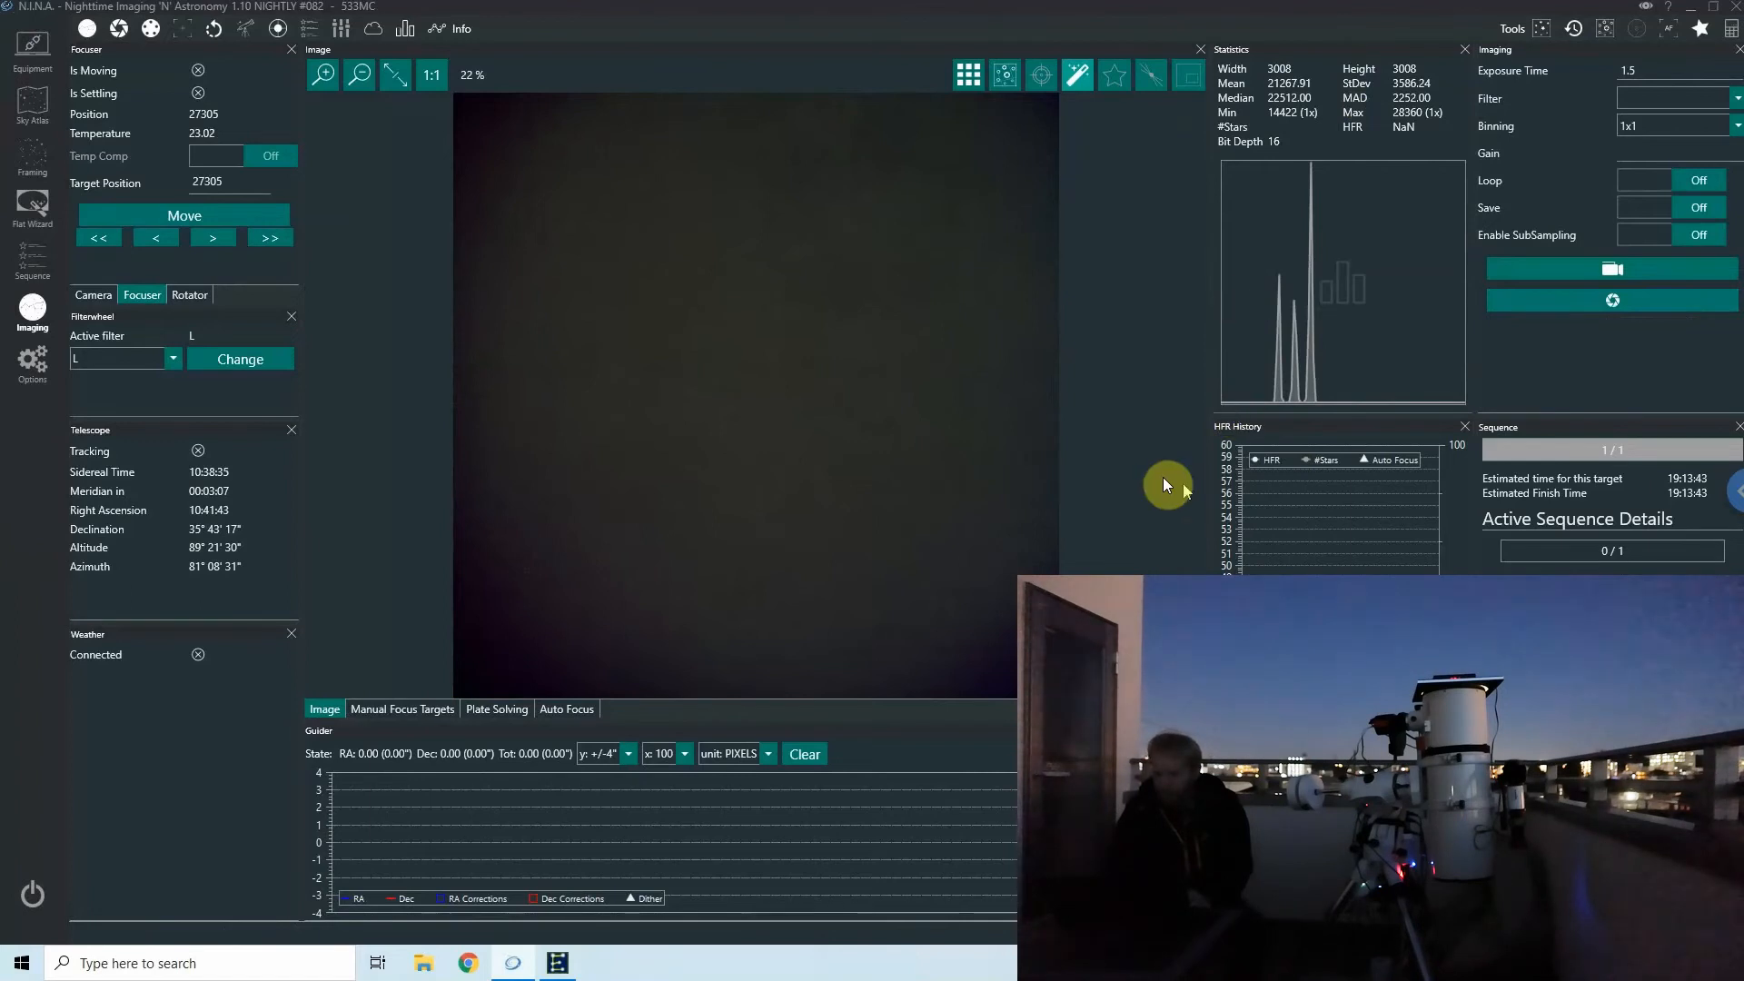
{"action": "mouse_move", "coordinate": [1272, 317]}
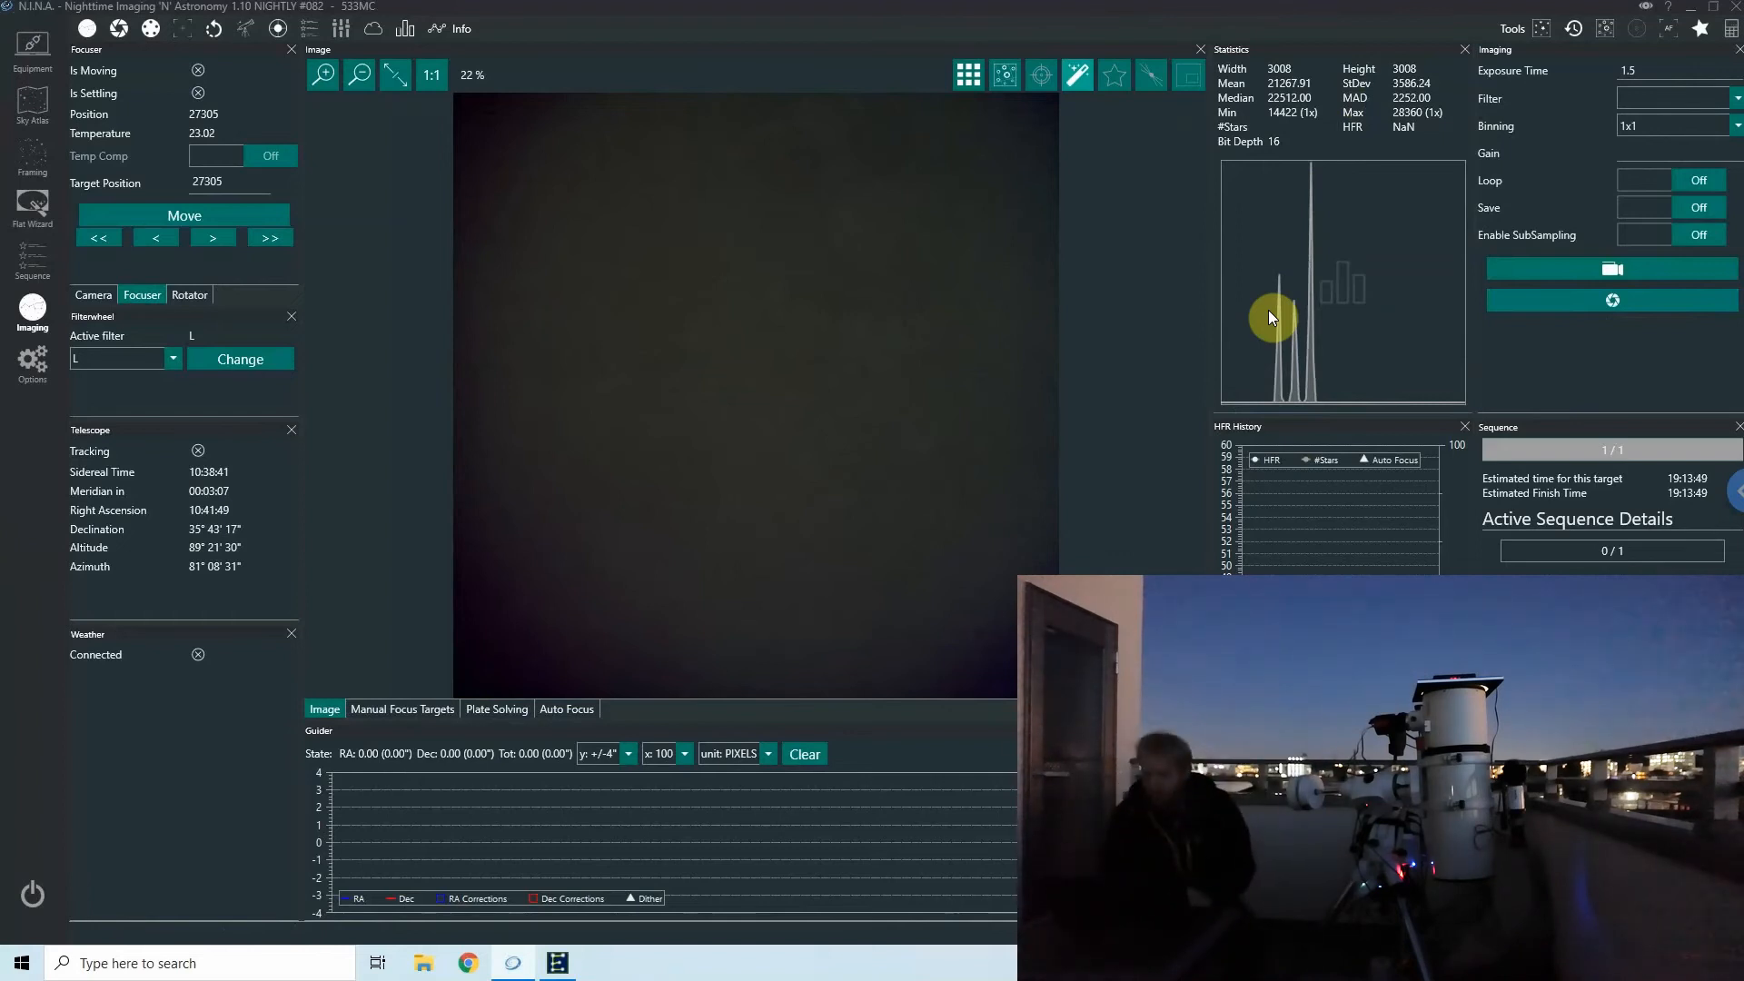
{"action": "left_click", "coordinate": [1610, 301]}
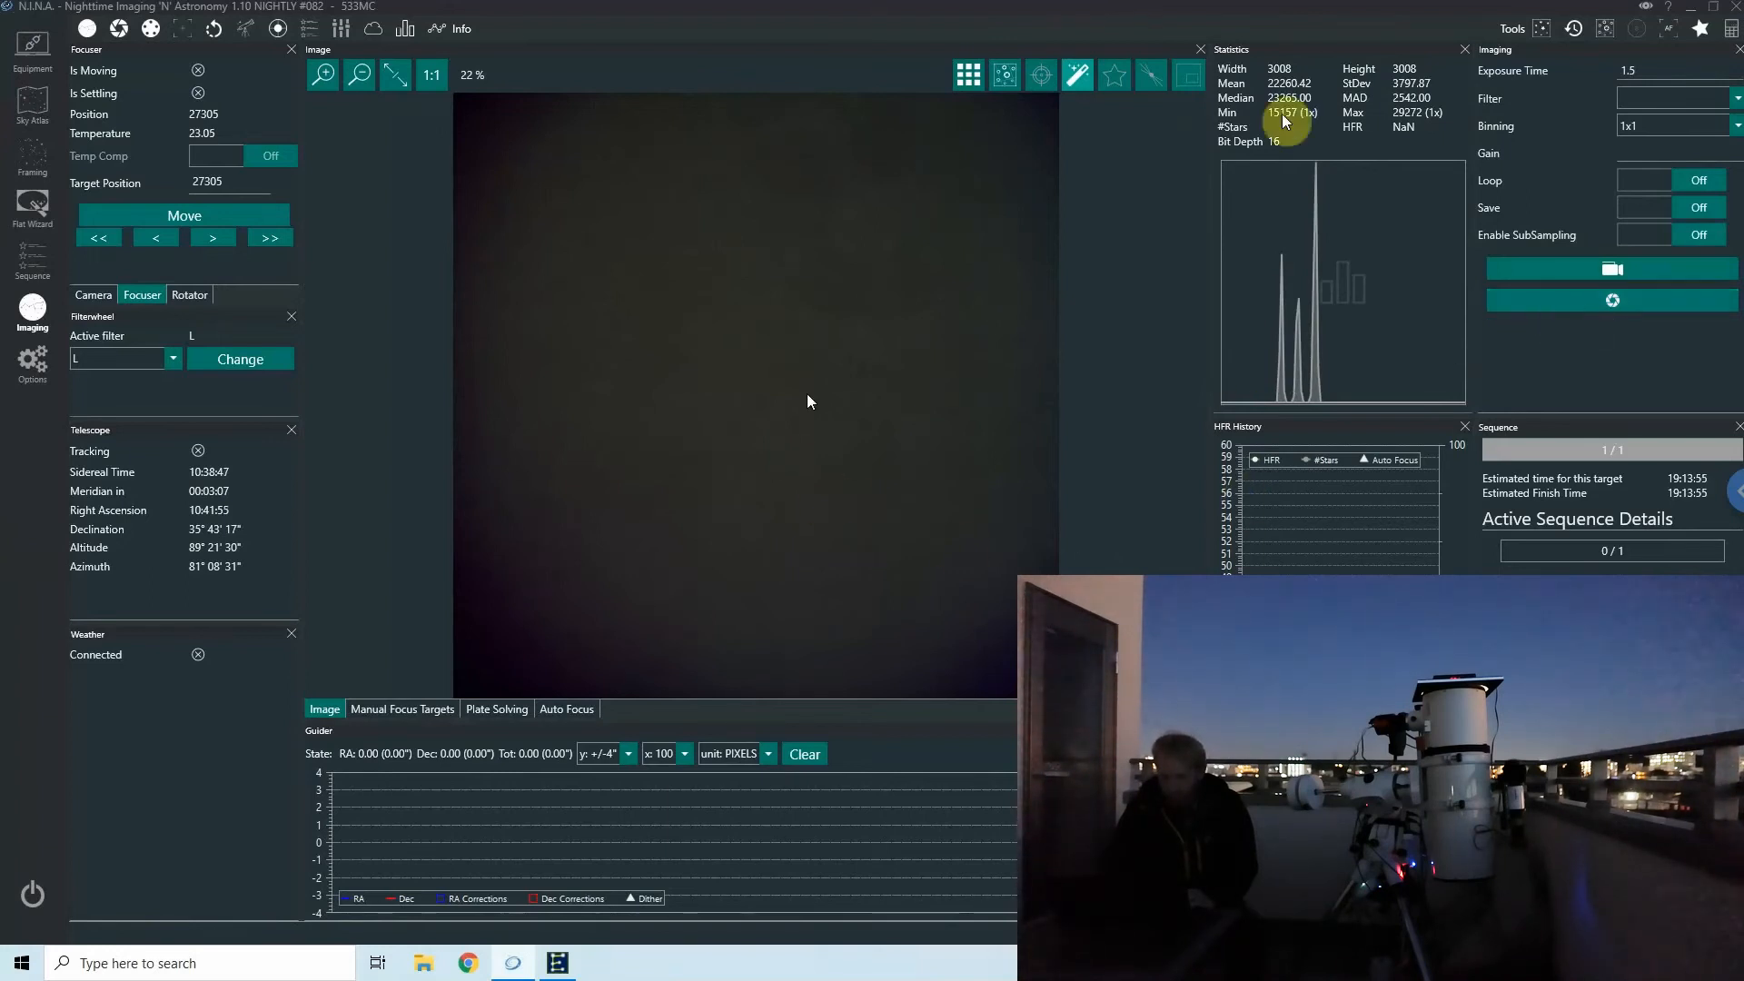
{"action": "mouse_move", "coordinate": [738, 92]}
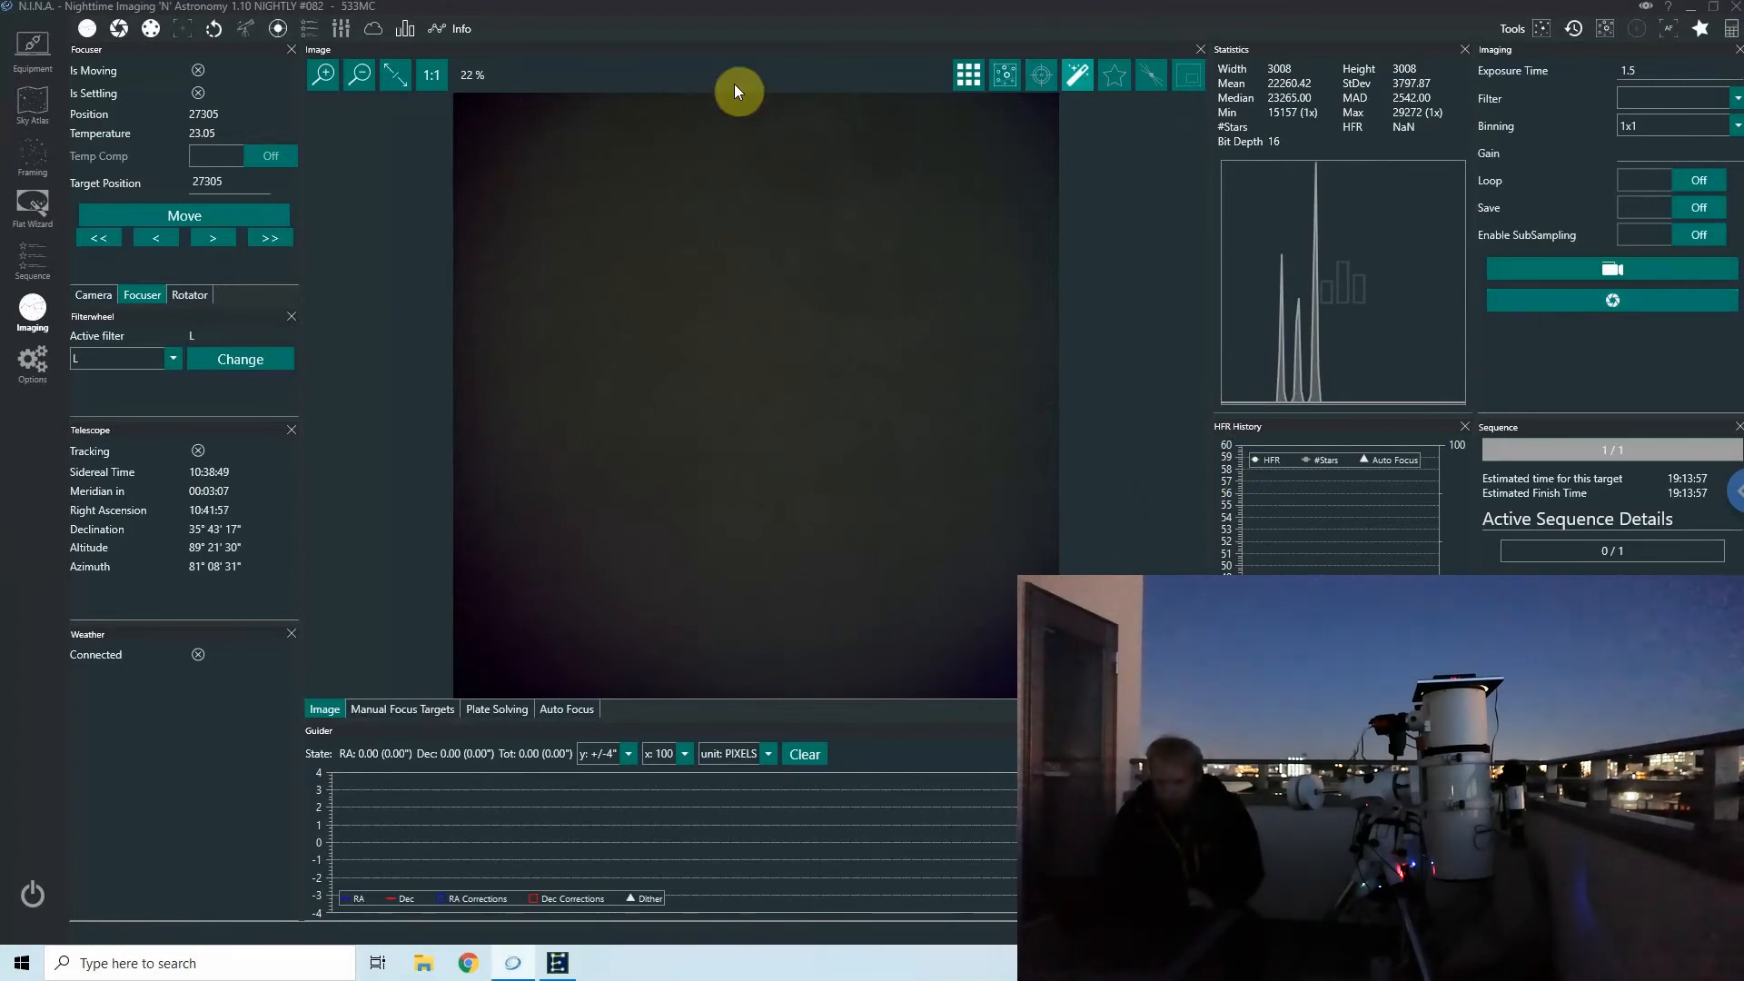
{"action": "left_click", "coordinate": [322, 74]}
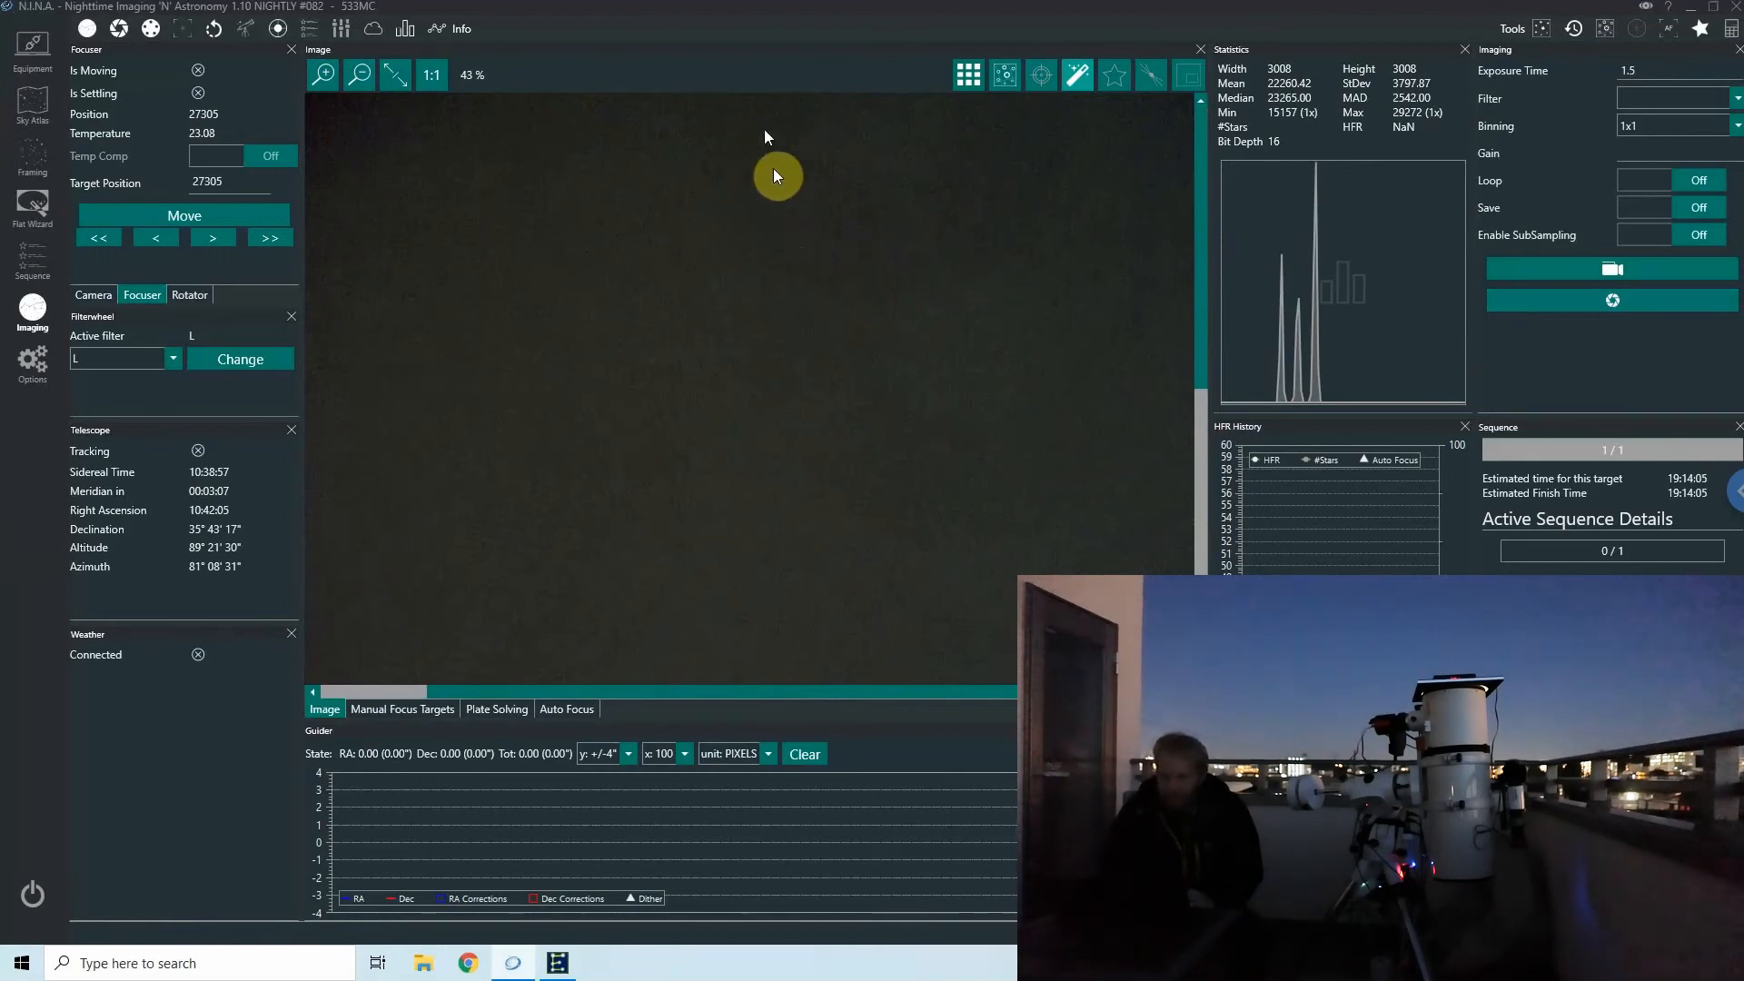
{"action": "mouse_move", "coordinate": [807, 223]}
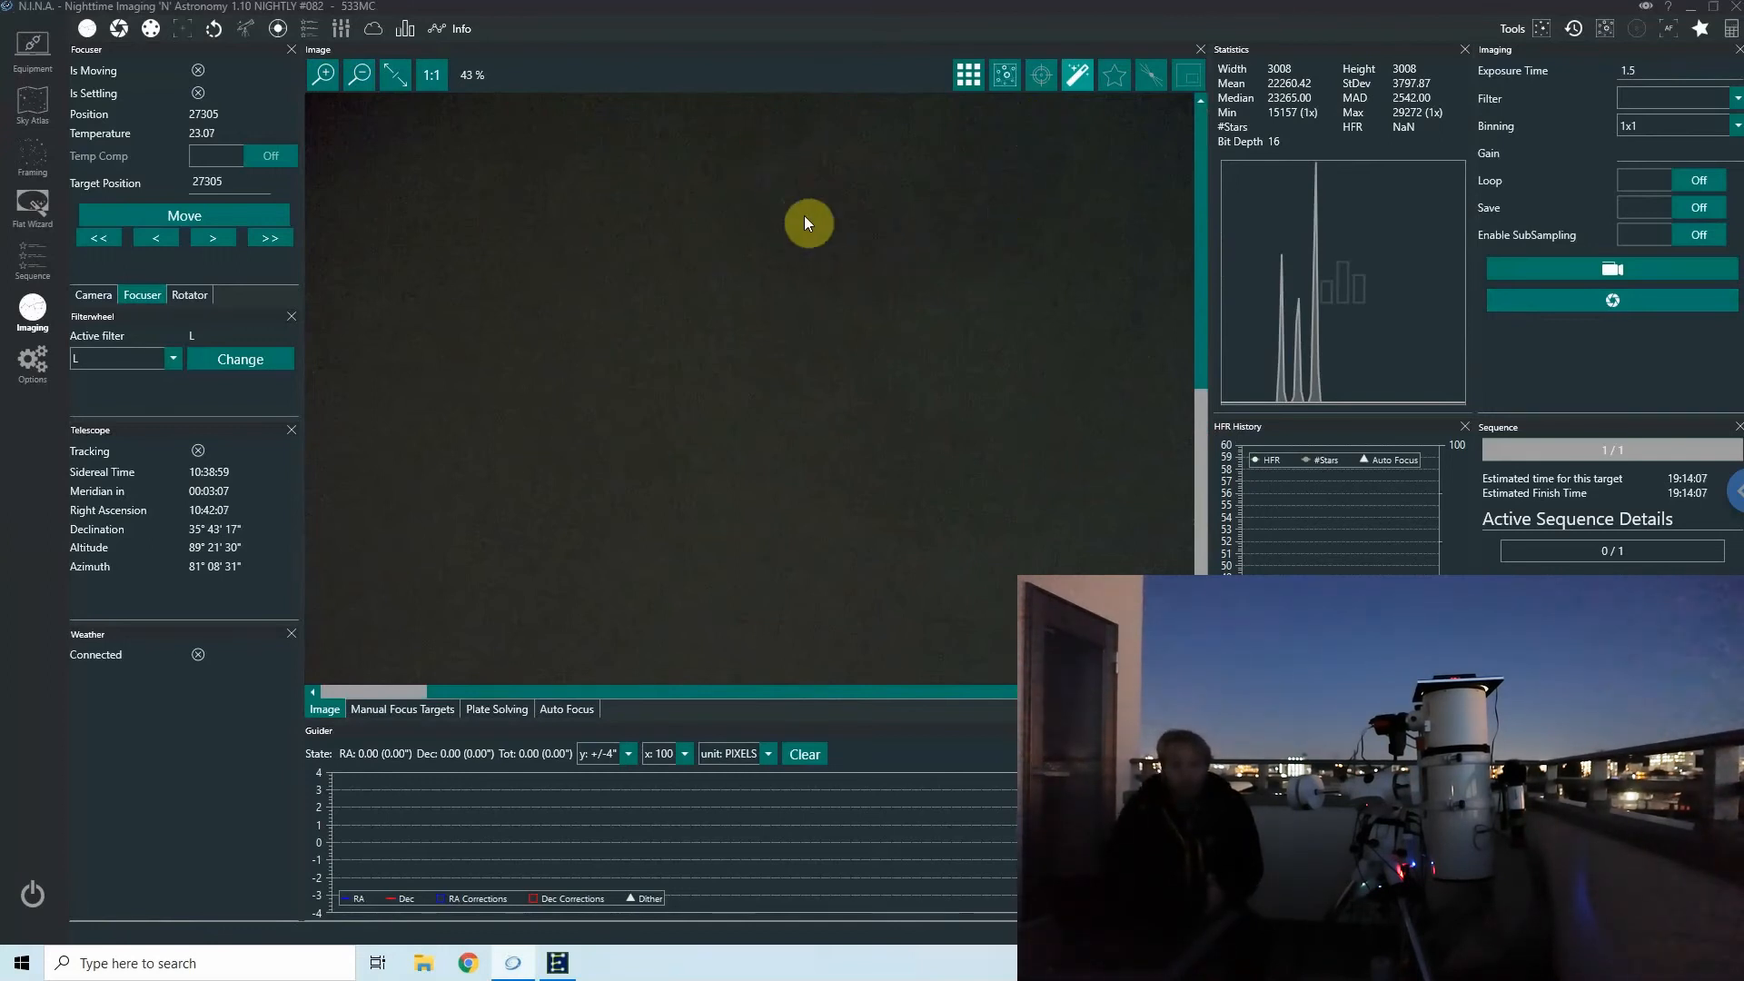
{"action": "left_click", "coordinate": [358, 74]}
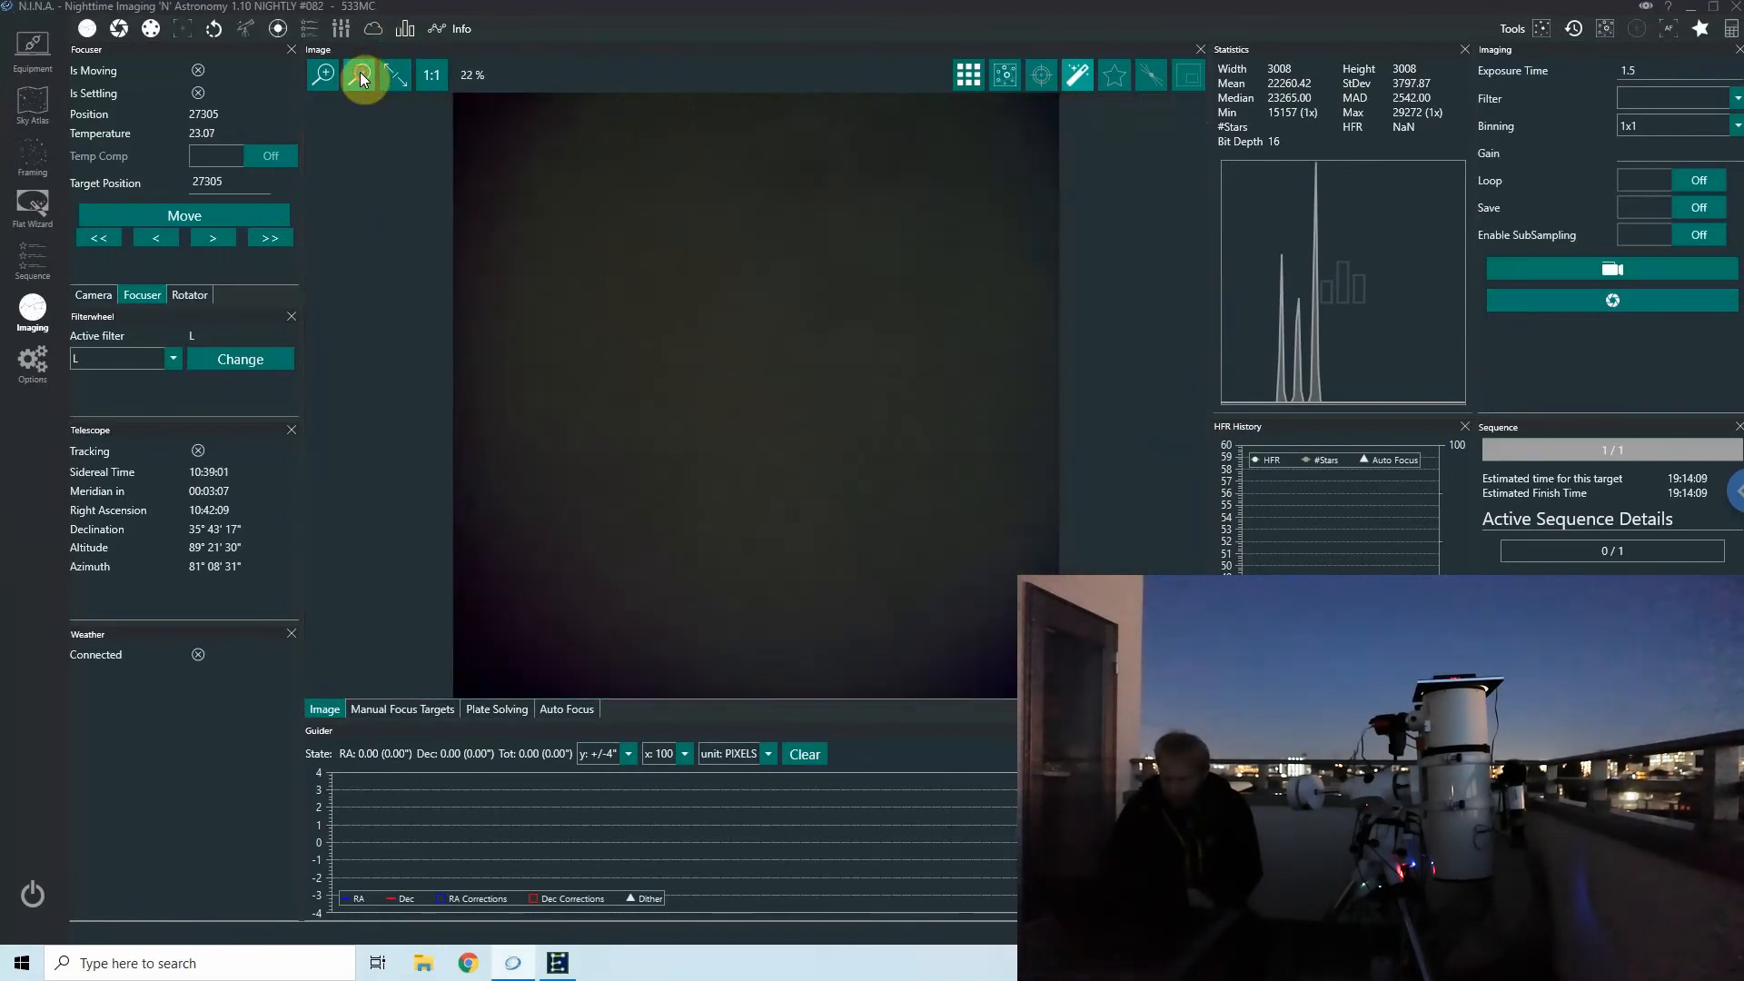
{"action": "mouse_move", "coordinate": [843, 198]}
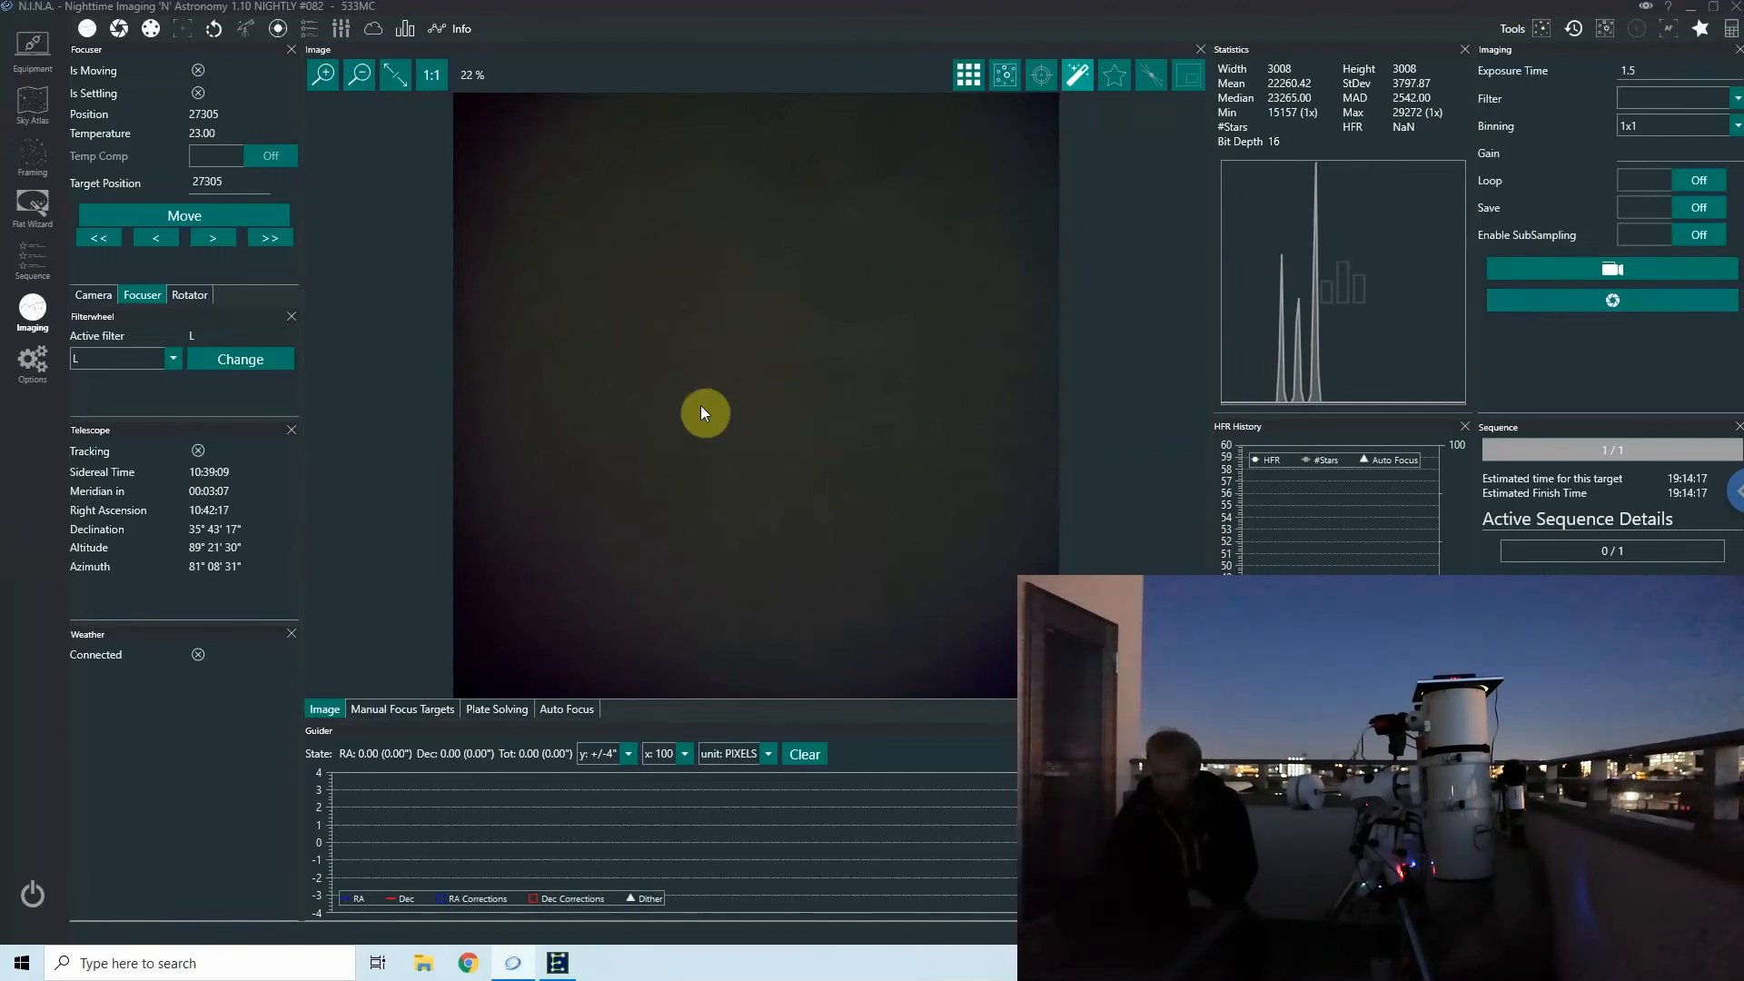
{"action": "left_click", "coordinate": [32, 277]}
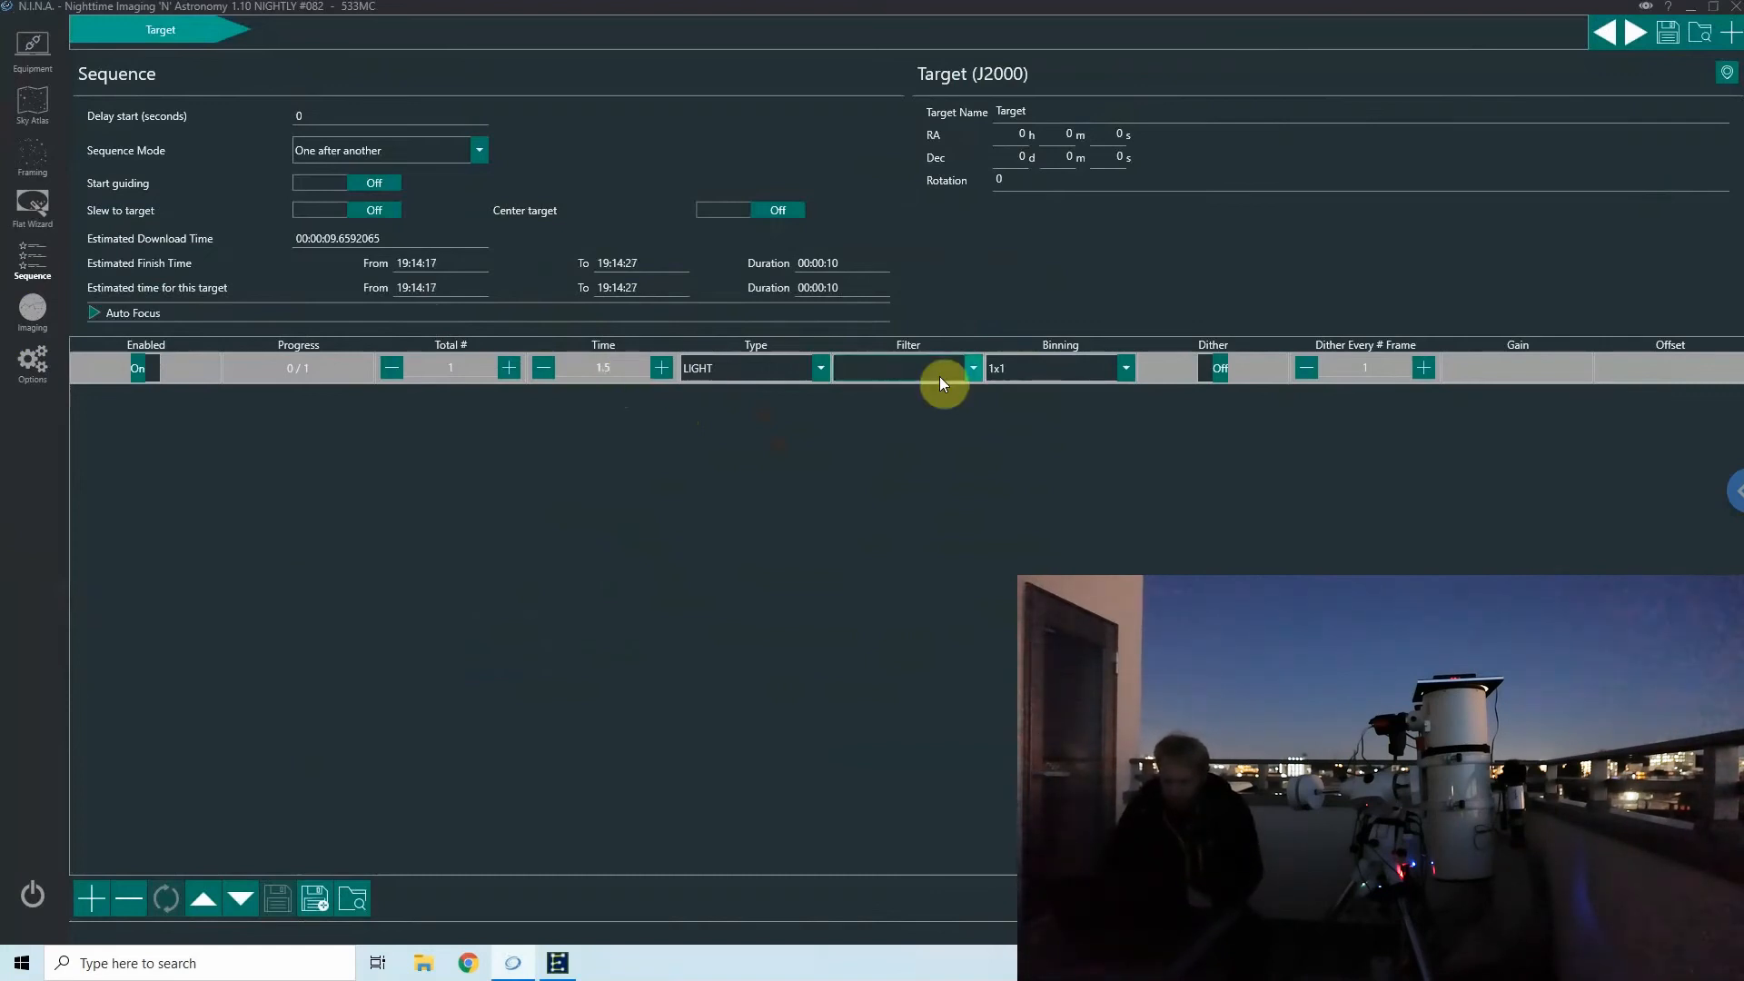
Make the sequence row 25 FLAT frames through the L filter, target named Flats.
{"action": "left_click", "coordinate": [820, 368]}
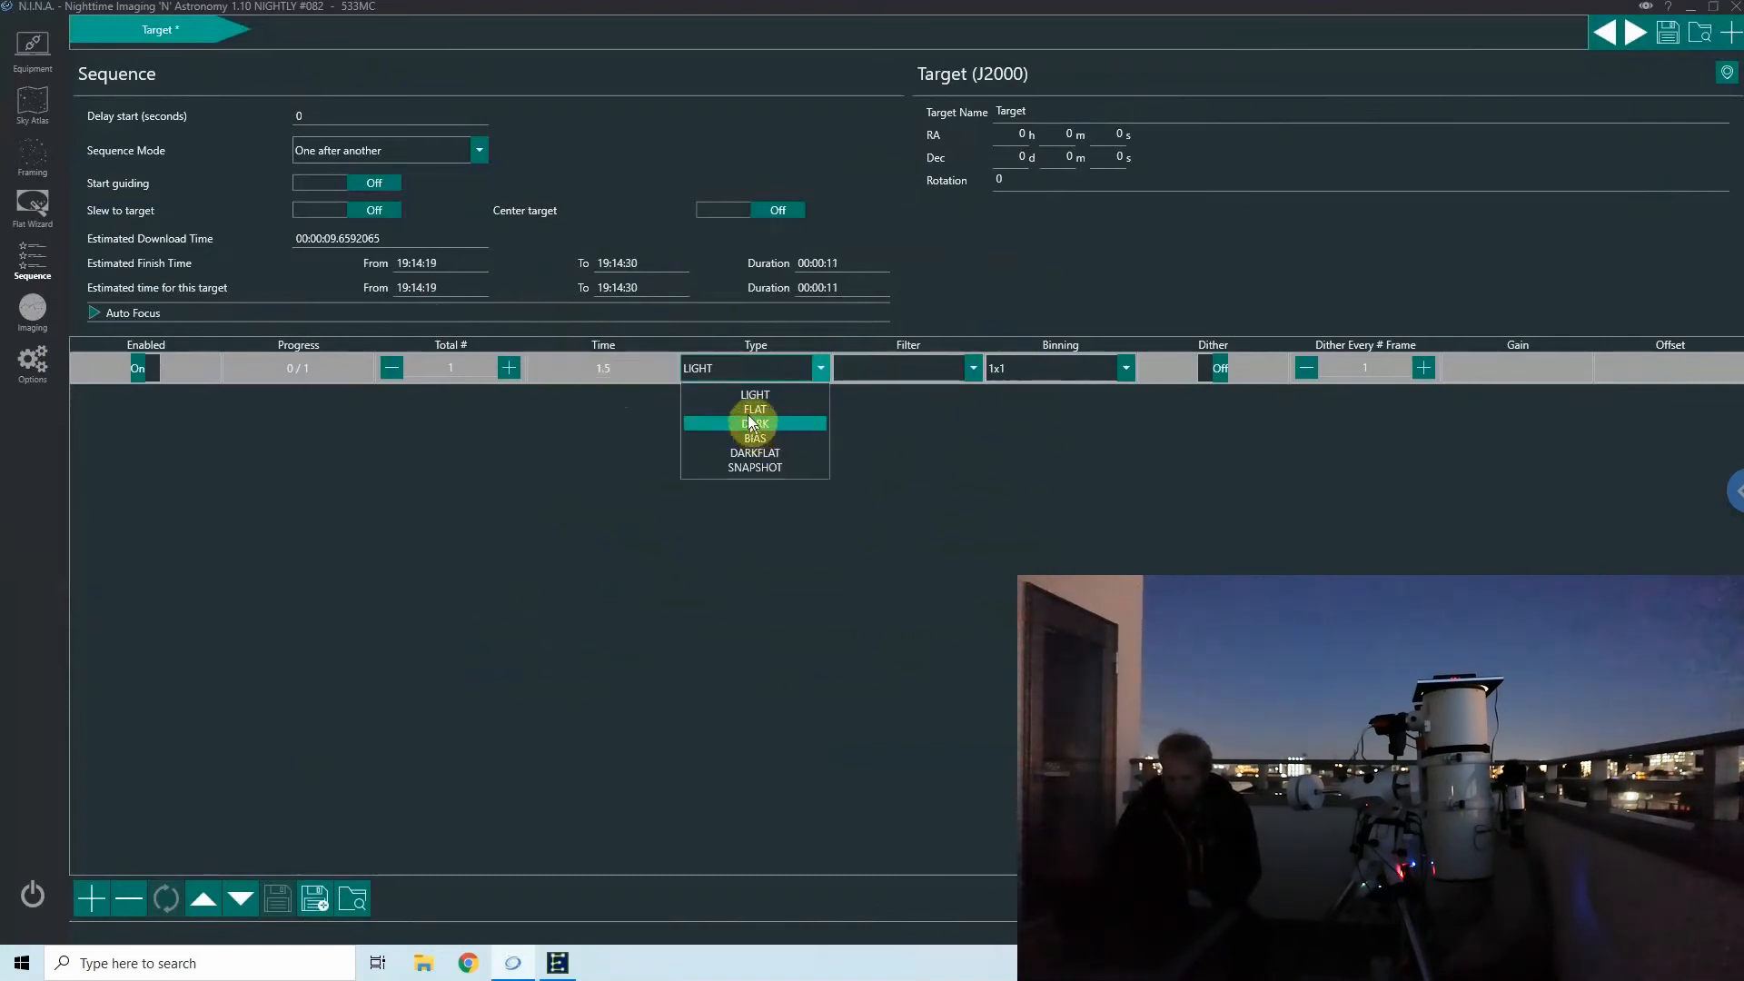
{"action": "left_click", "coordinate": [972, 368]}
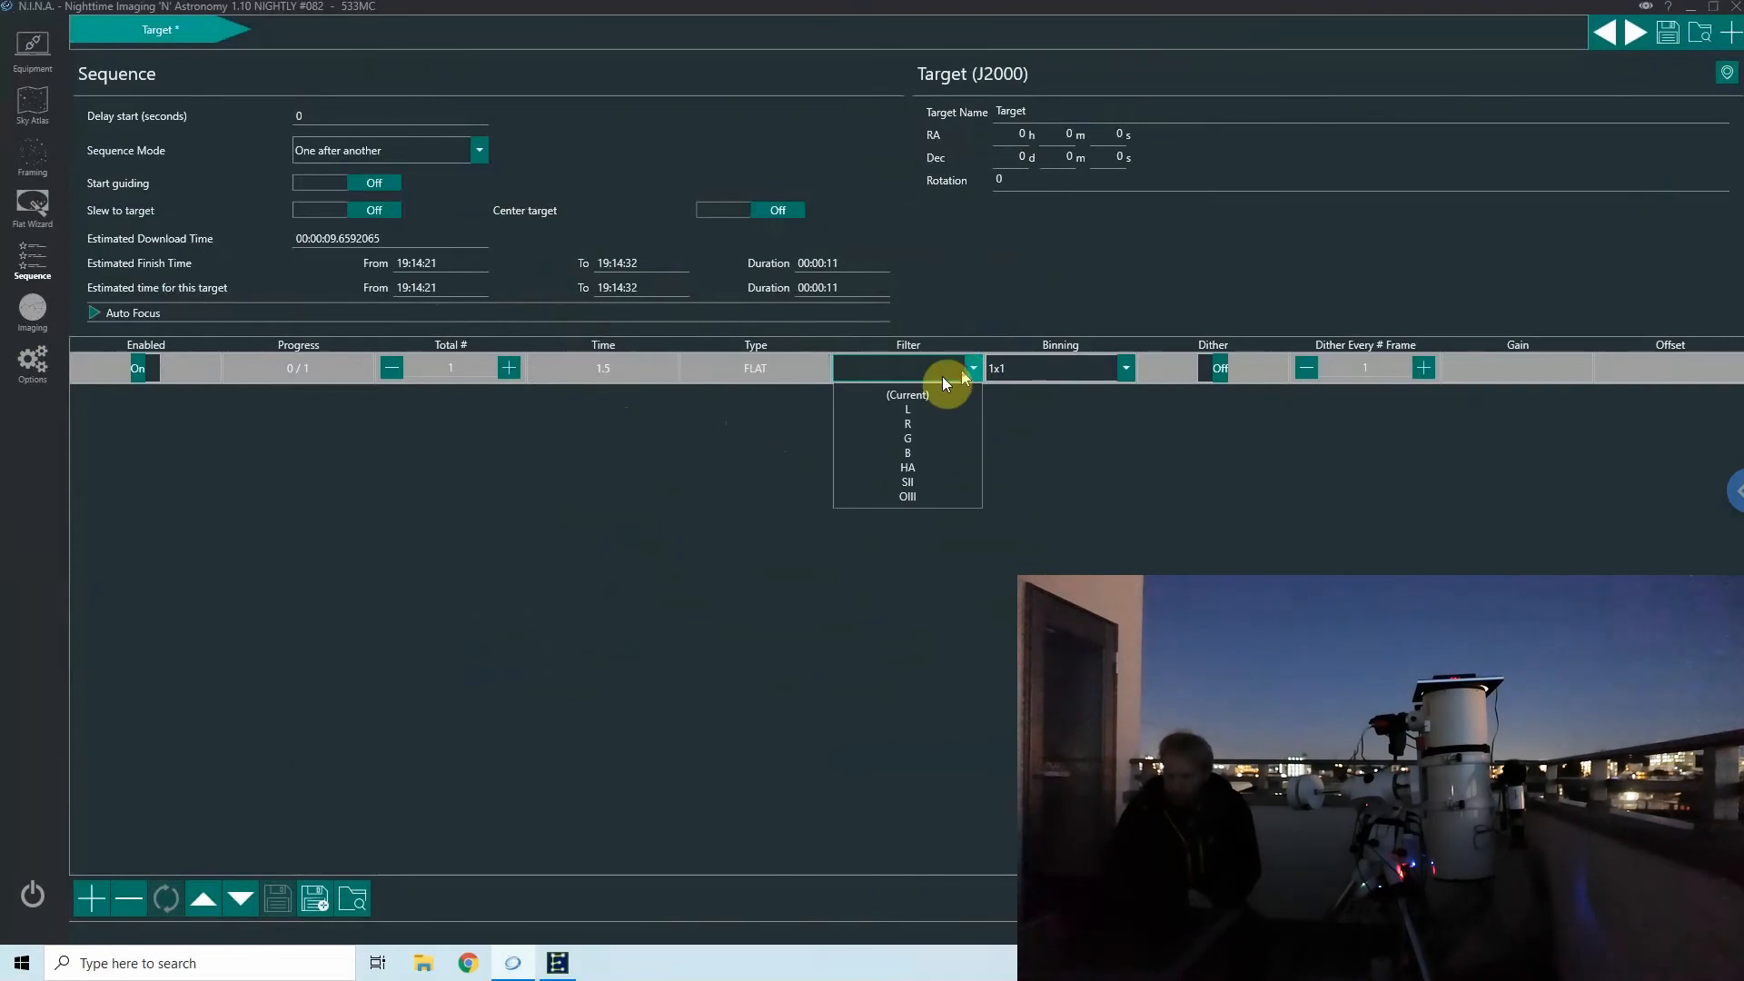
{"action": "left_click", "coordinate": [908, 409]}
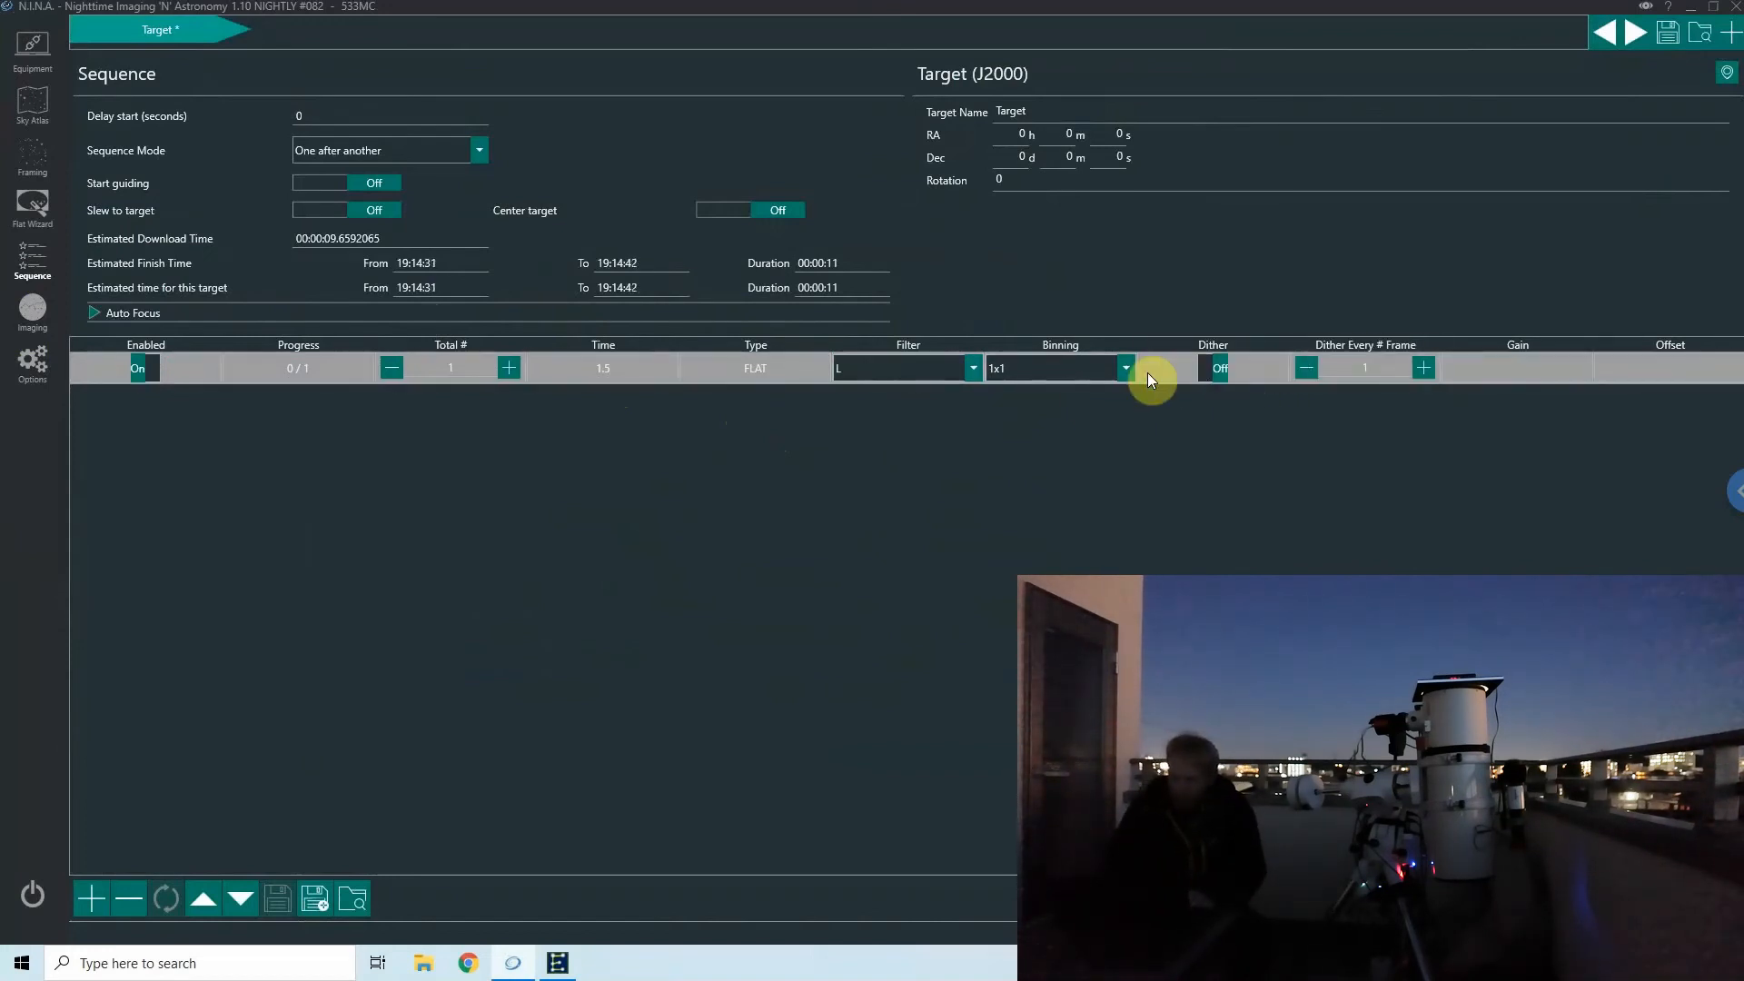
{"action": "mouse_move", "coordinate": [1105, 393]}
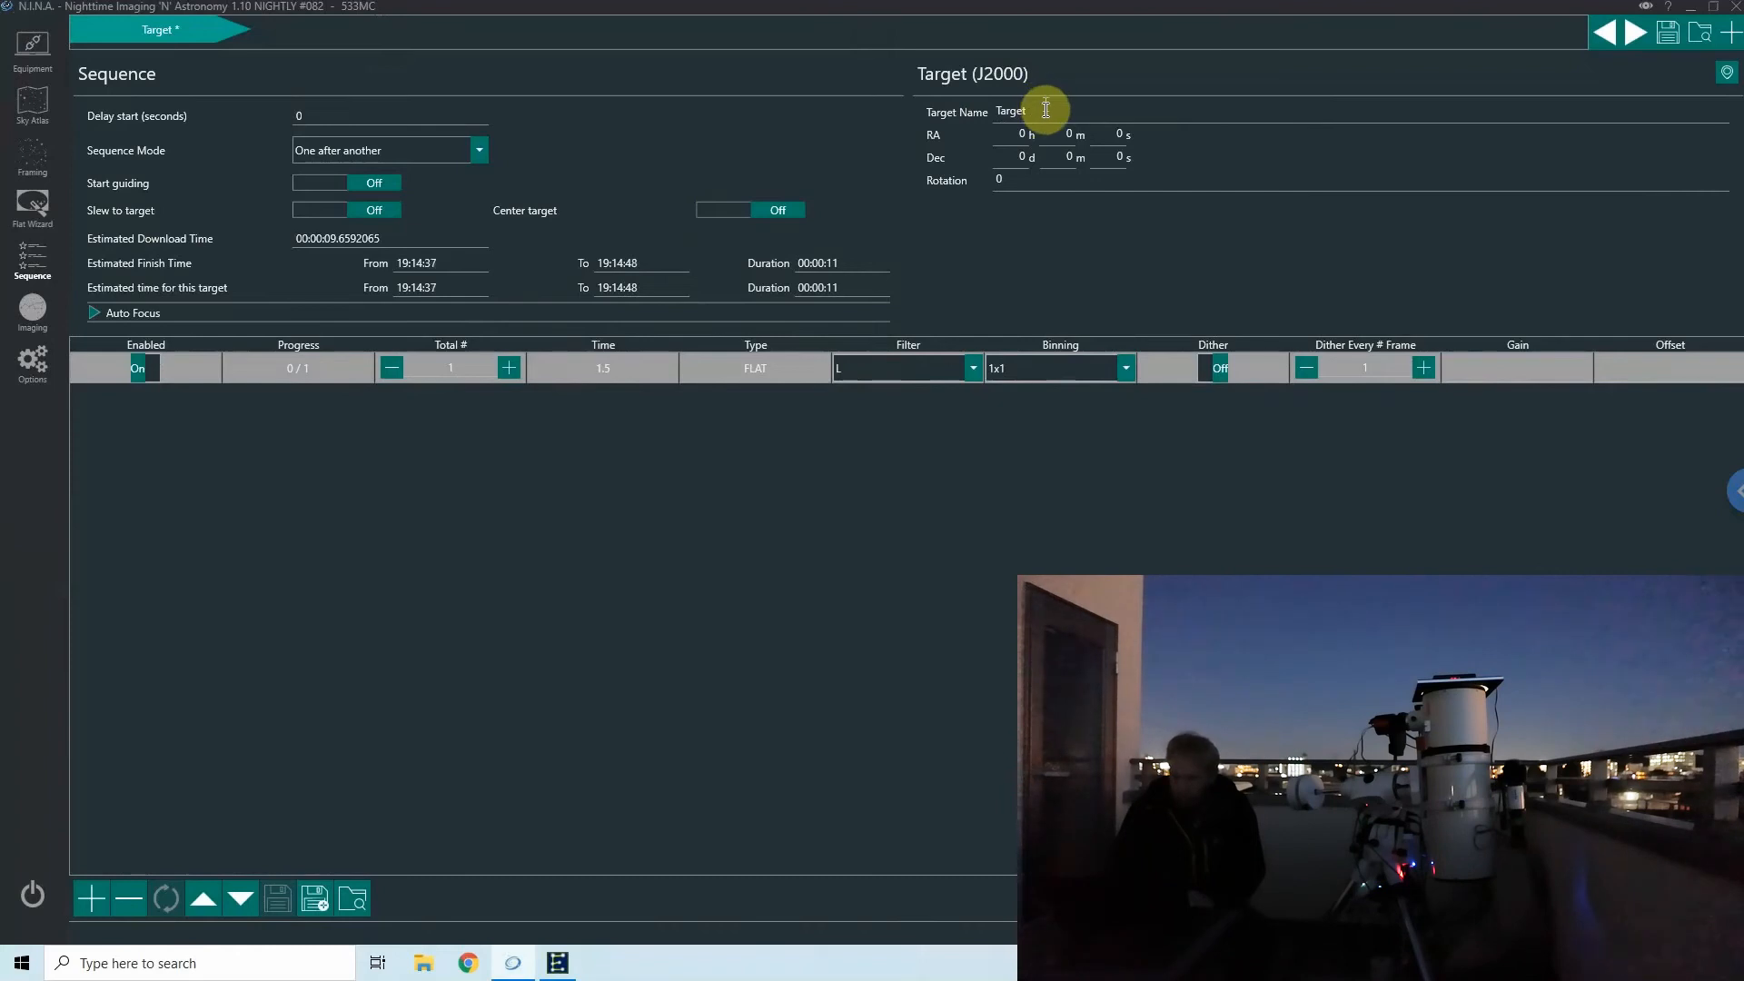
{"action": "type", "text": "Flats"}
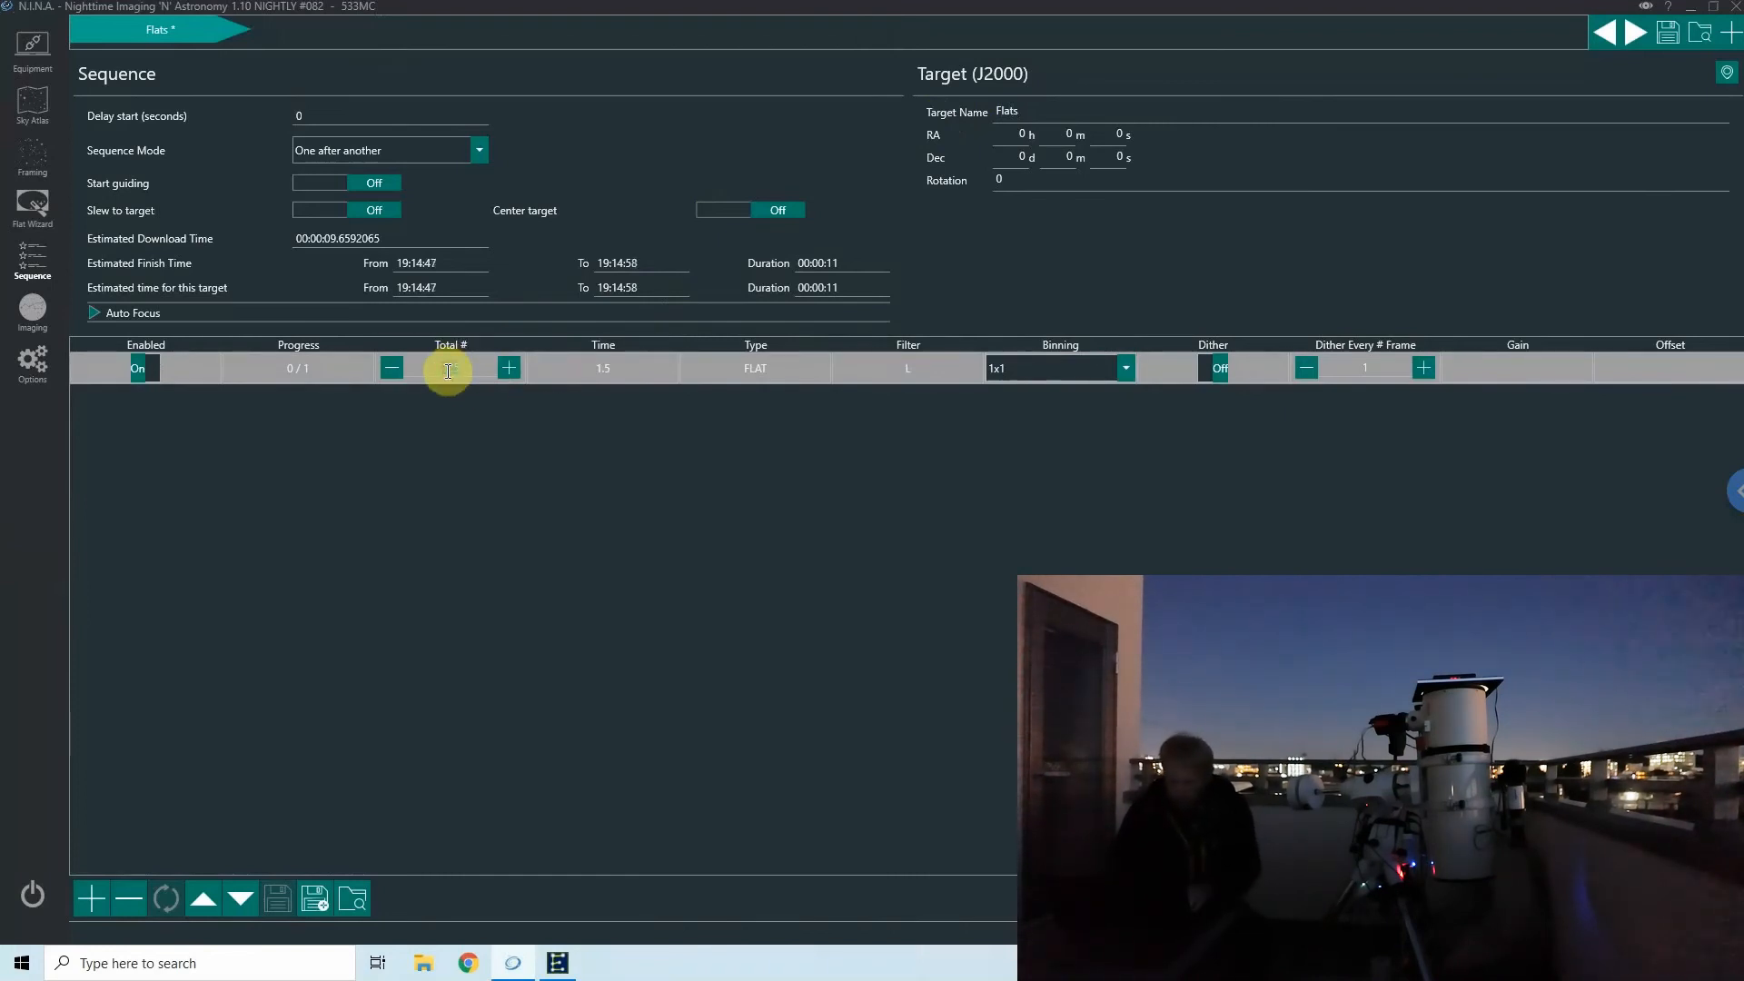
{"action": "type", "text": "25"}
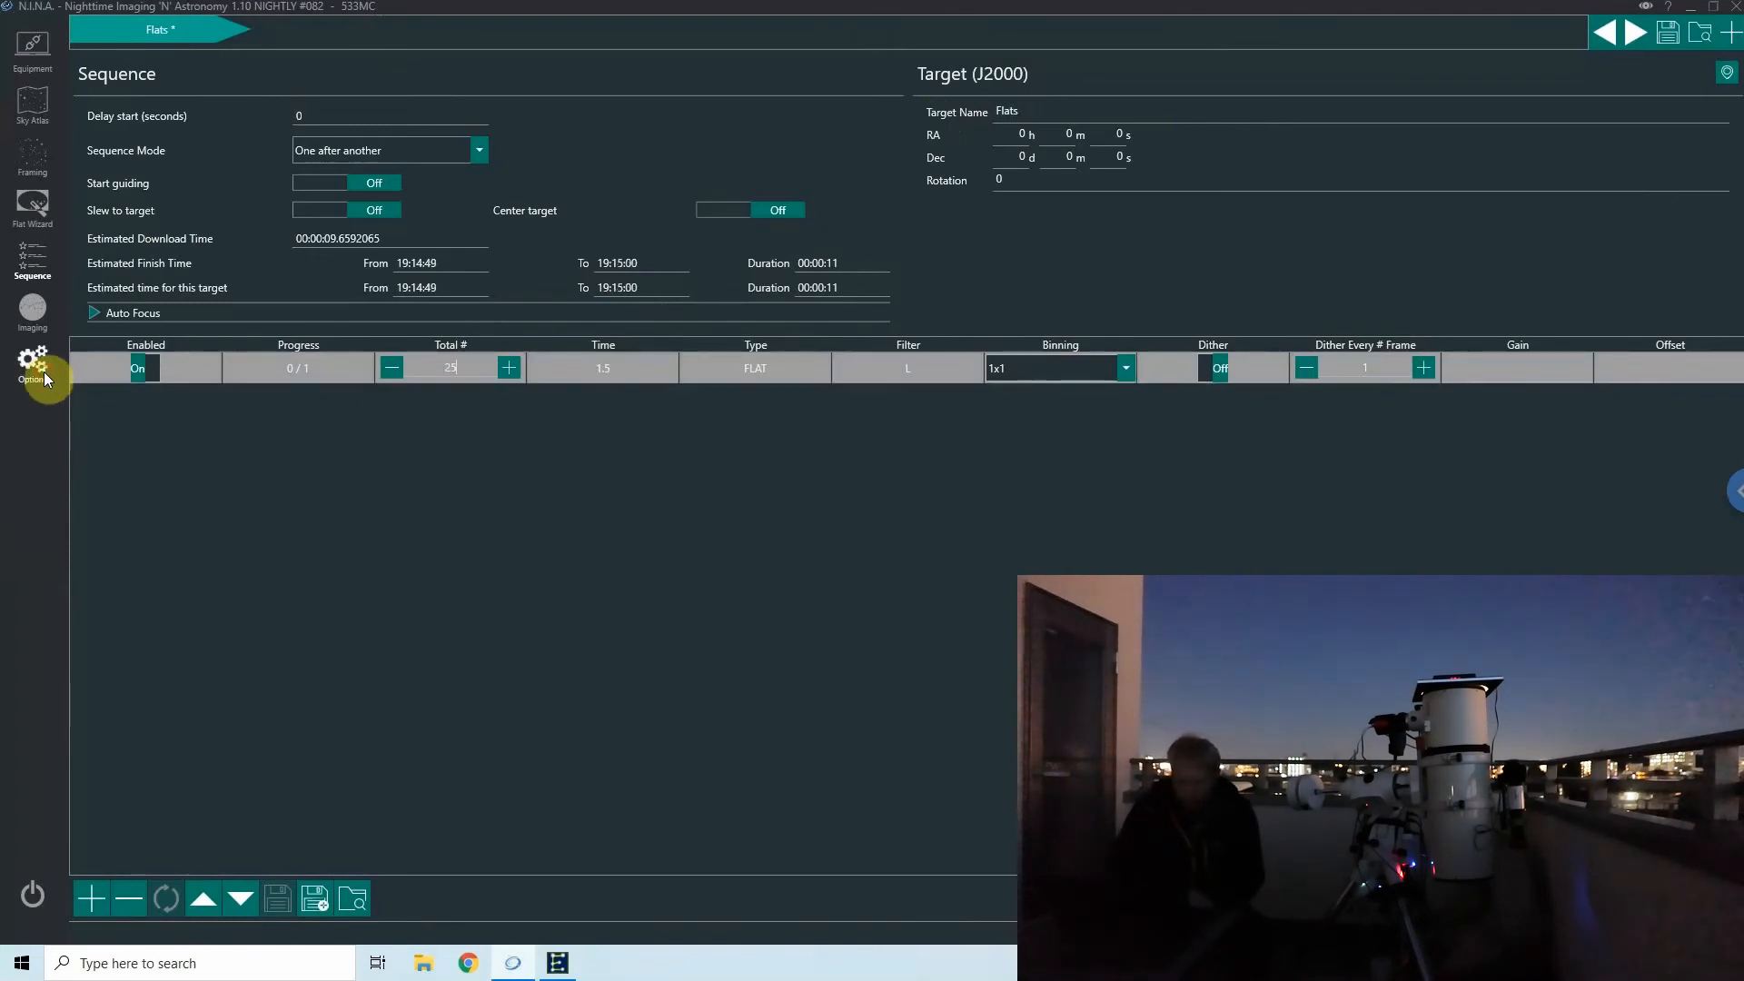
{"action": "left_click", "coordinate": [33, 362]}
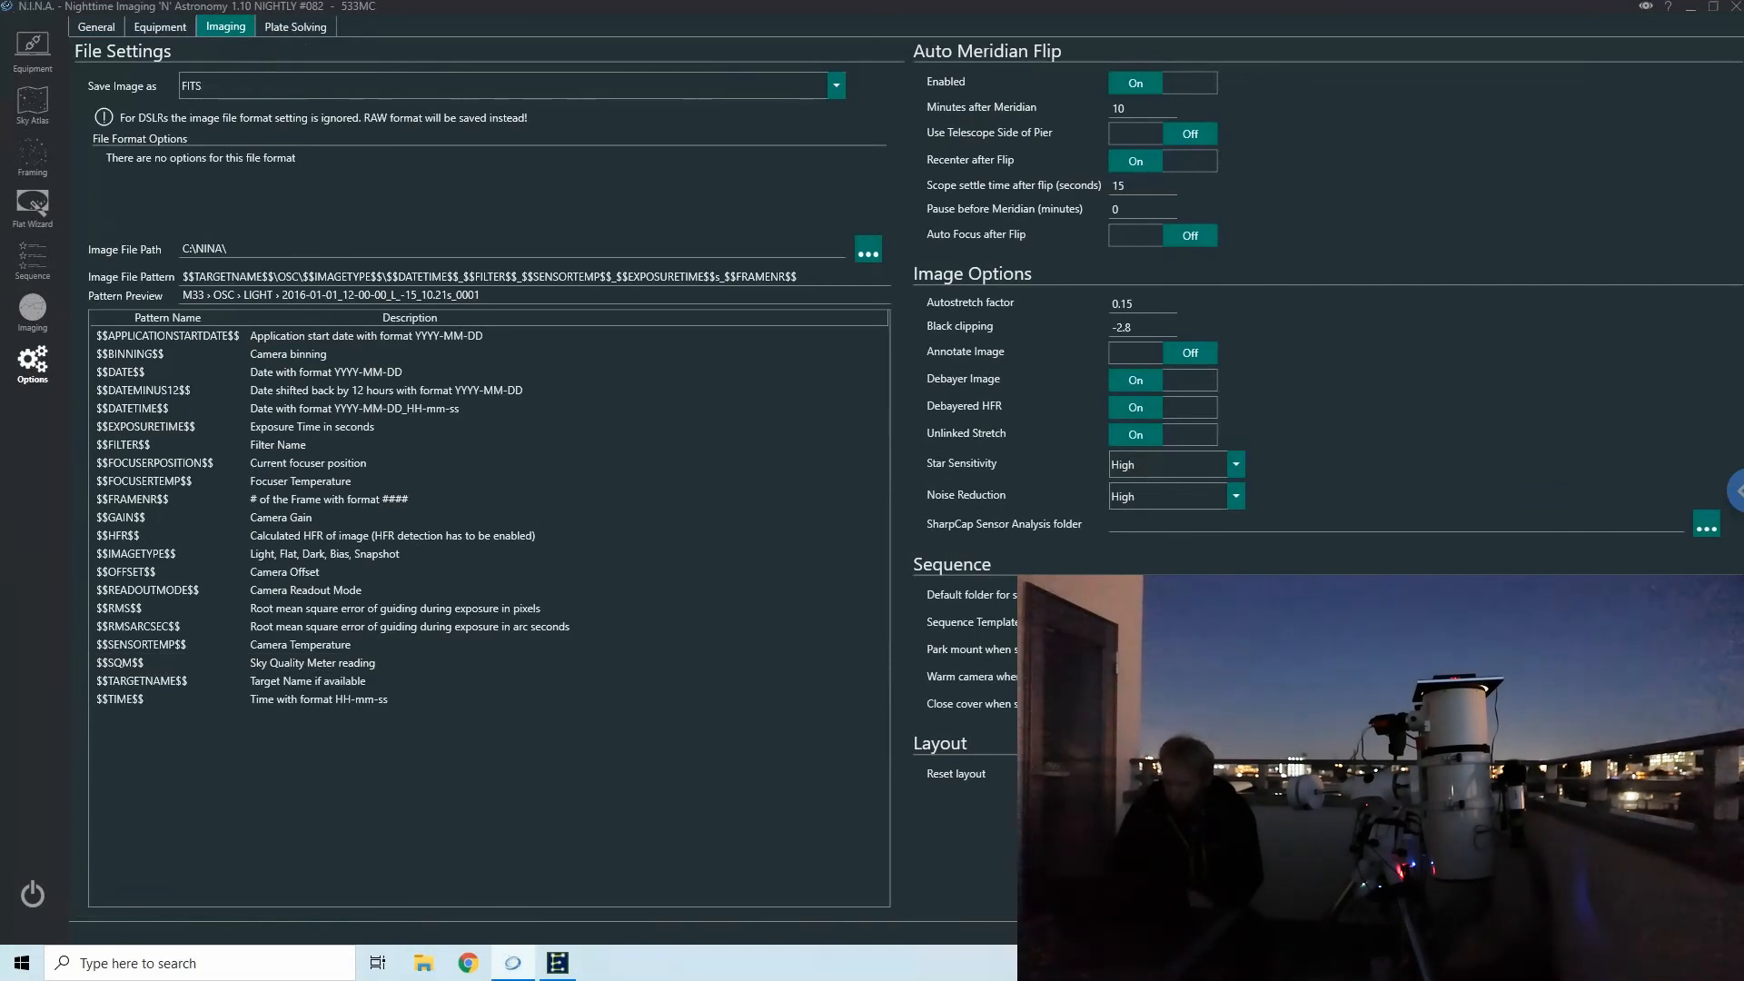
{"action": "left_click", "coordinate": [33, 263]}
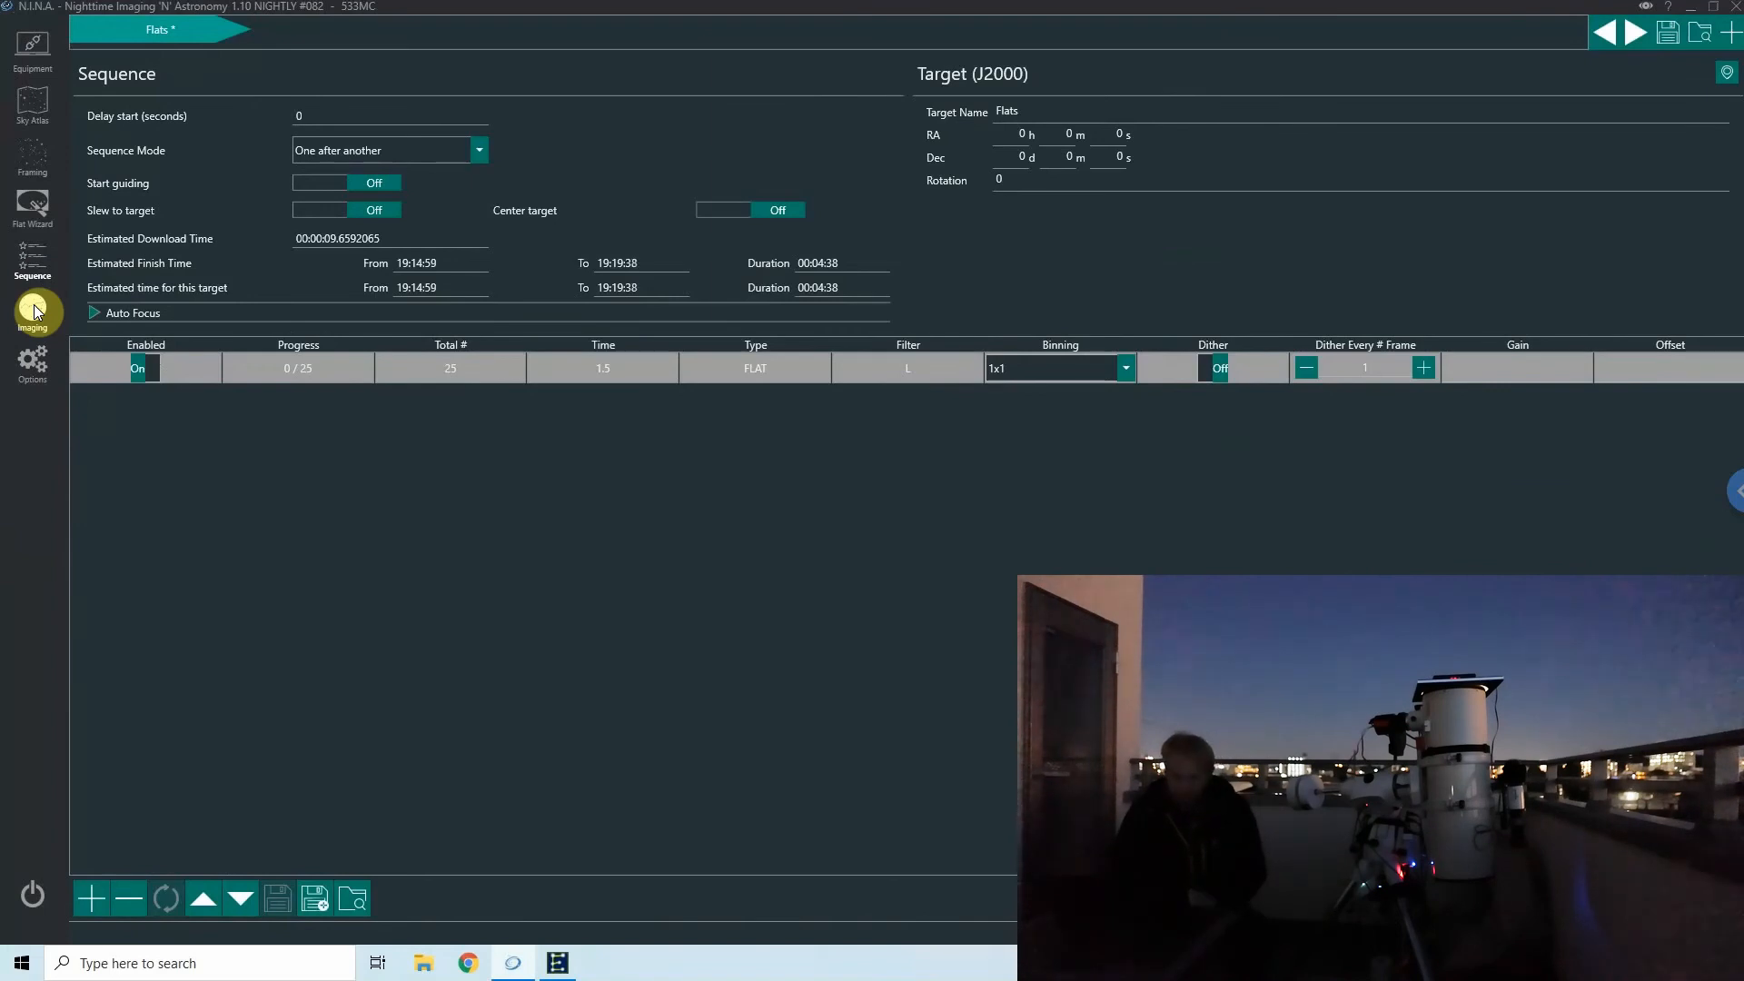
{"action": "mouse_move", "coordinate": [462, 504]}
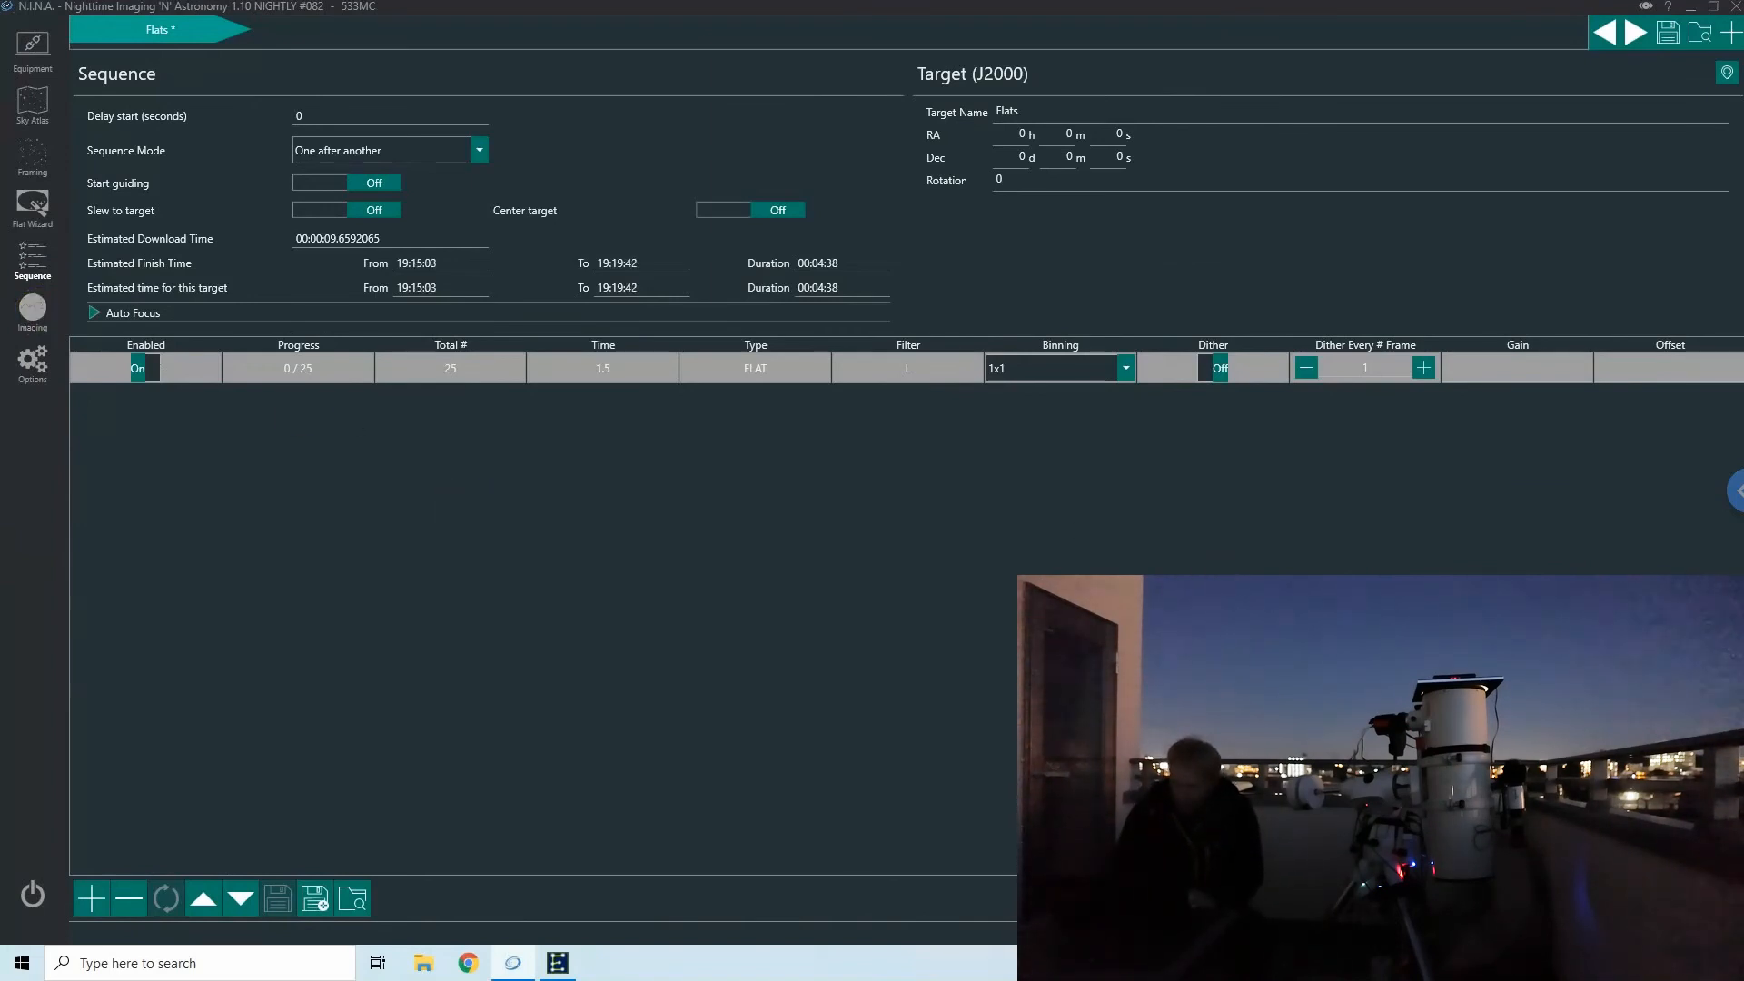
Start running the 25-frame Flats sequence.
{"action": "left_click", "coordinate": [1635, 31]}
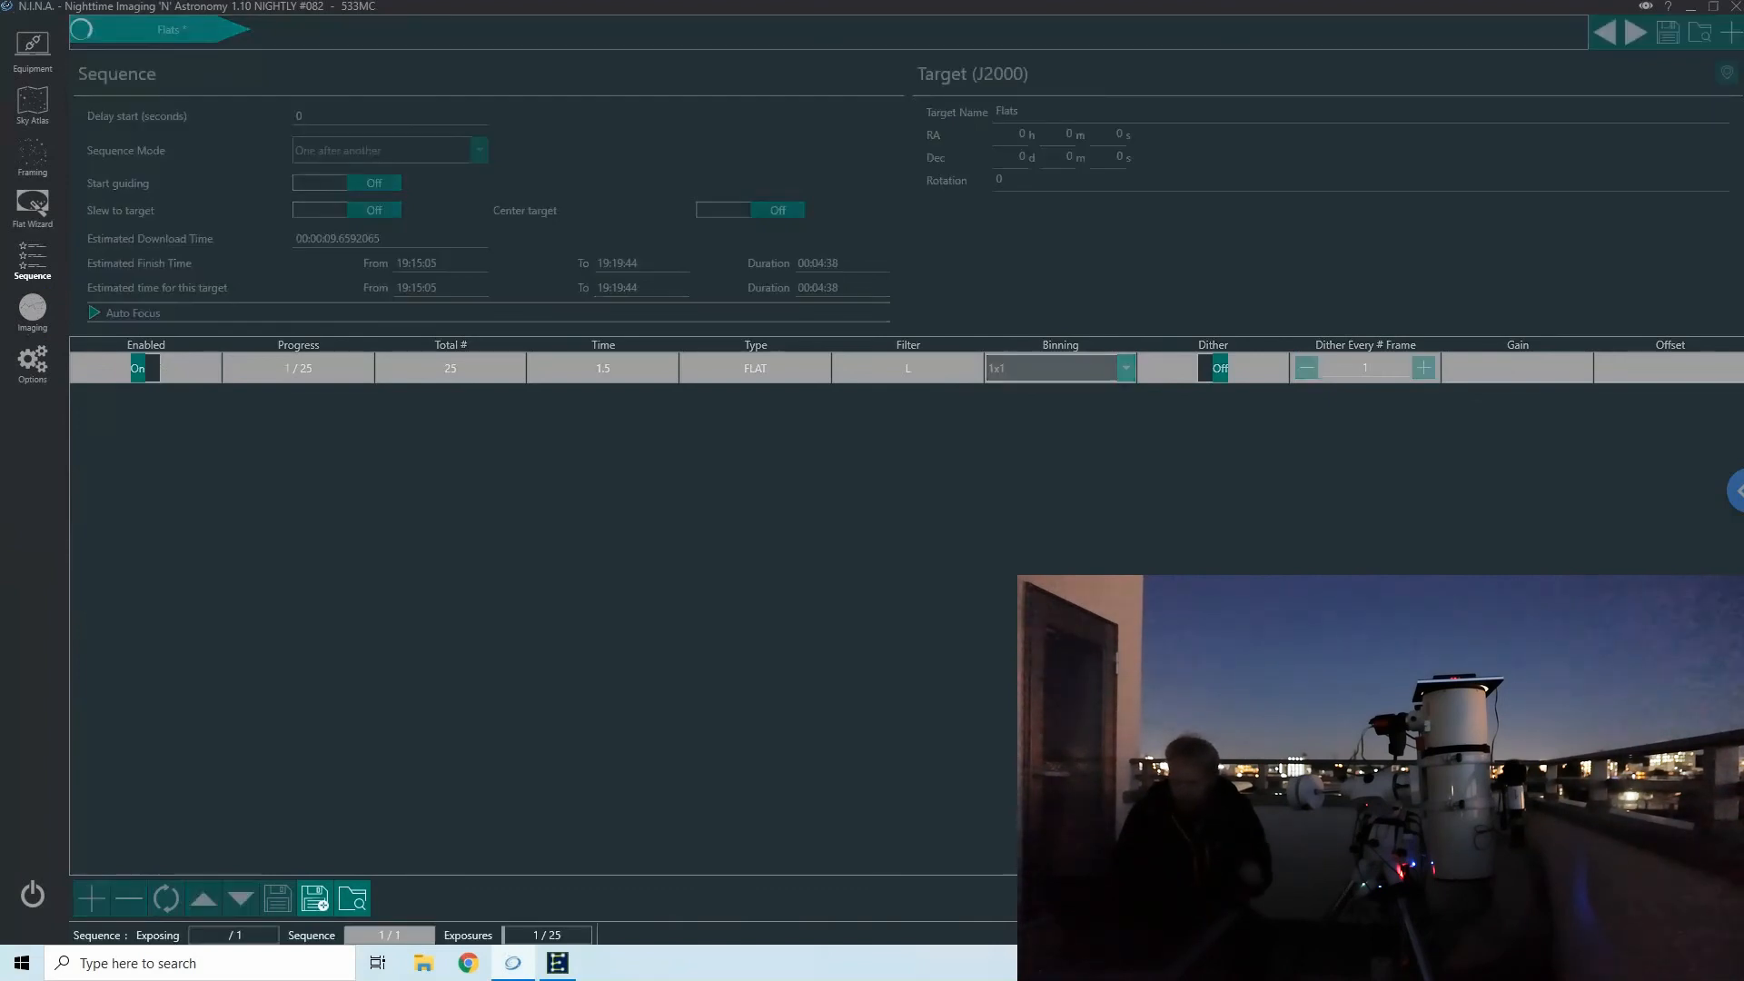